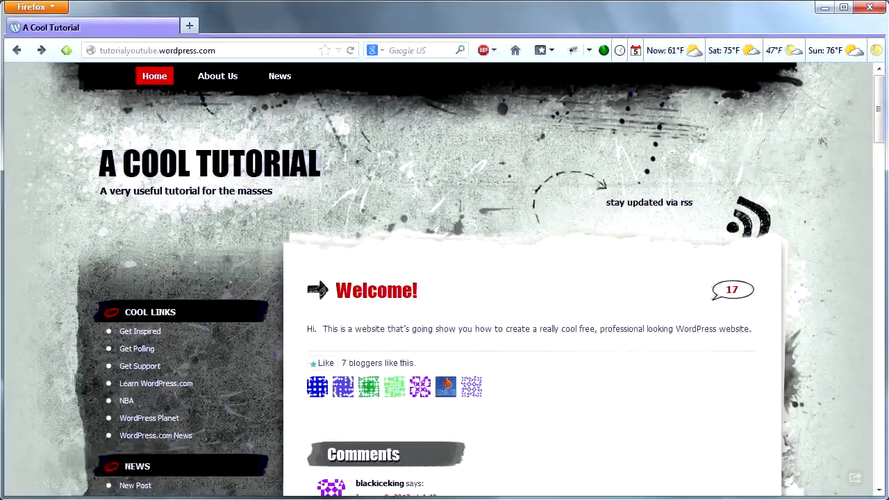
mouse_move(549, 445)
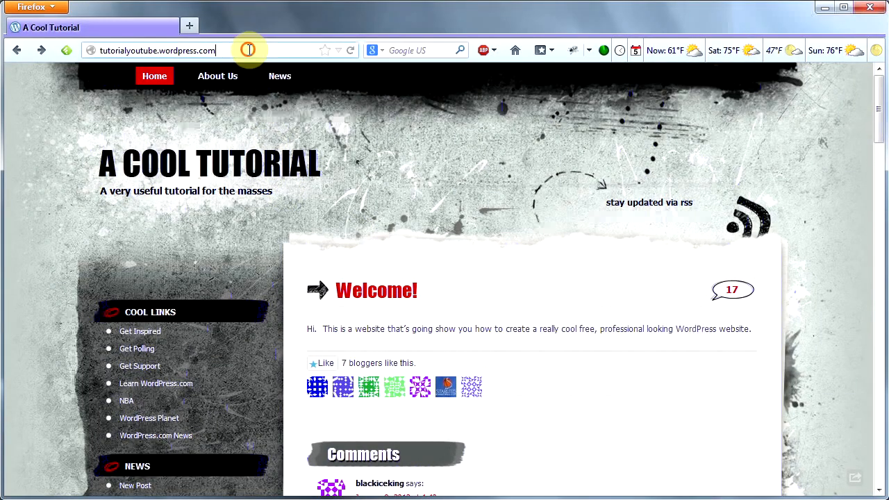
Load the site's /admin address and log in with the username and password
click(155, 50)
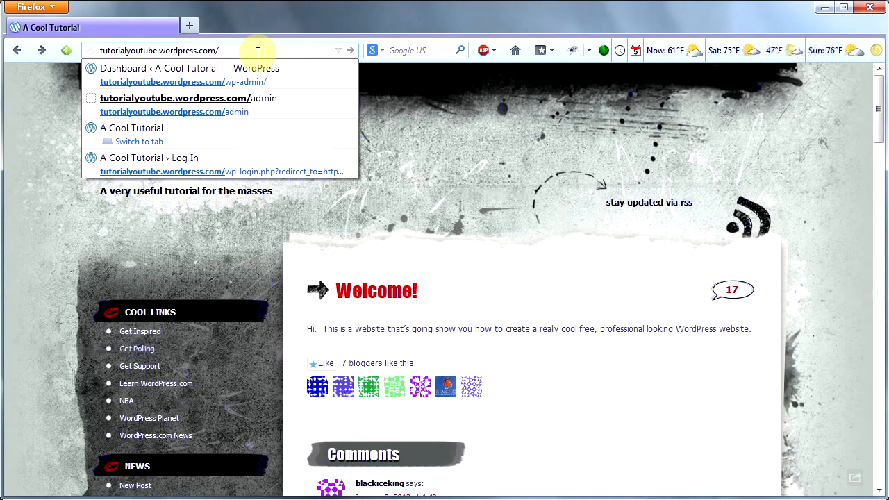
click(175, 97)
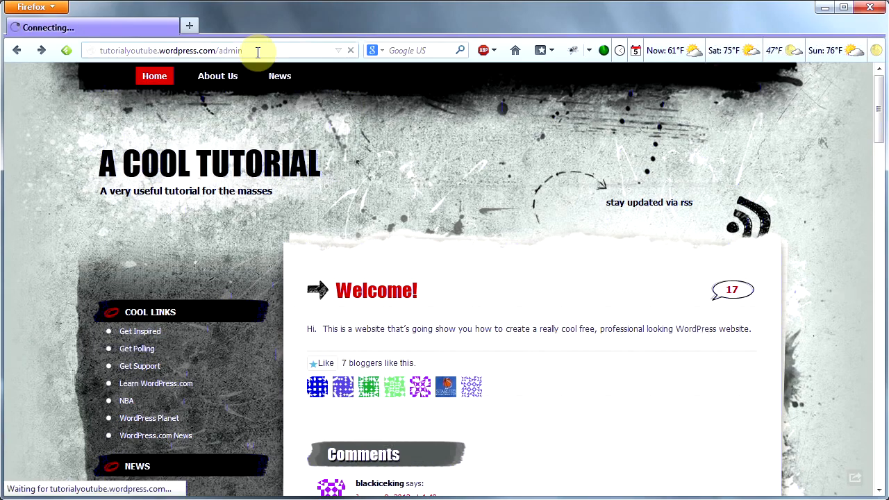
key(Return)
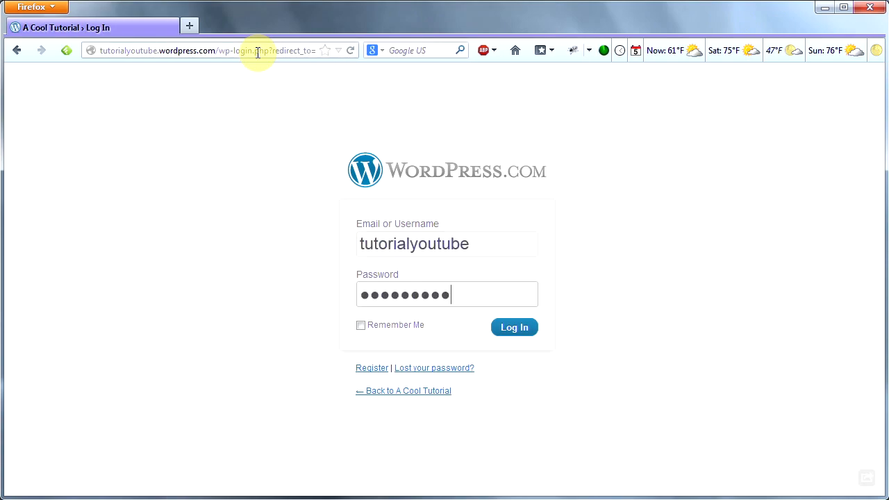
click(514, 328)
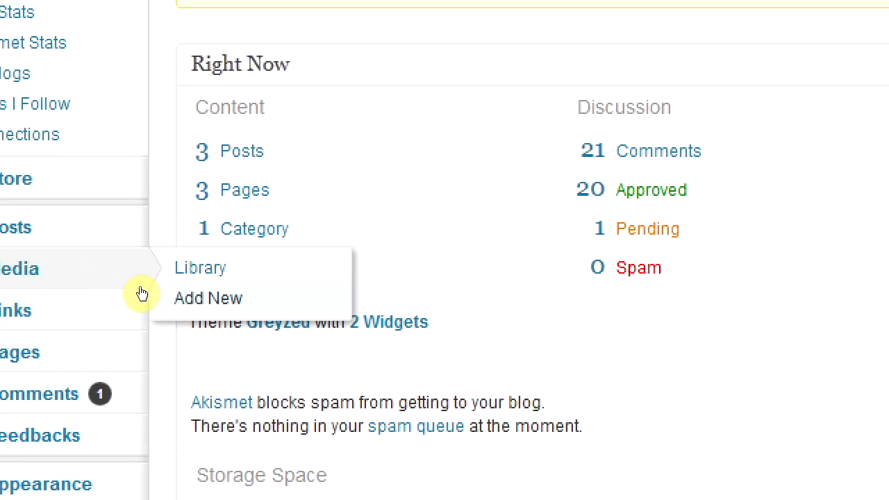
Upload the walk in the field 073 photo from the lightroom folder via Media > Add New
click(208, 297)
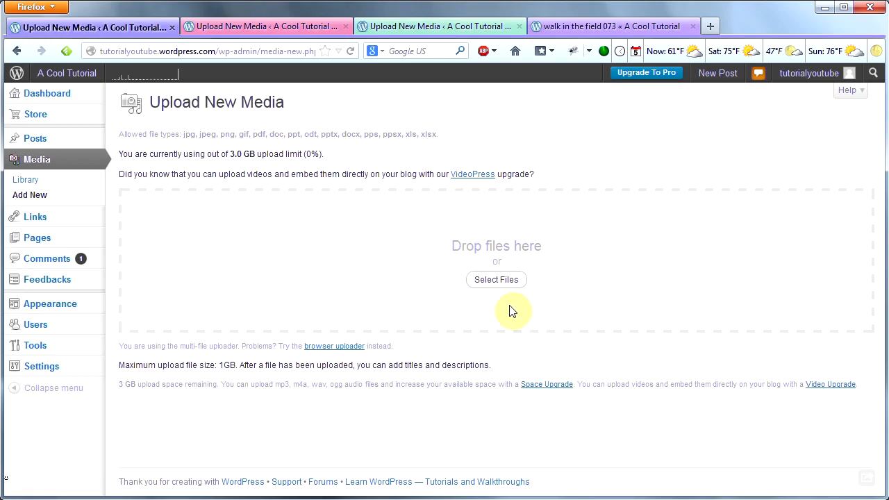
mouse_move(496, 279)
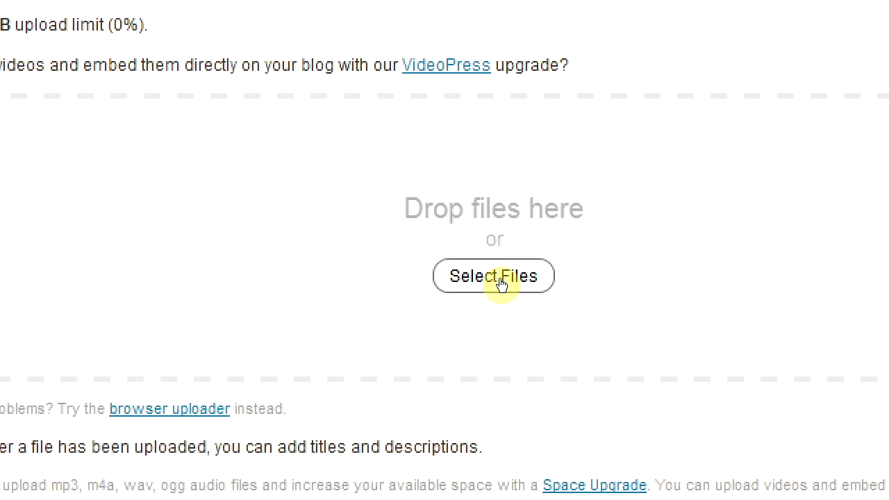
click(493, 275)
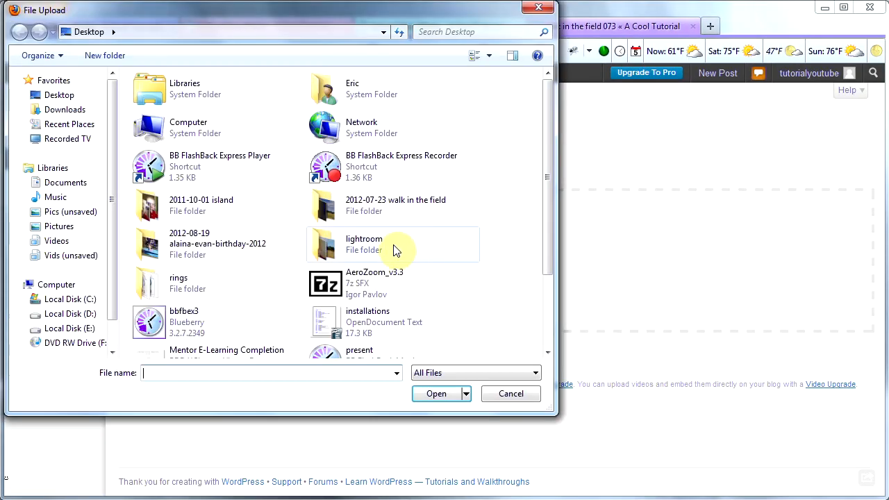
double_click(363, 245)
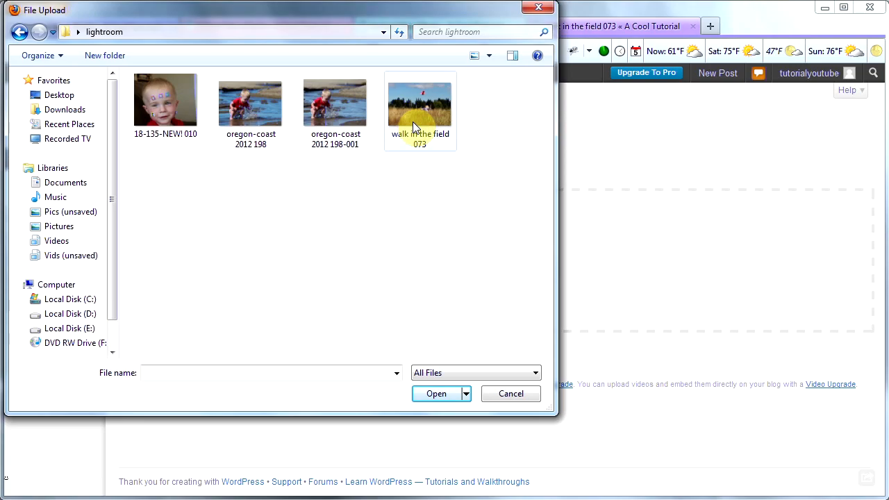
click(436, 395)
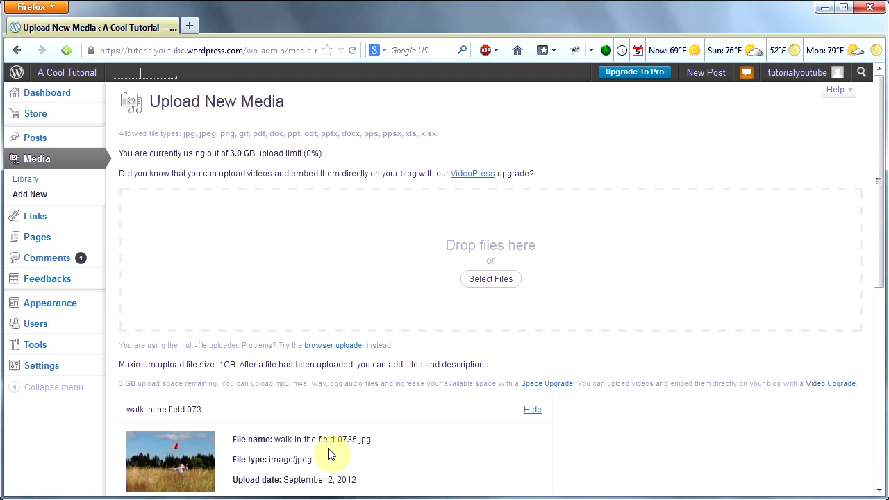
mouse_move(361, 462)
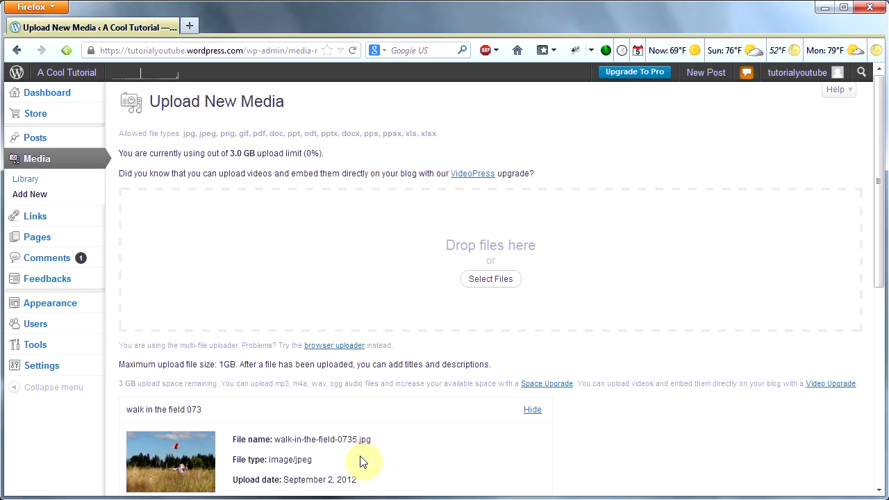
mouse_move(348, 443)
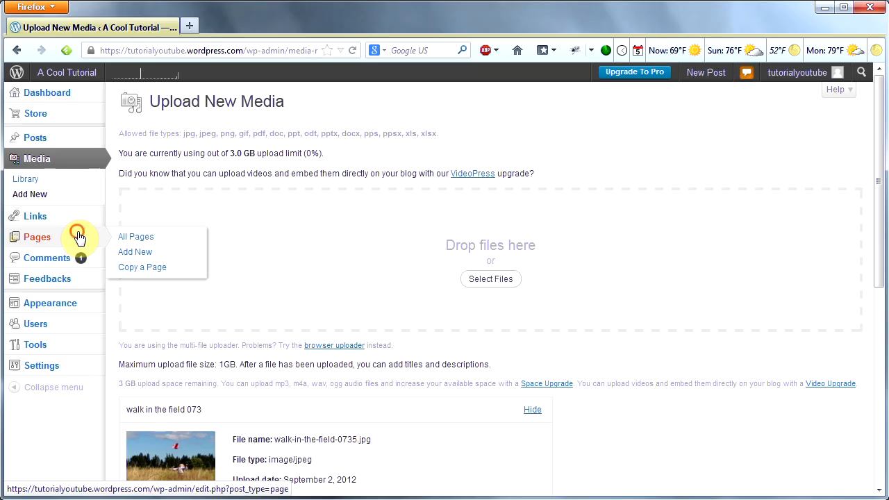
From All Pages, start editing the Welcome! page
click(136, 236)
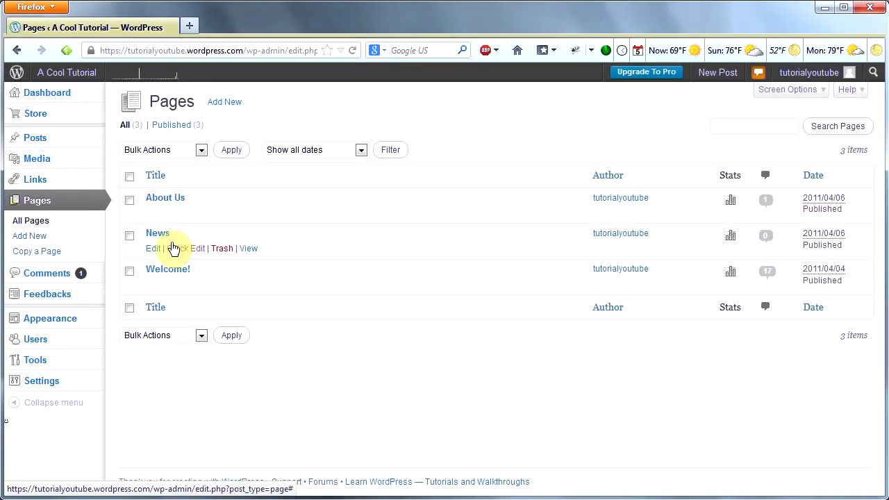
mouse_move(151, 275)
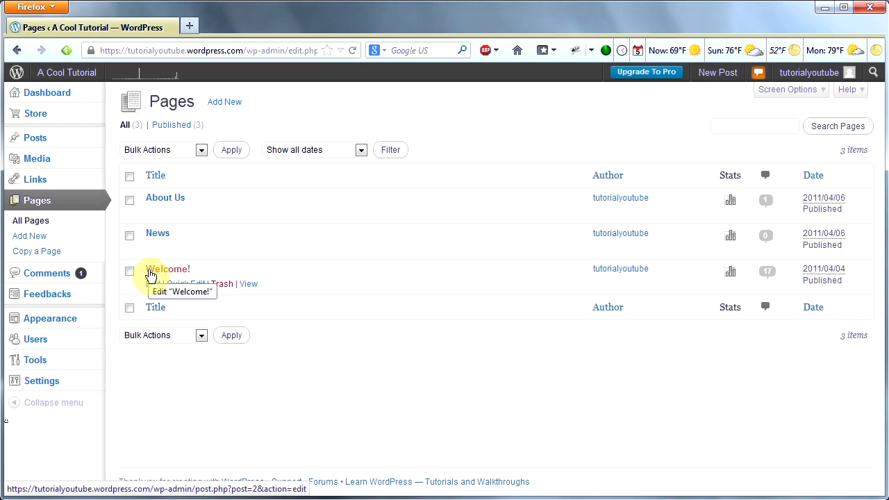
mouse_move(175, 272)
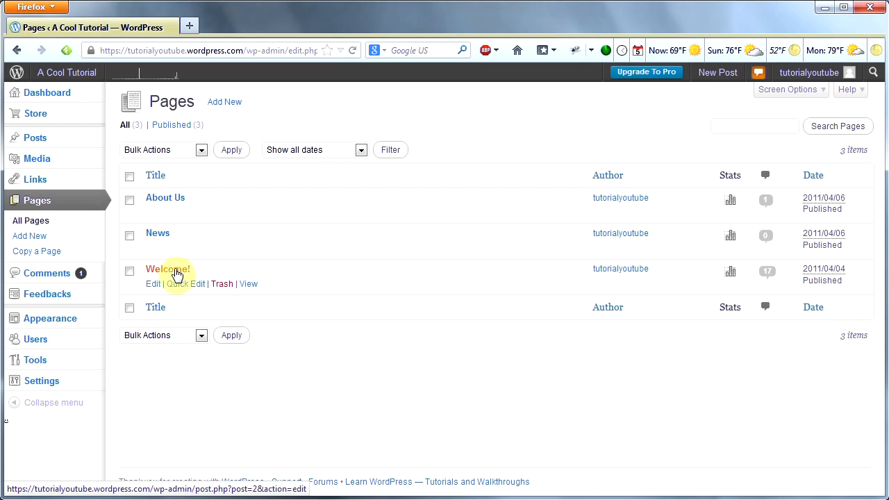
click(167, 269)
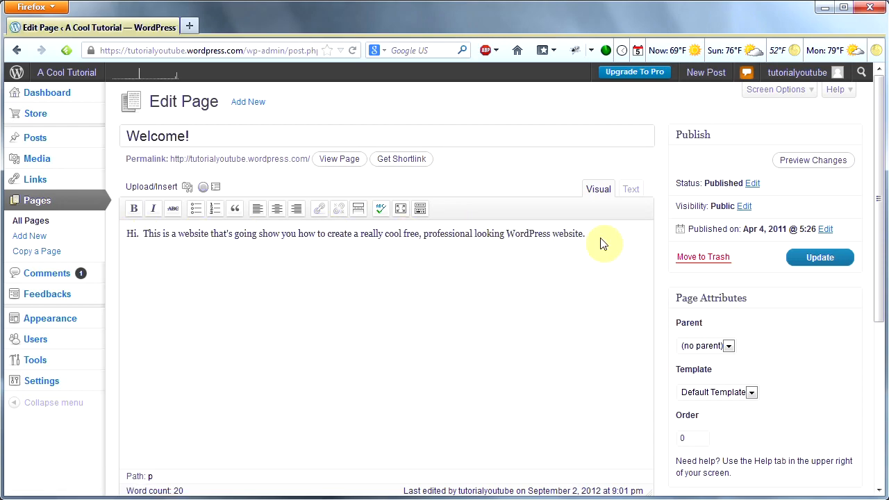
mouse_move(345, 255)
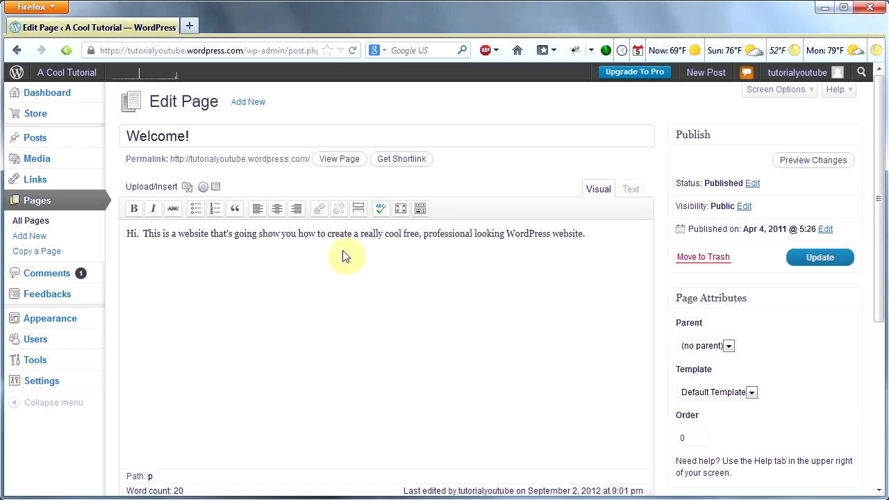
mouse_move(128, 238)
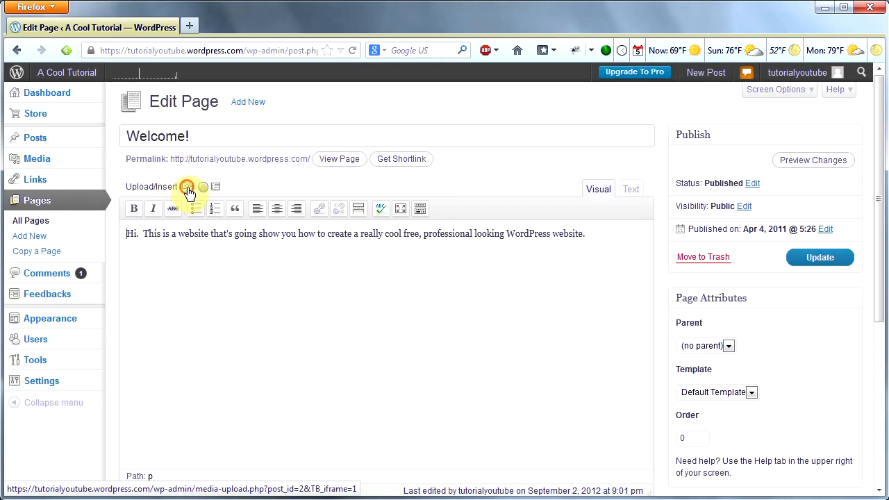
In Add Media, browse the Media Library and show the Fun in the Field image details
click(188, 186)
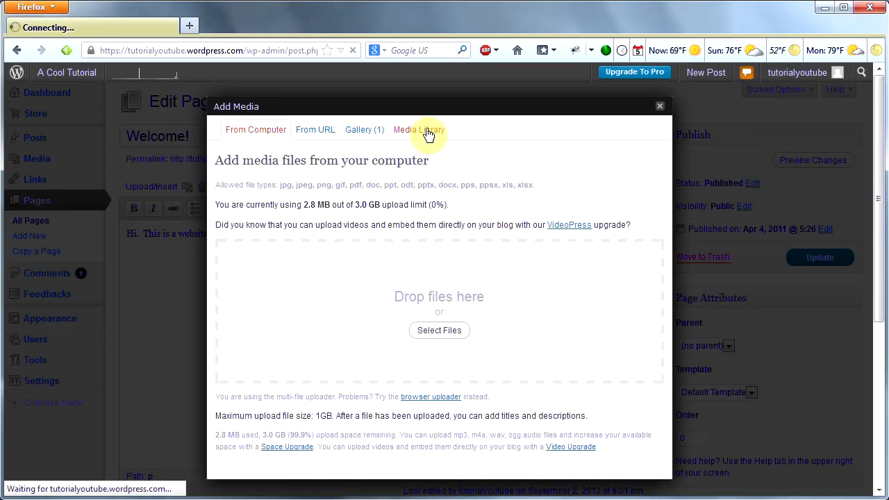
click(420, 129)
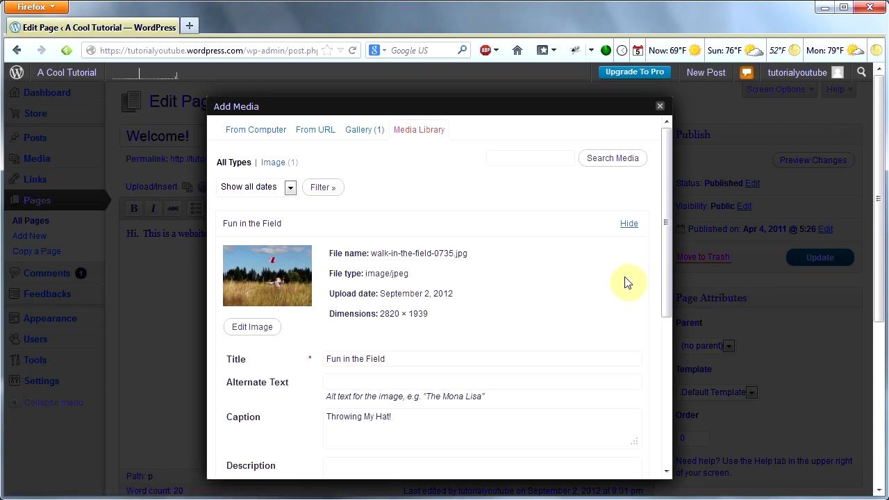
scroll(down, 3)
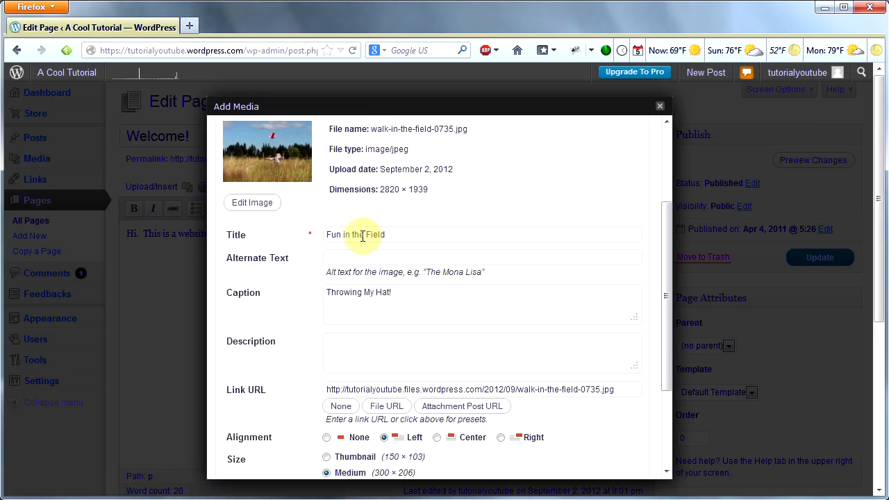
mouse_move(412, 295)
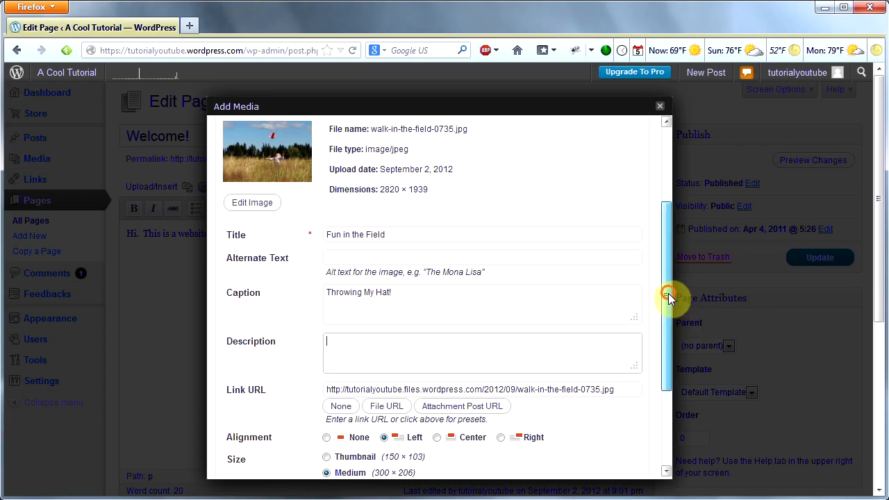
scroll(down, 3)
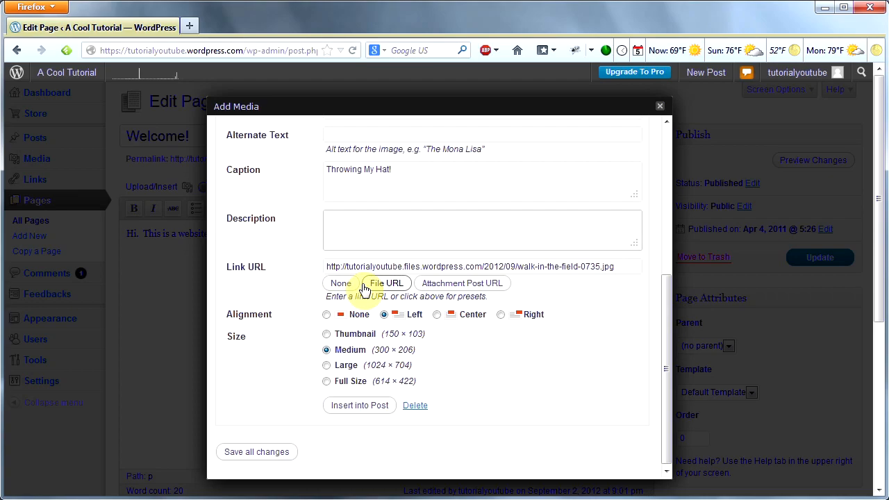
mouse_move(410, 288)
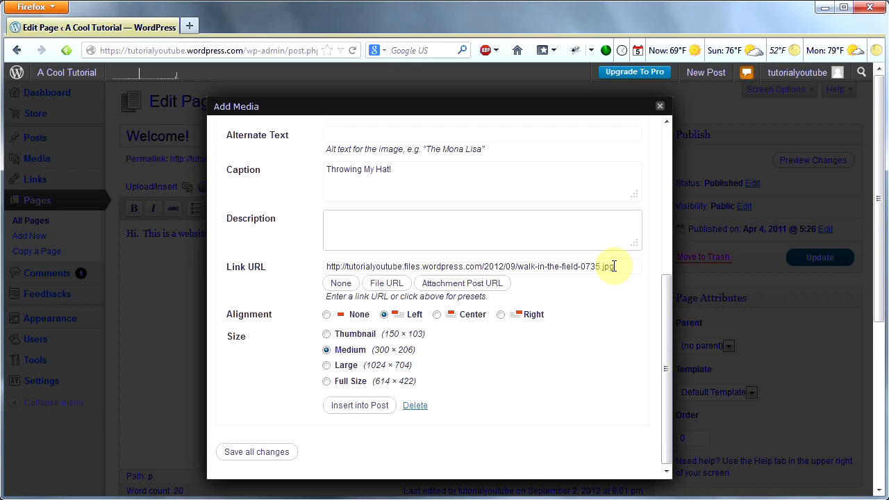
Set the image's caption 'Throwing My Hat!', left alignment and attachment page link
click(479, 229)
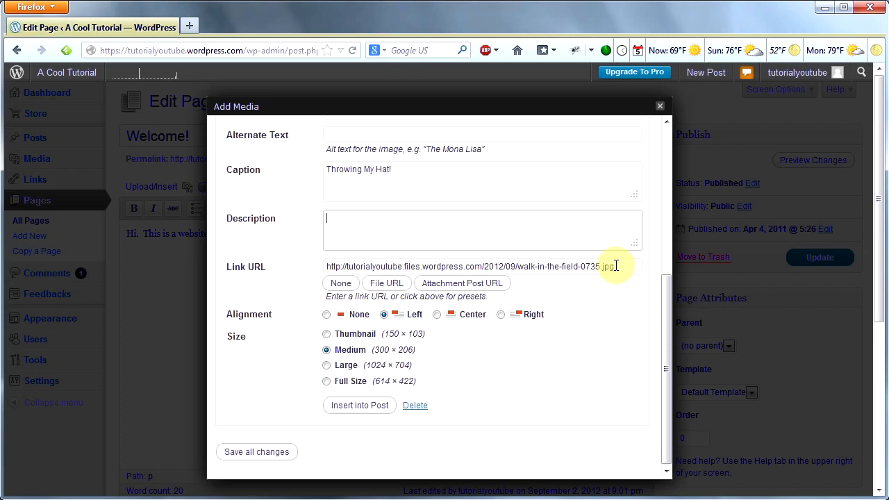
click(461, 283)
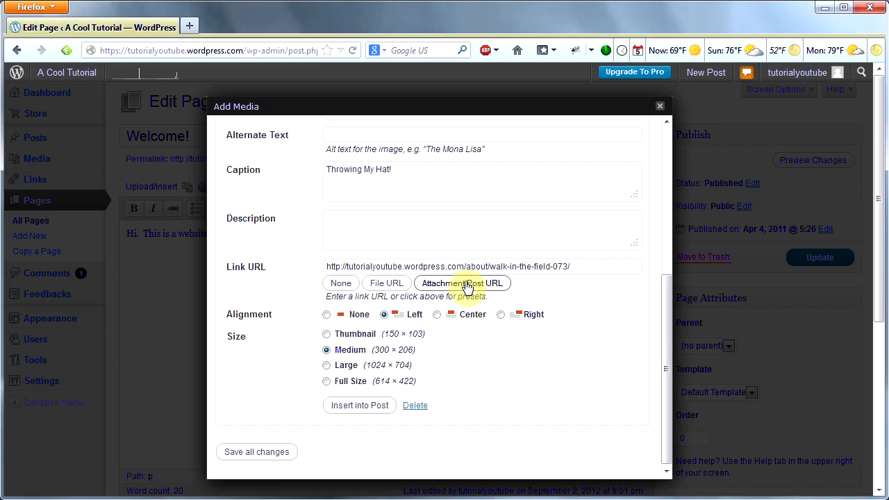
click(340, 283)
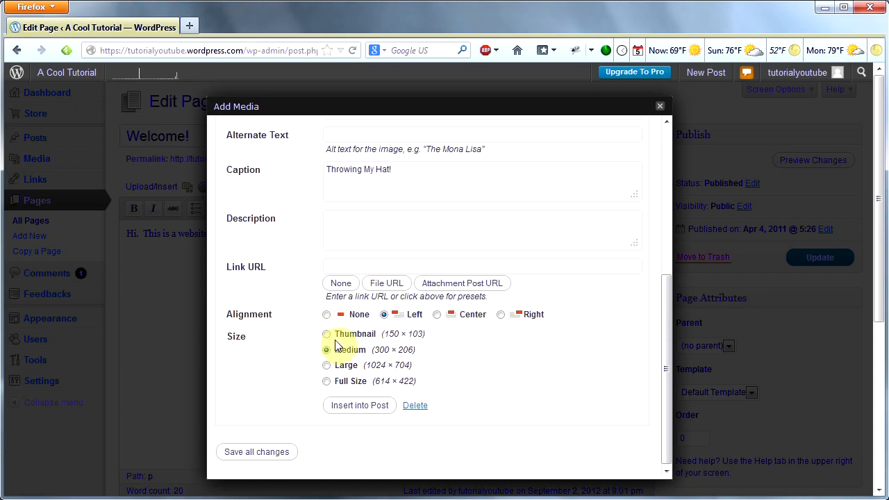
mouse_move(360, 339)
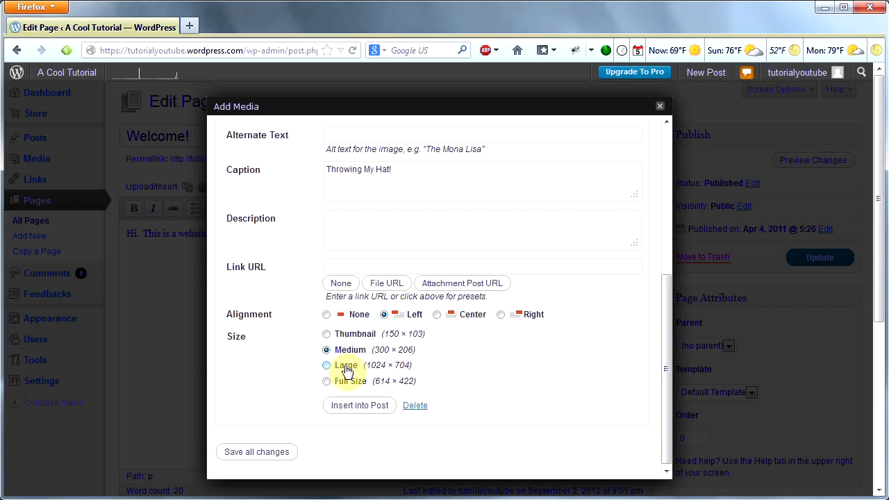
mouse_move(347, 375)
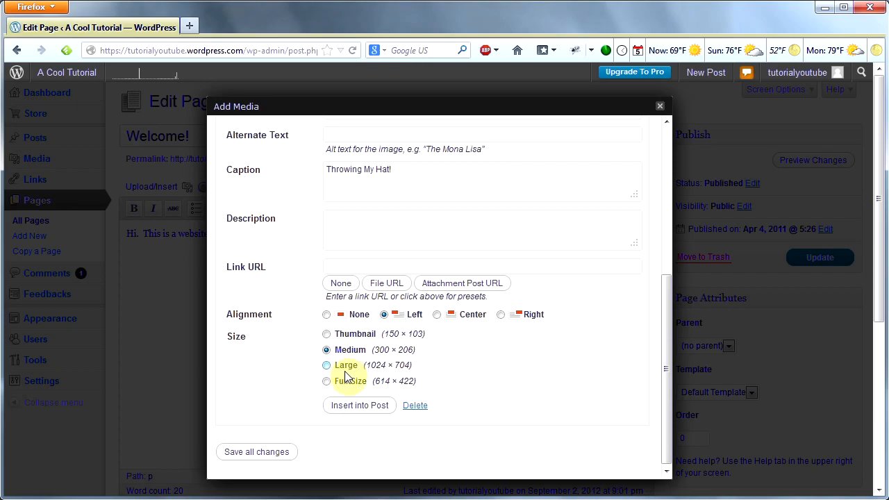
mouse_move(336, 384)
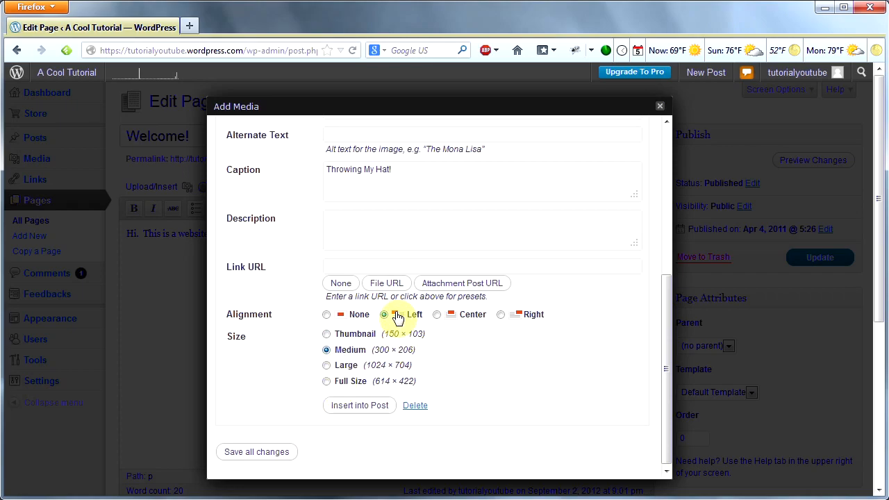
Link the photo to its File URL, insert it into the Welcome! page and update the page
click(256, 452)
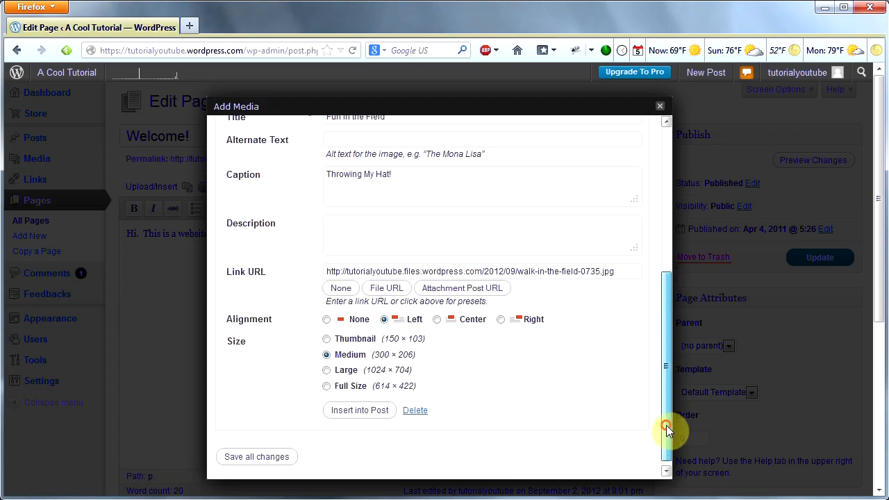
click(358, 409)
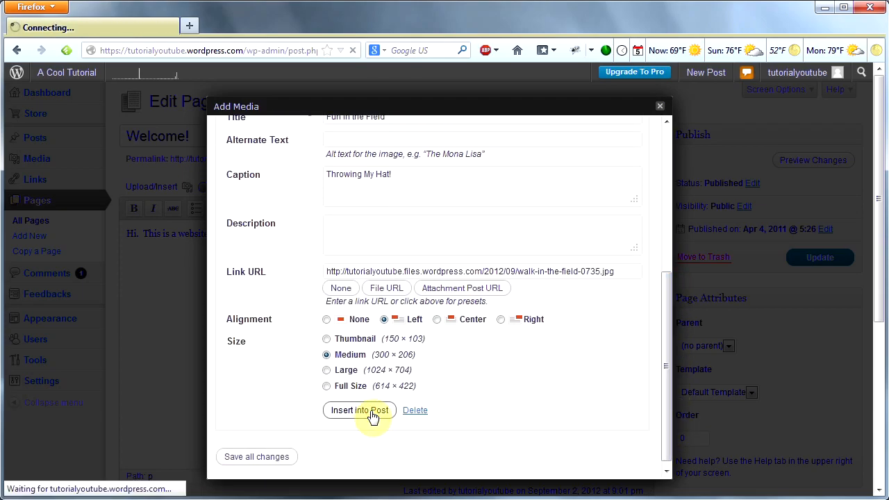
click(359, 409)
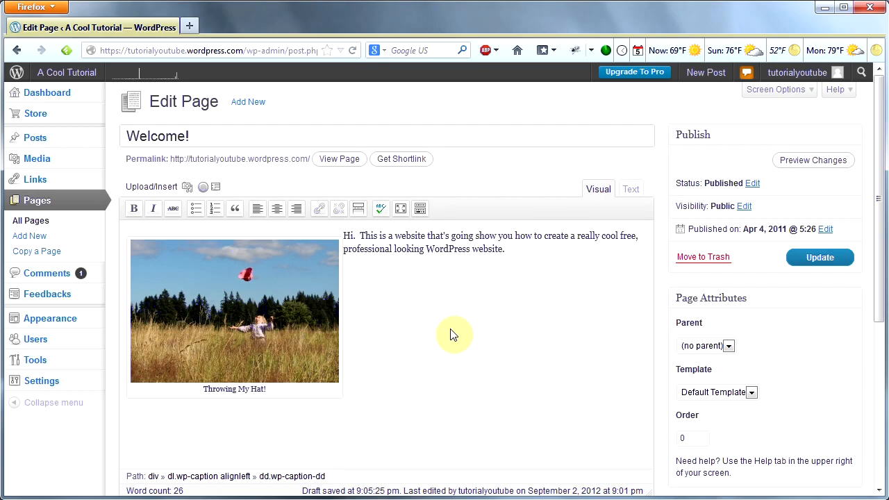
mouse_move(464, 320)
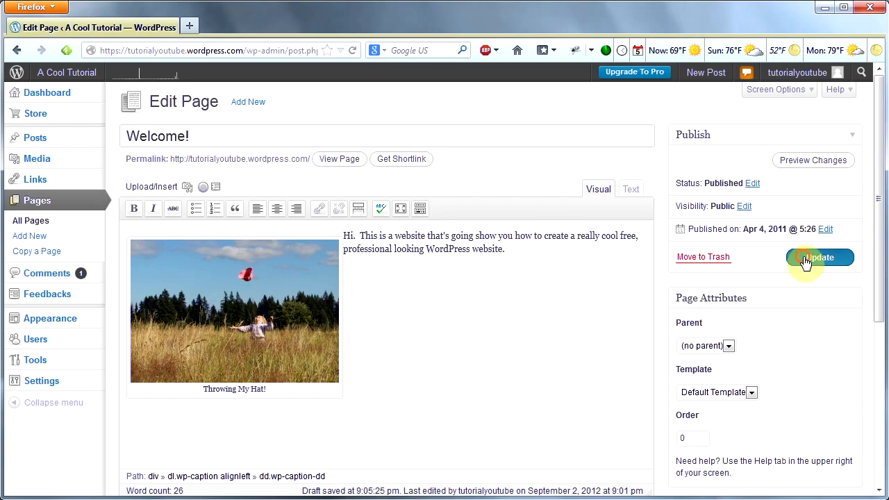
click(820, 257)
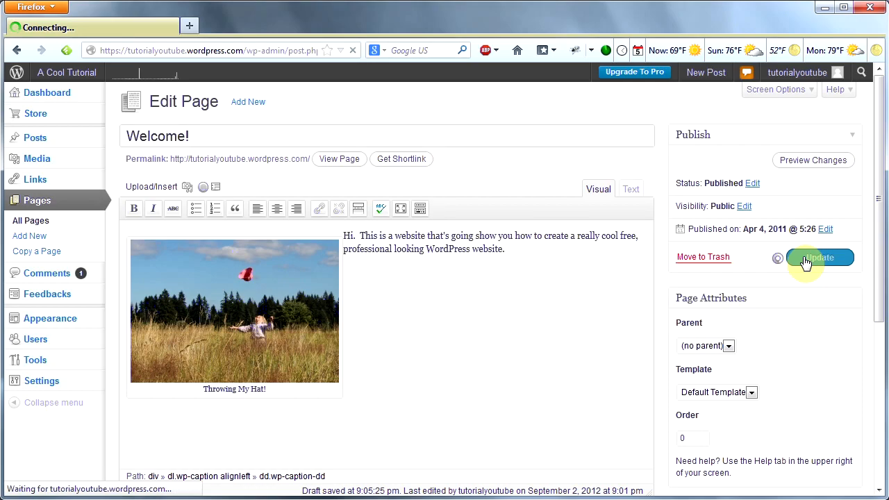
click(67, 72)
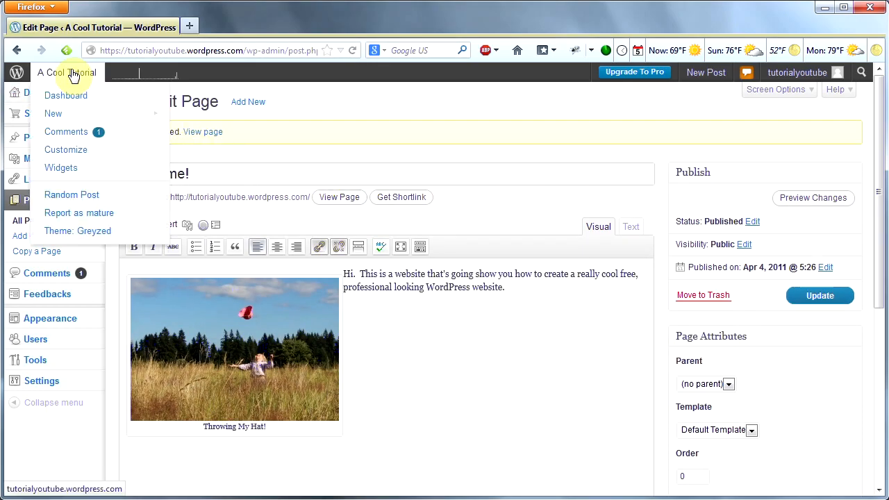
Visit the live site and view the Throwing My Hat! photo beside the Welcome! text
click(67, 72)
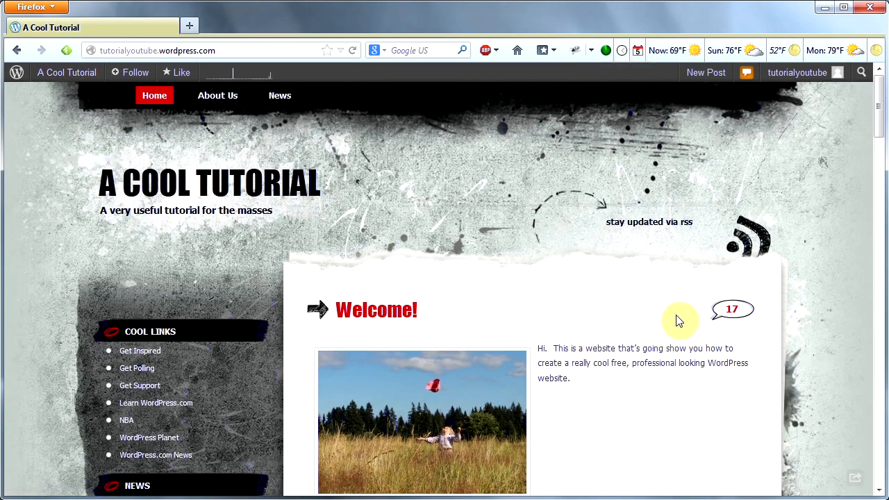
scroll(down, 3)
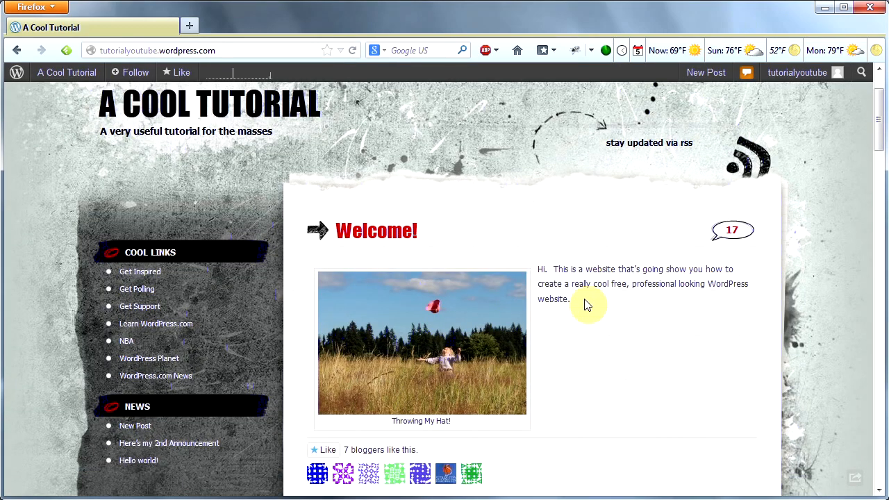
mouse_move(586, 353)
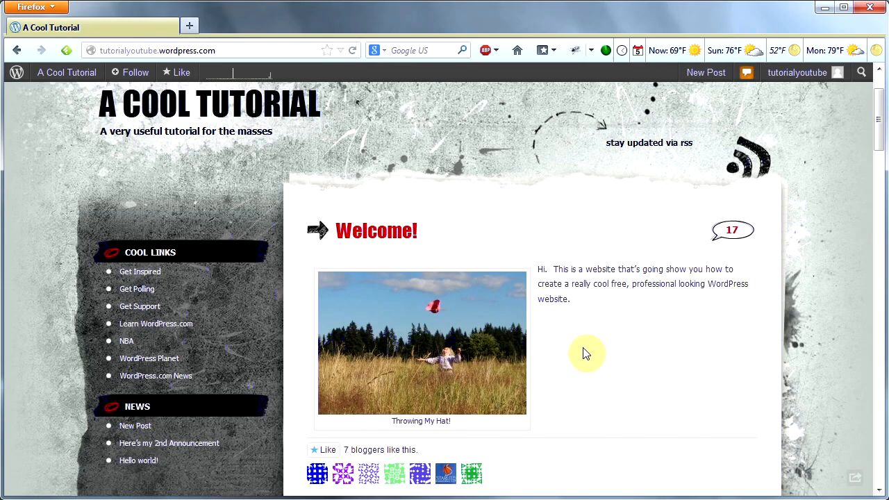
mouse_move(525, 465)
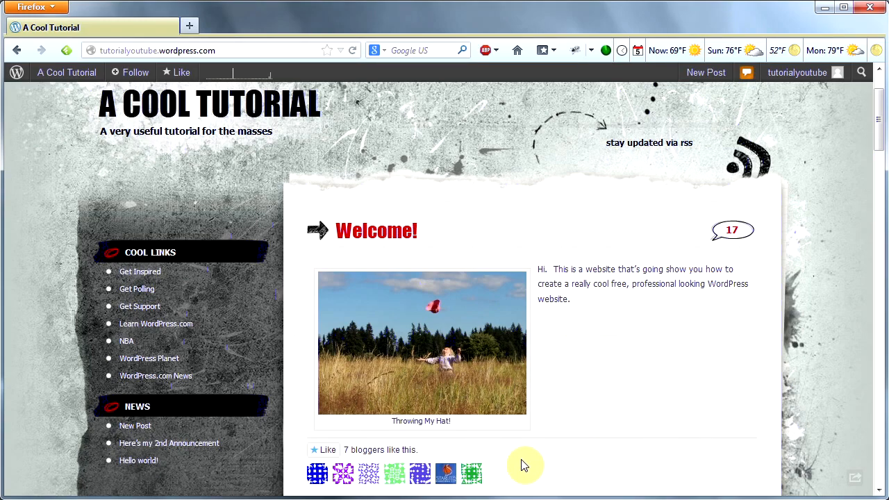
scroll(down, 3)
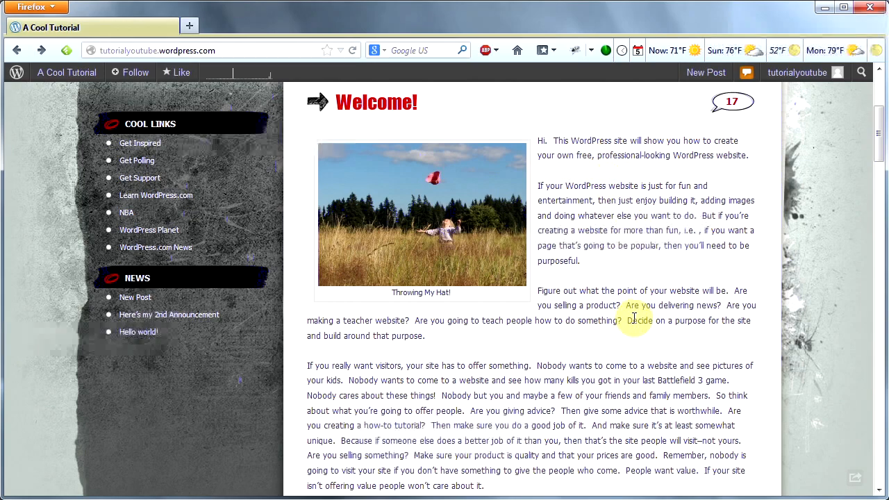
mouse_move(444, 243)
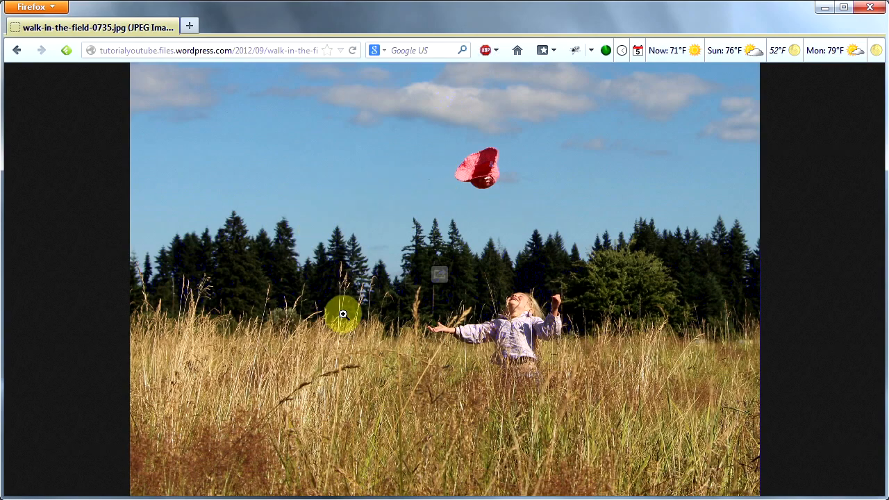
mouse_move(503, 278)
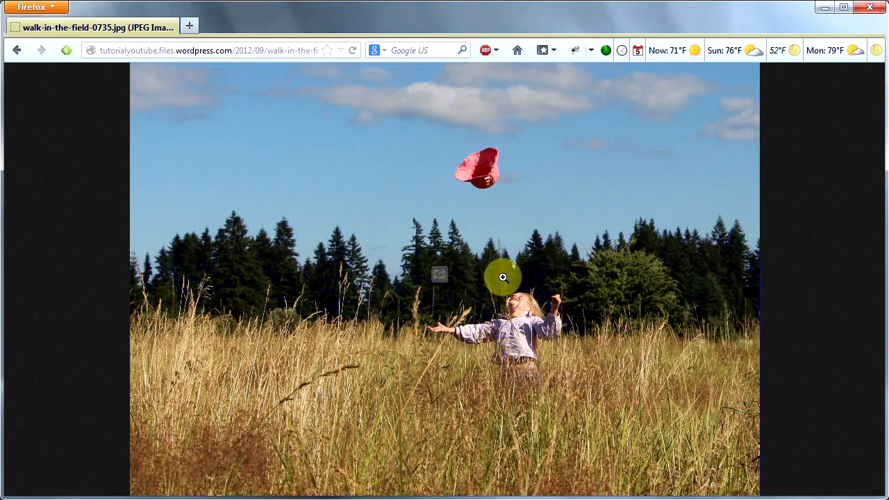
click(503, 277)
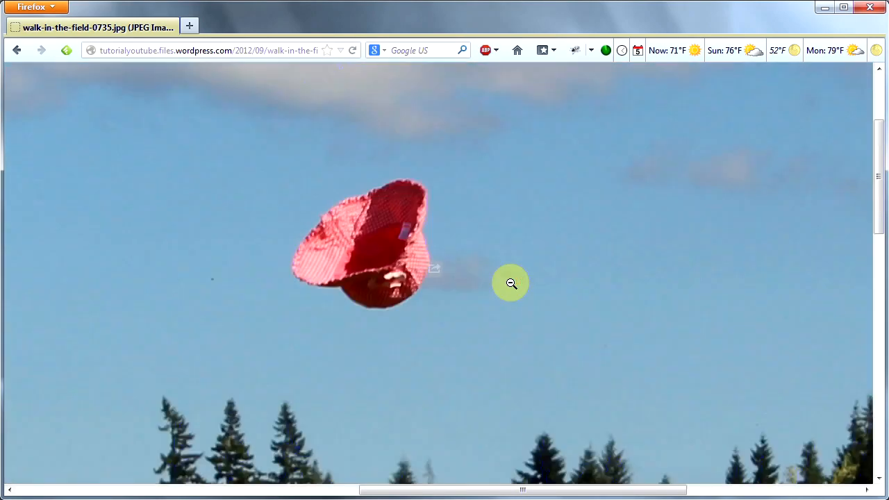
click(17, 50)
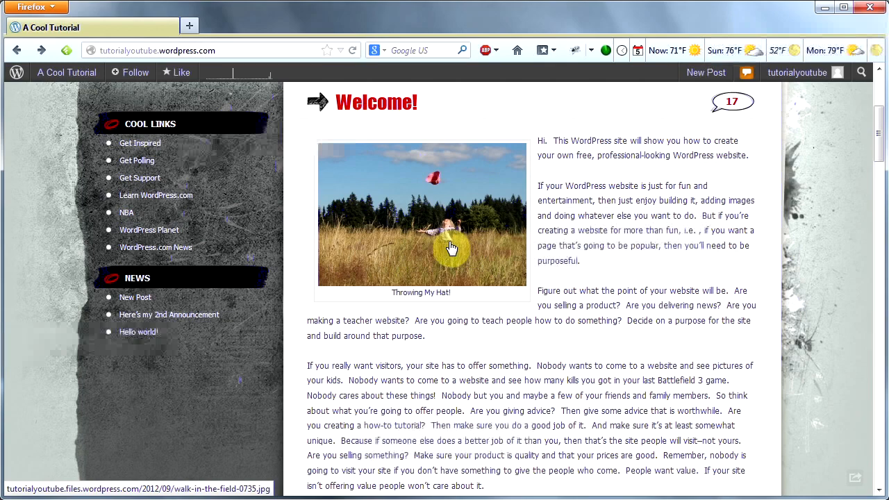
mouse_move(591, 308)
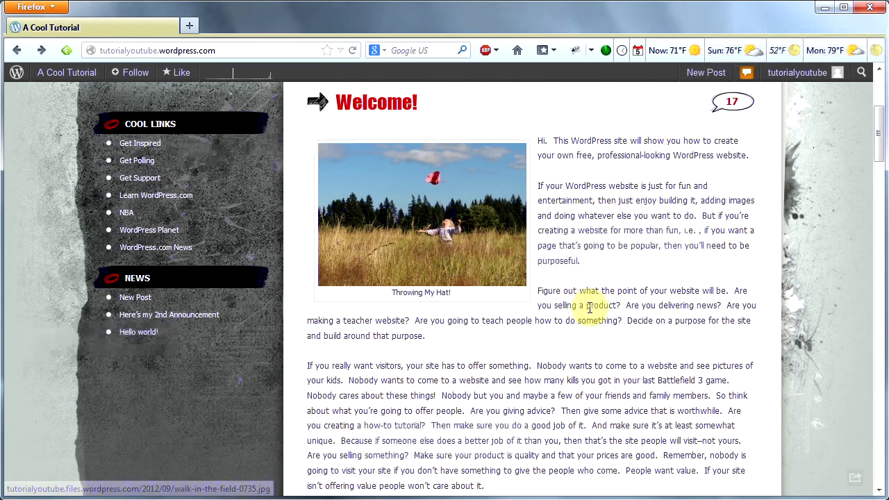
mouse_move(477, 269)
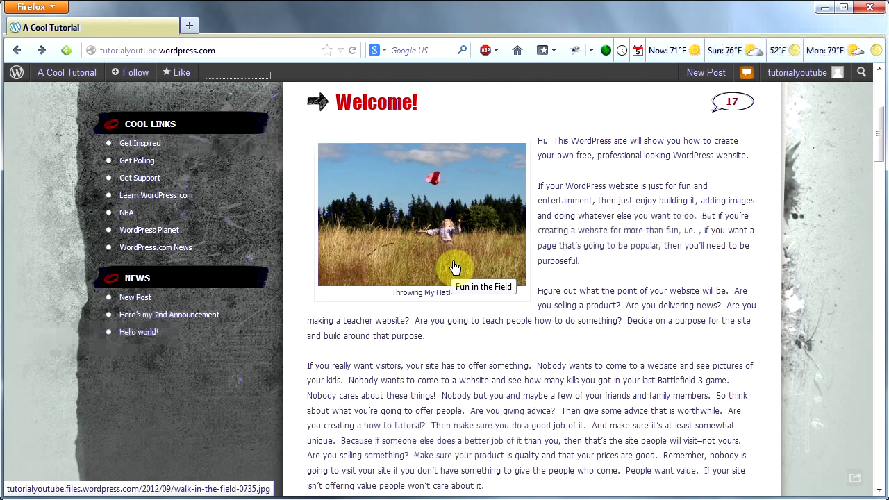
mouse_move(608, 296)
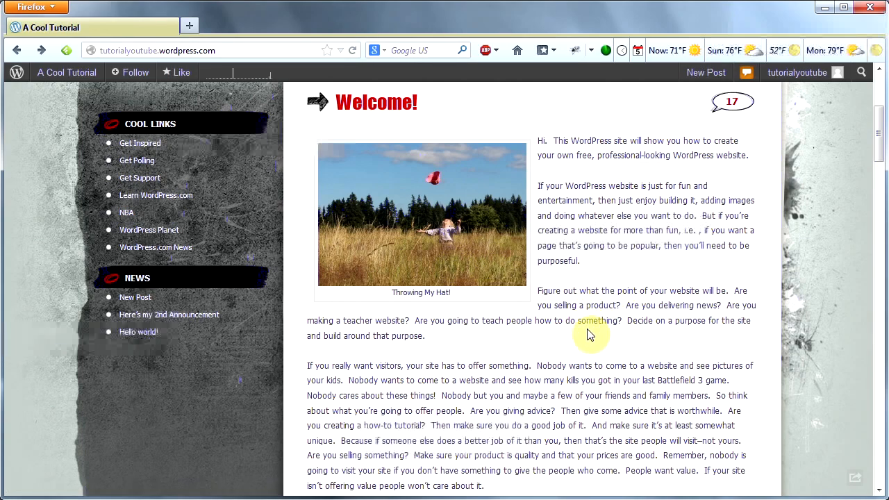
scroll(up, 3)
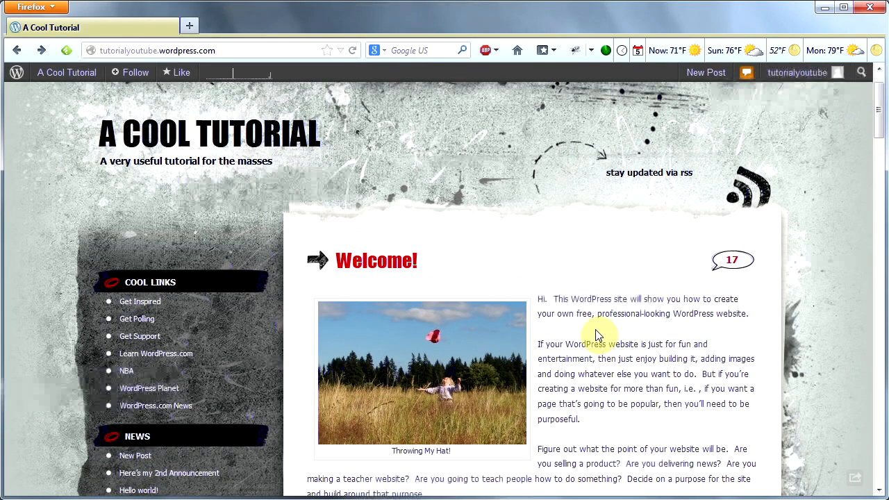
scroll(up, 3)
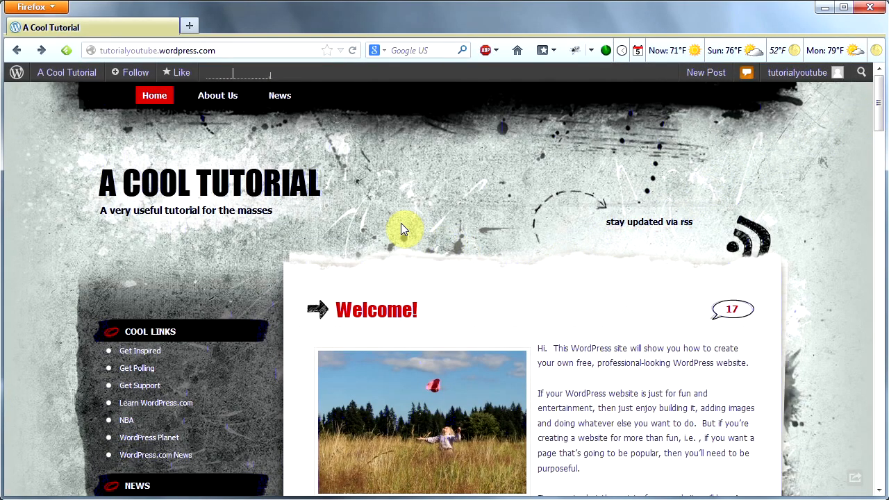
Return to the dashboard, check All Posts, then list the About Us, News and Welcome! pages
click(66, 72)
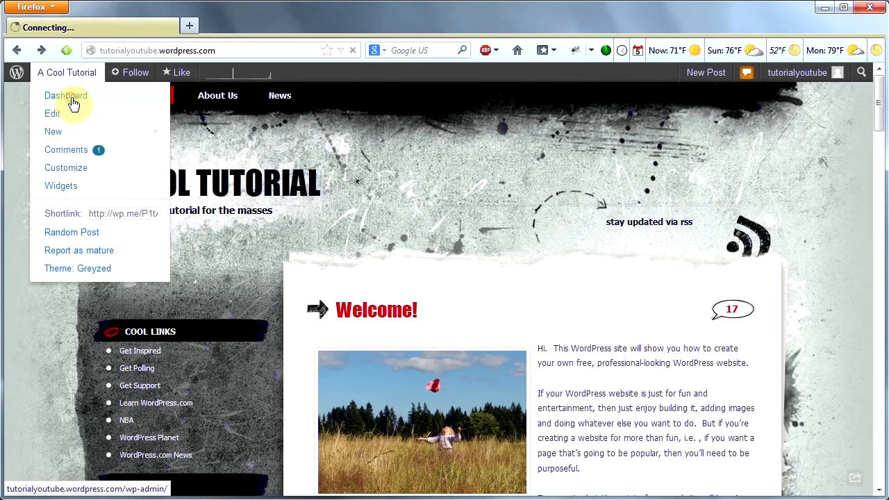
click(67, 94)
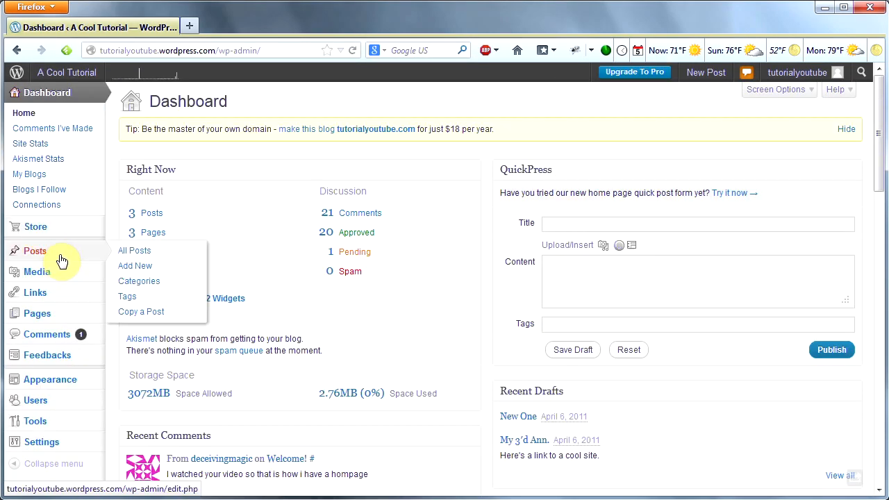
click(135, 250)
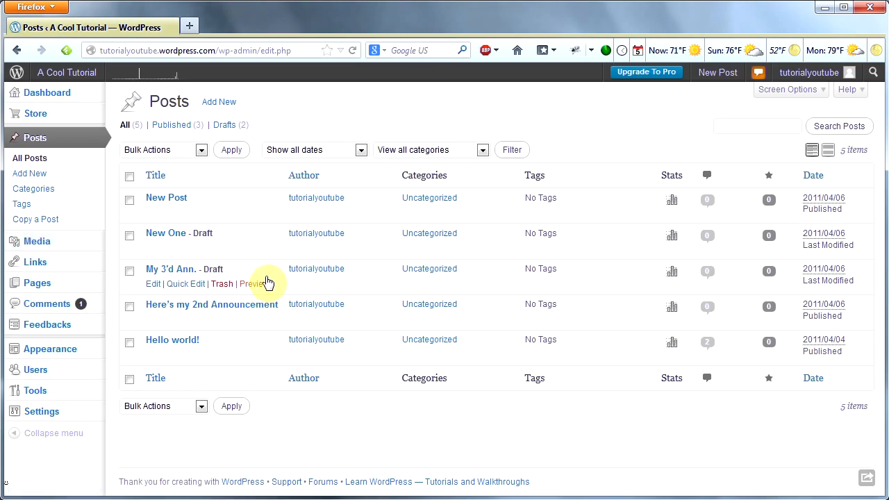
mouse_move(186, 283)
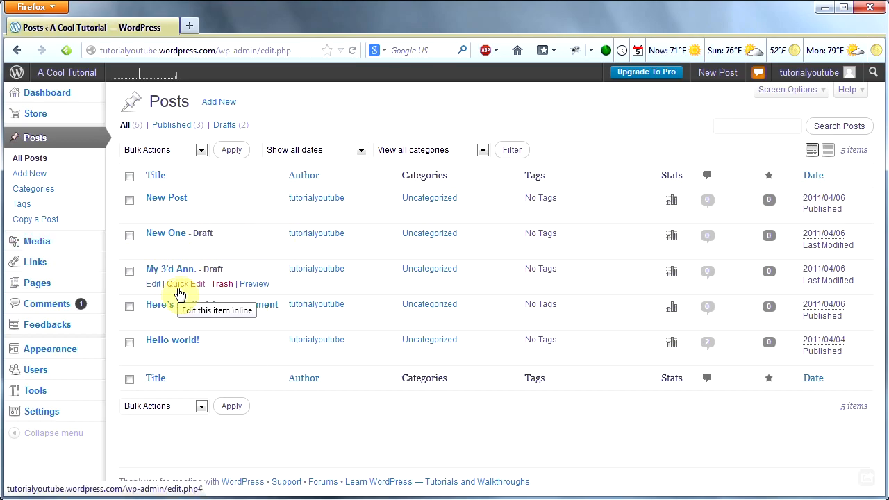
click(47, 92)
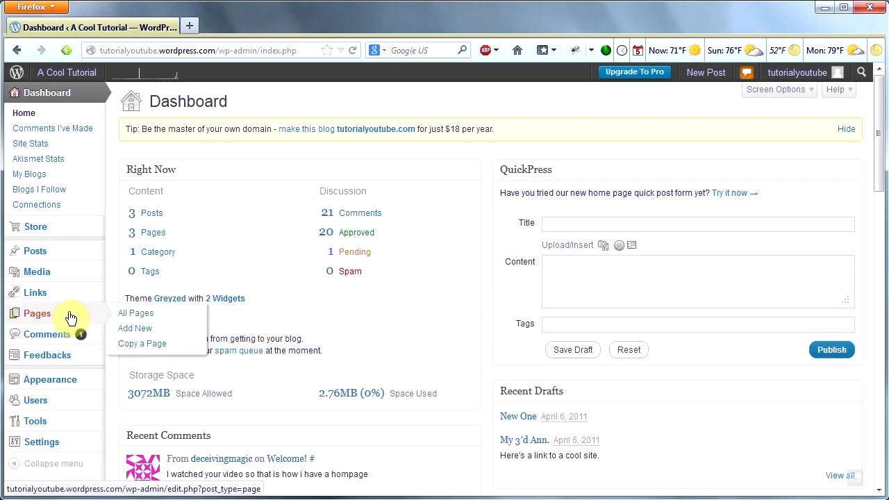
click(136, 313)
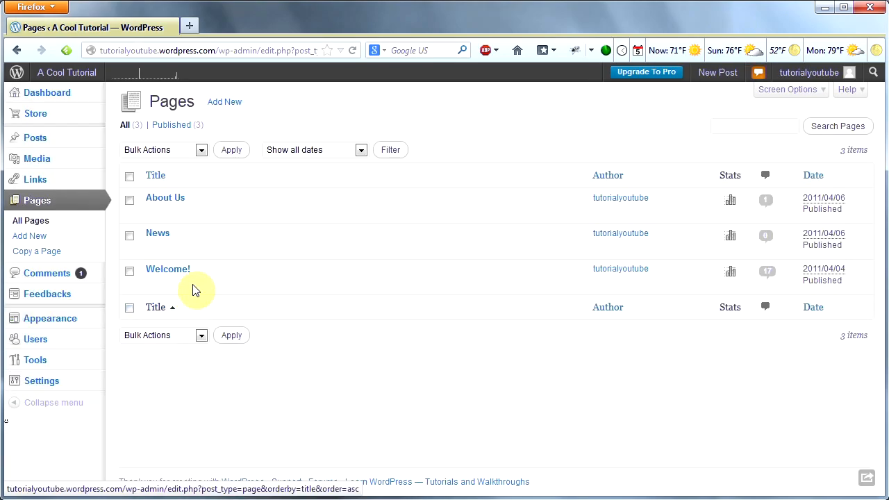
In the Welcome! page, review the photo's title Fun in the Field, caption and Advanced Settings
click(166, 269)
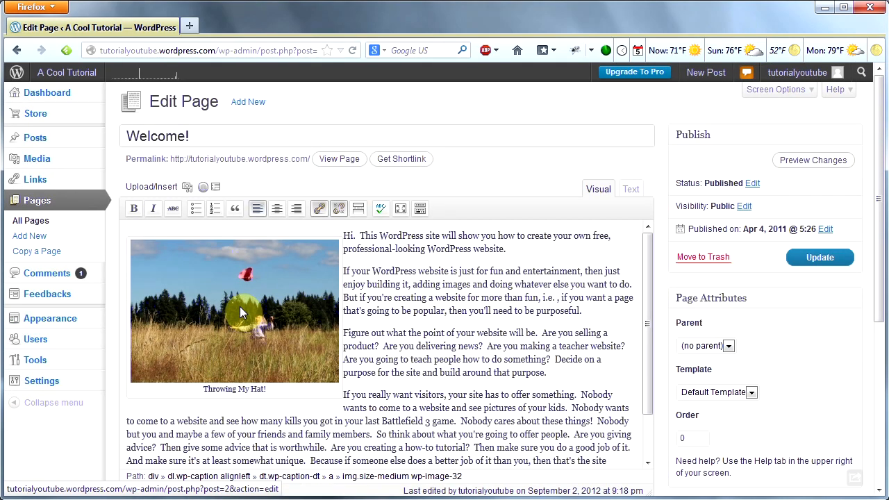
click(241, 311)
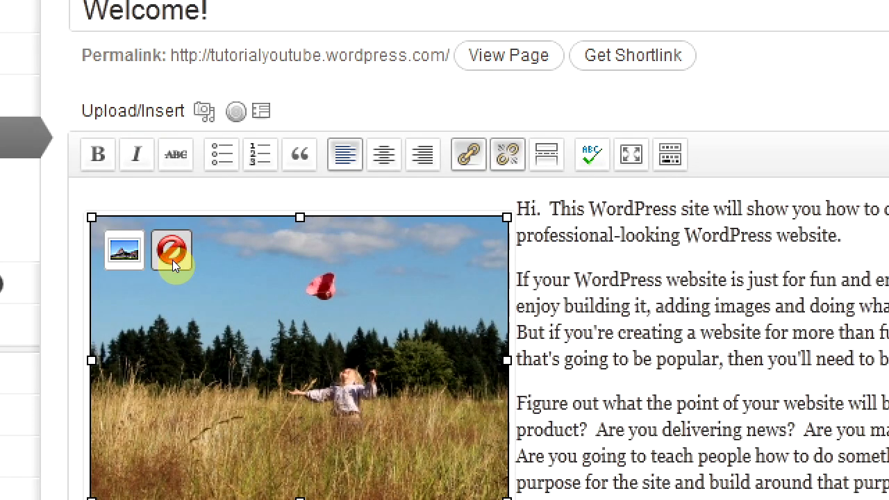
mouse_move(172, 250)
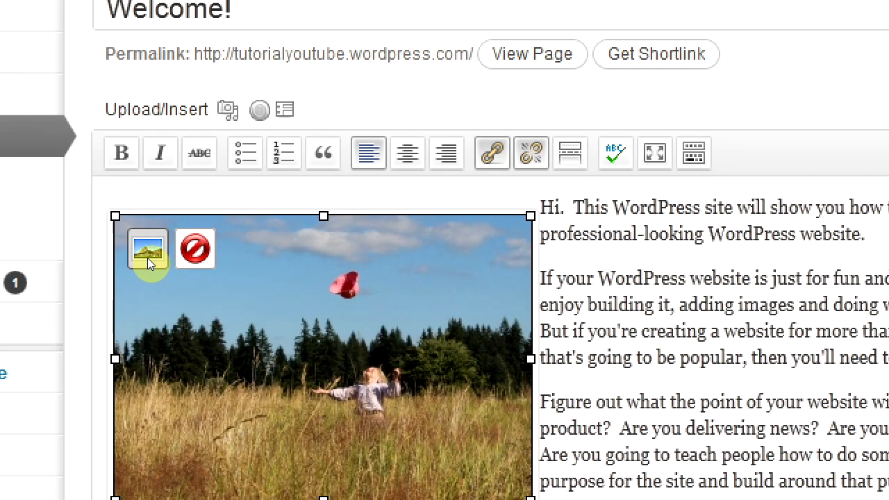
click(147, 248)
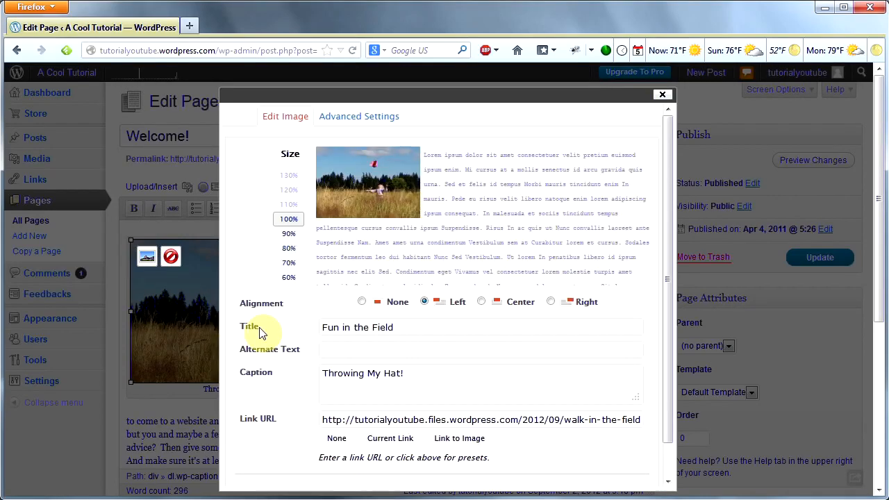
mouse_move(291, 222)
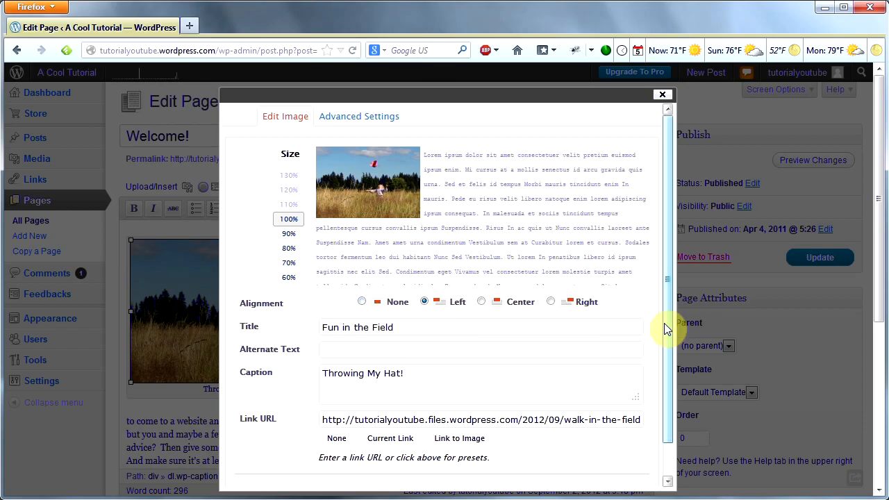
mouse_move(573, 280)
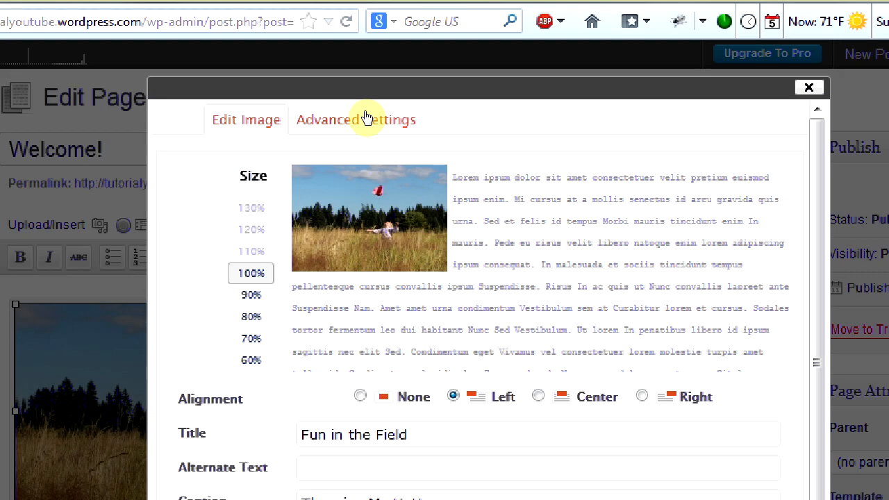
click(355, 119)
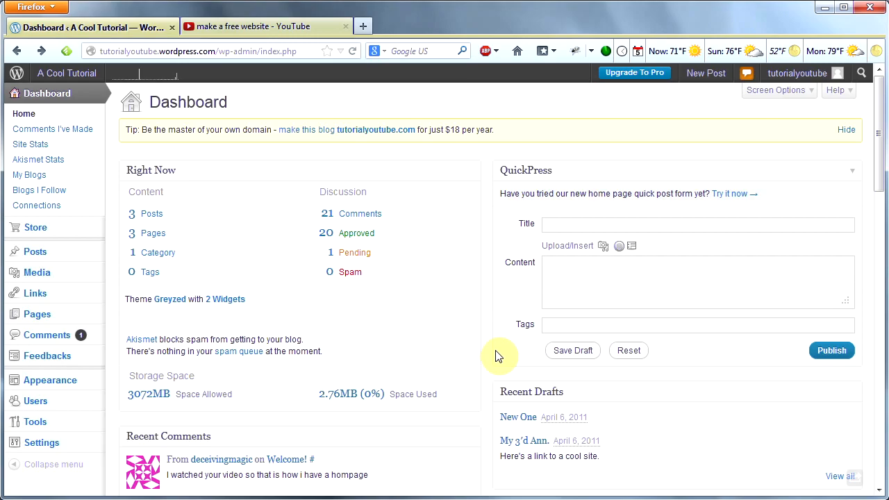
mouse_move(480, 355)
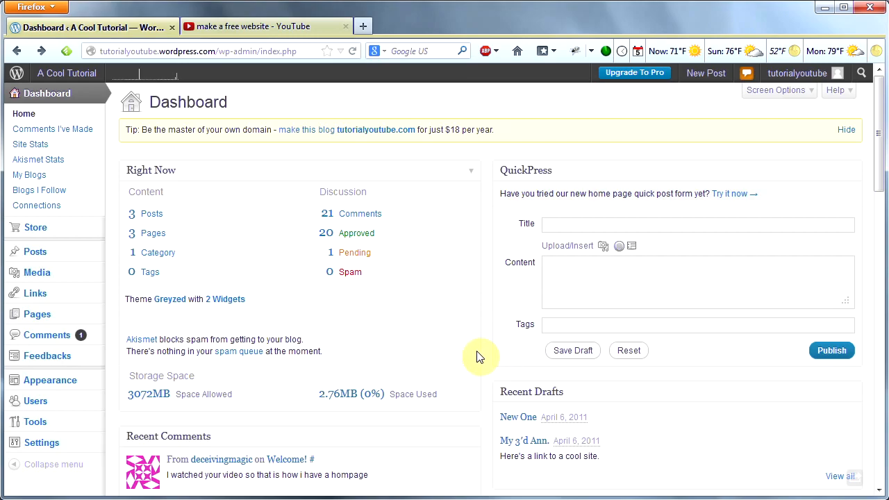
mouse_move(479, 378)
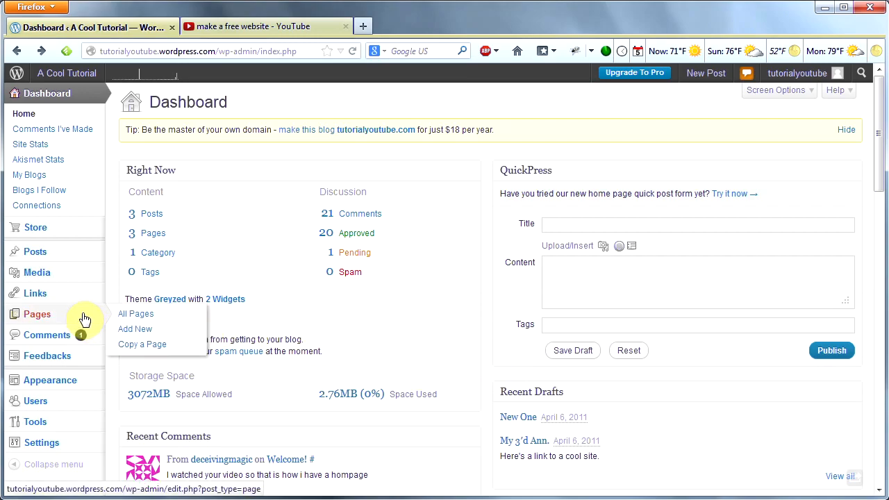
mouse_move(117, 318)
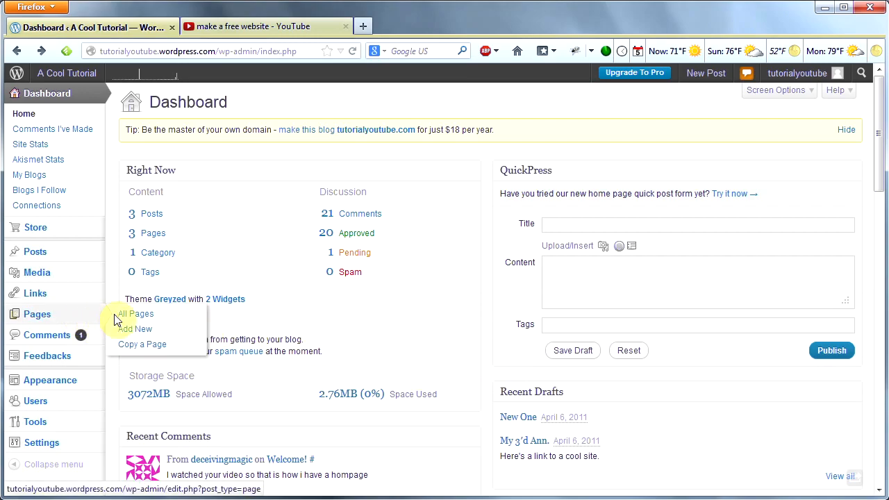
Add a new page titled 'How to Embed Videos into a WordPress Website' and publish it
click(135, 327)
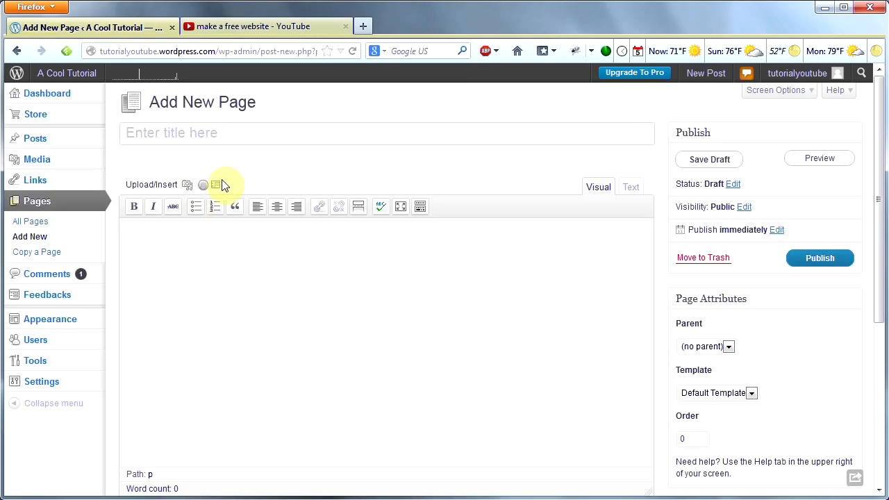
text(How to Embed Videos into a WordPress Website)
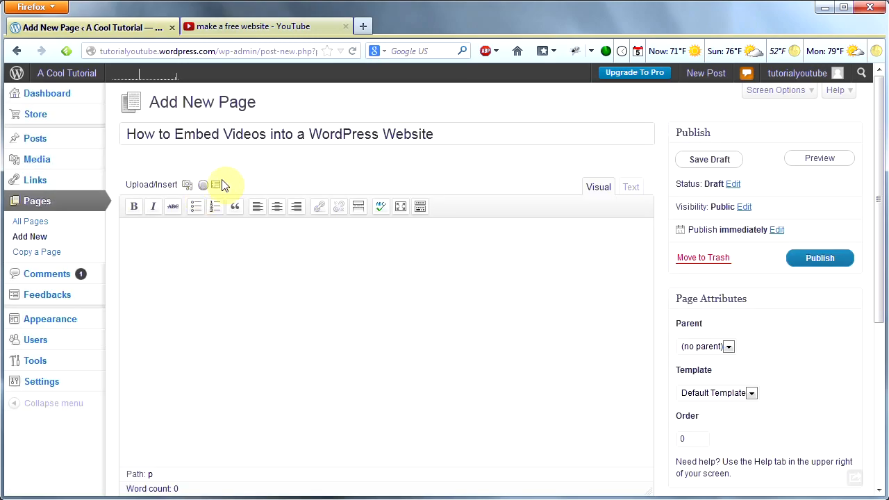
click(709, 158)
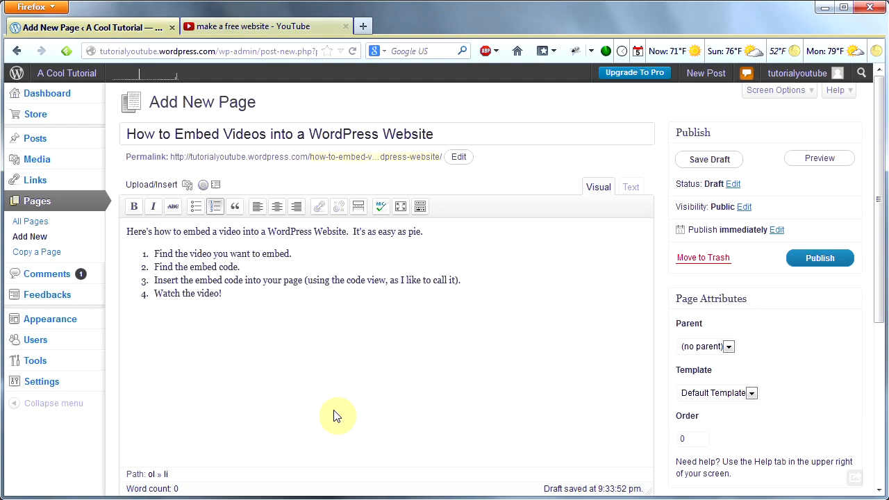
click(820, 257)
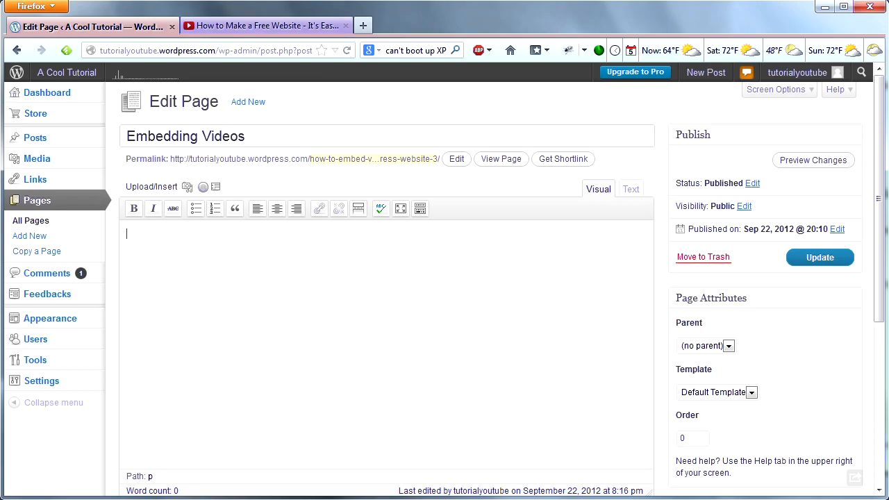
Search YouTube for 'make a free website' and open the How to Make a Free Website video
click(264, 25)
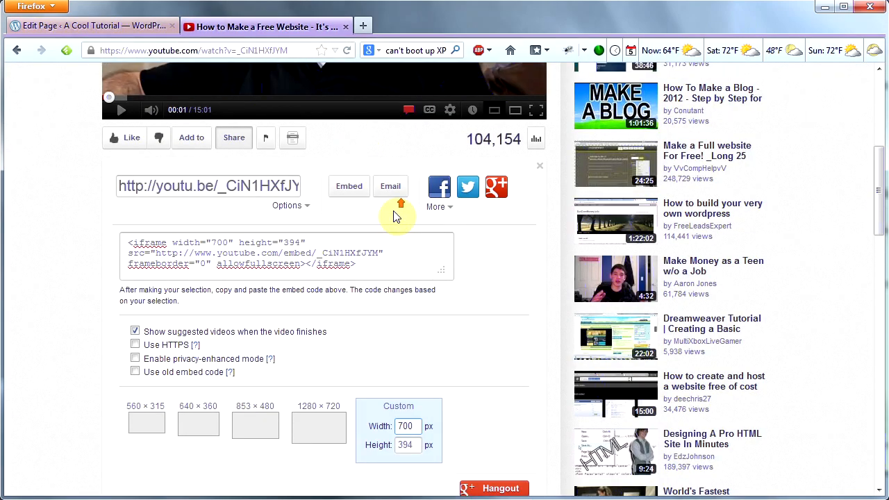
scroll(up, 3)
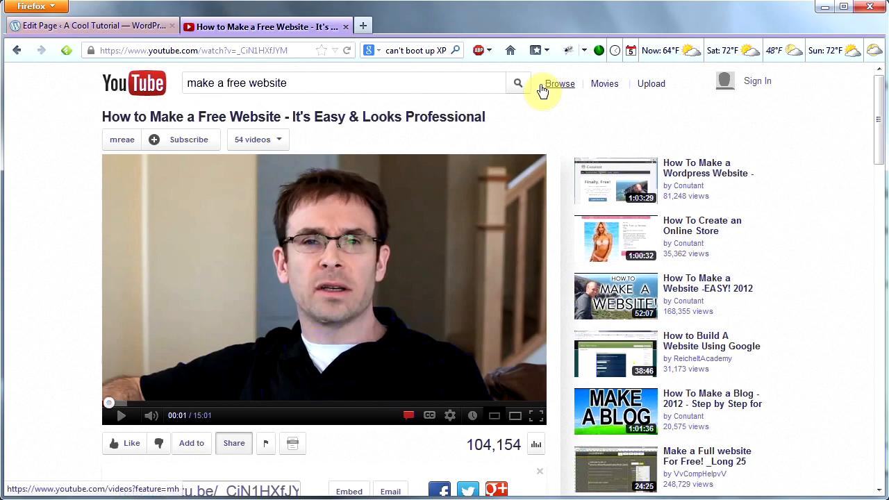
click(518, 83)
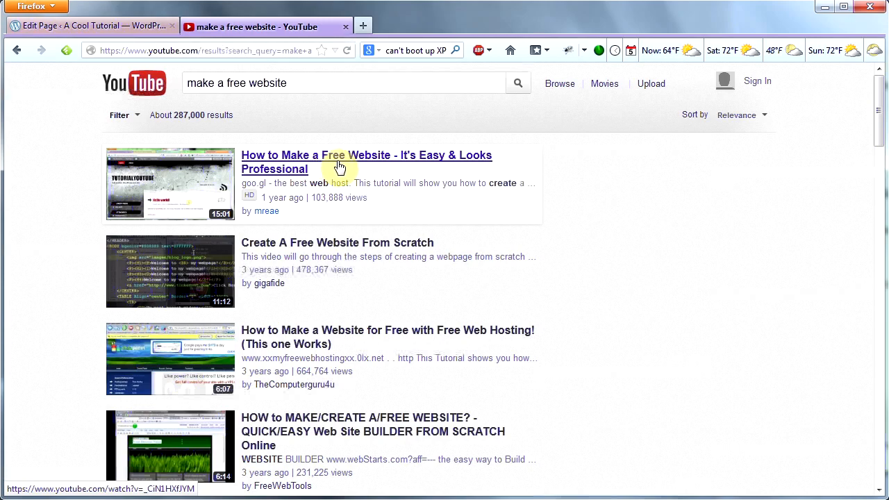
mouse_move(360, 163)
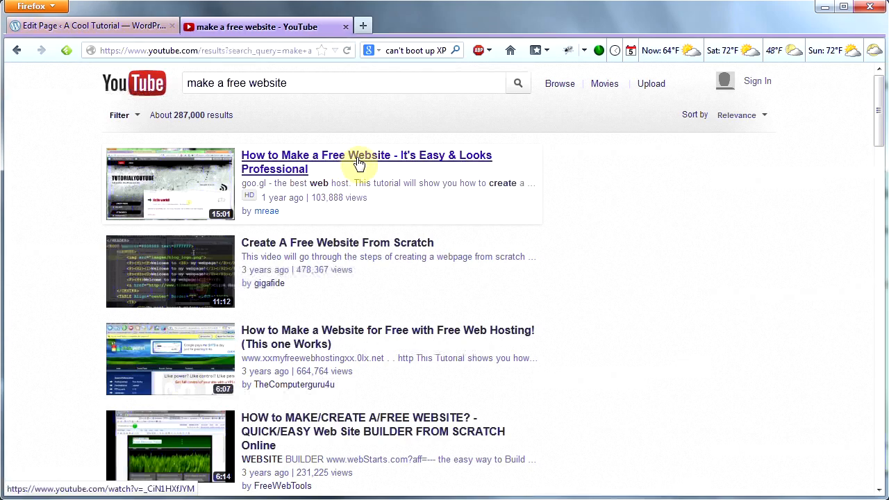
click(367, 156)
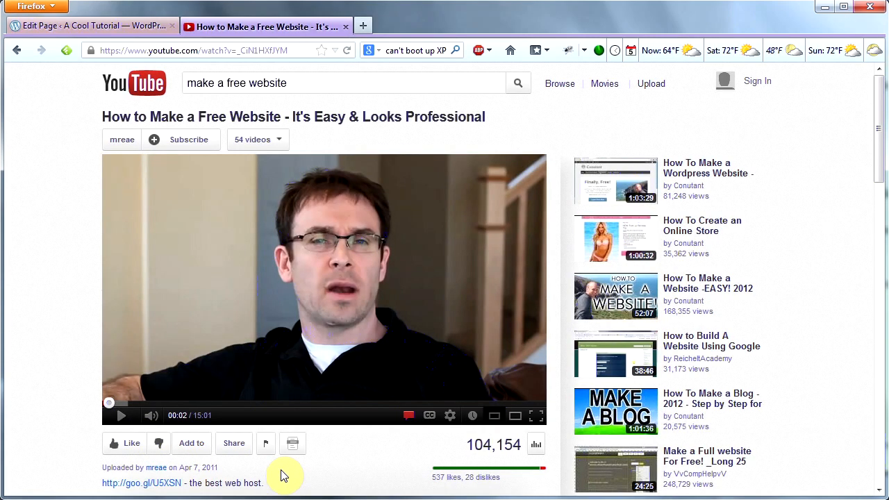
mouse_move(234, 443)
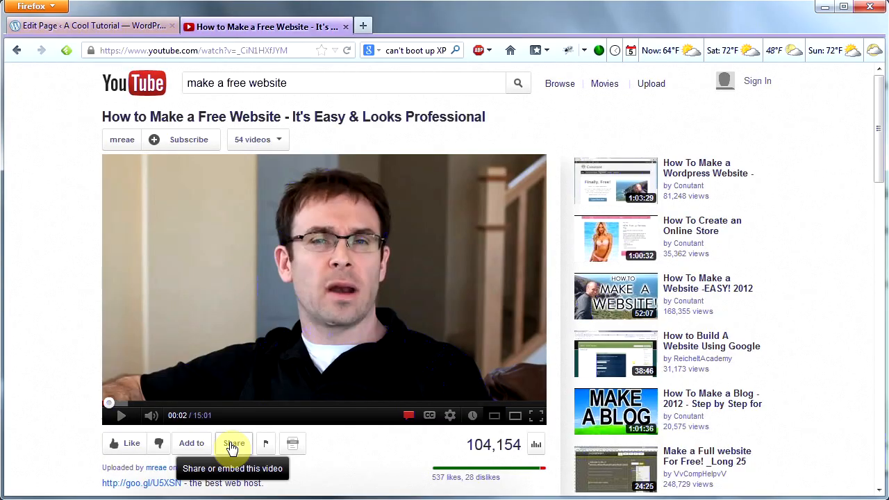
Copy the video's embed code from Share > Embed and return to the WordPress editor
click(233, 443)
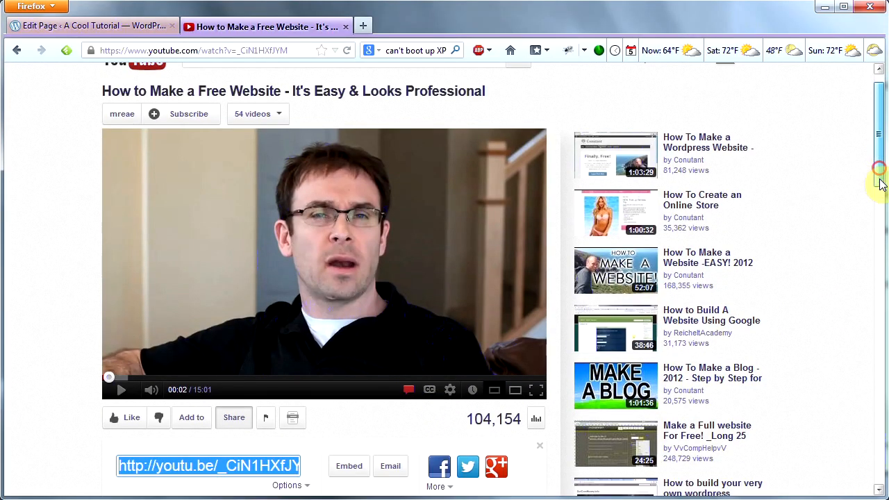
scroll(down, 3)
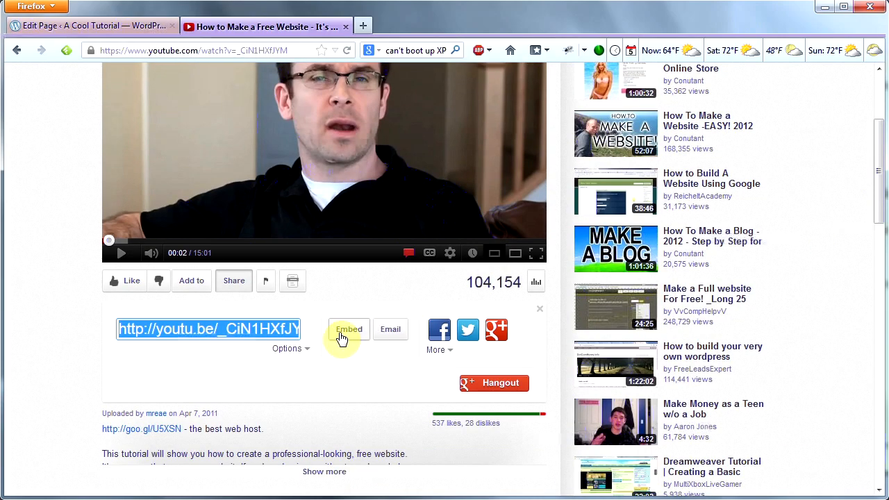
click(347, 330)
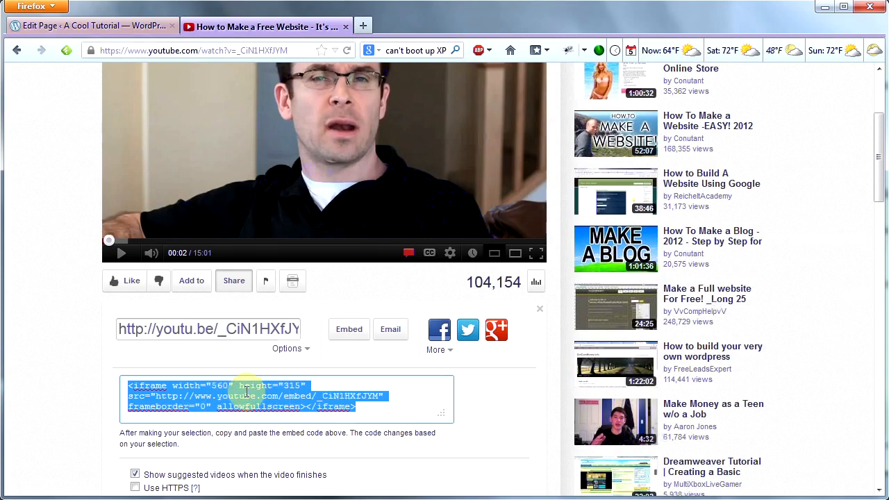
right_click(248, 396)
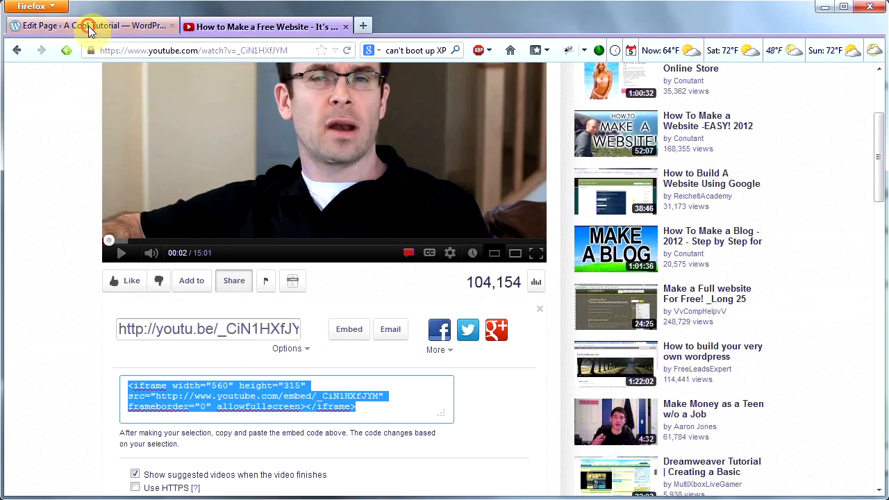
click(90, 25)
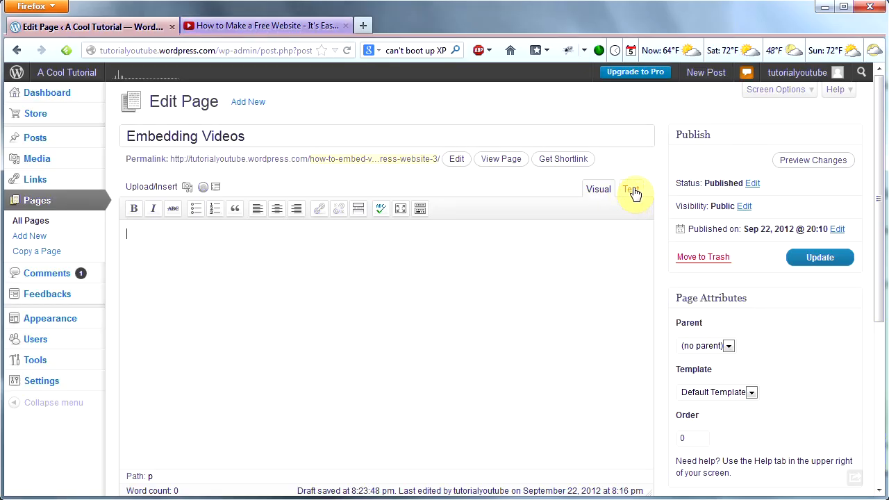
Paste the iframe embed code in the Text (HTML) view and update the published page
click(631, 189)
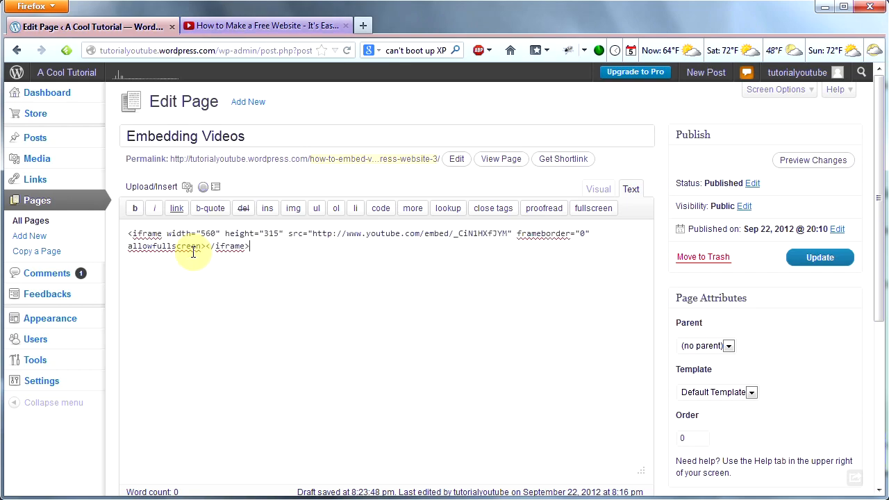
mouse_move(494, 251)
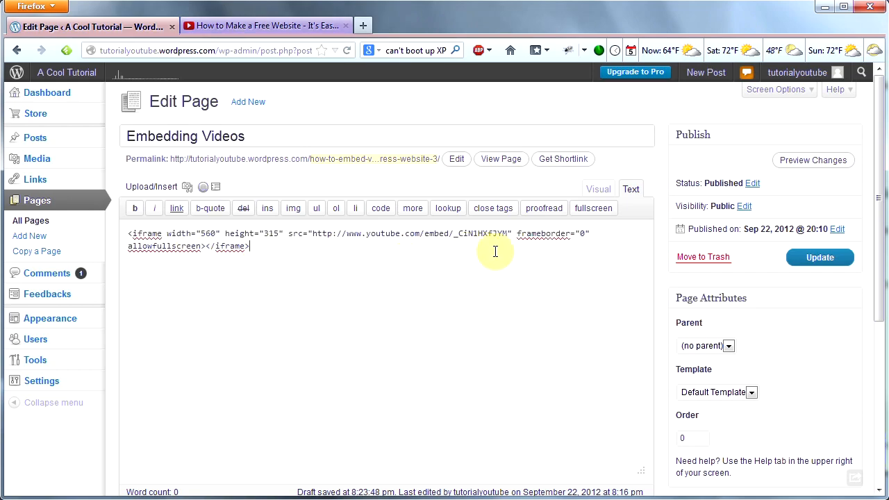
click(819, 257)
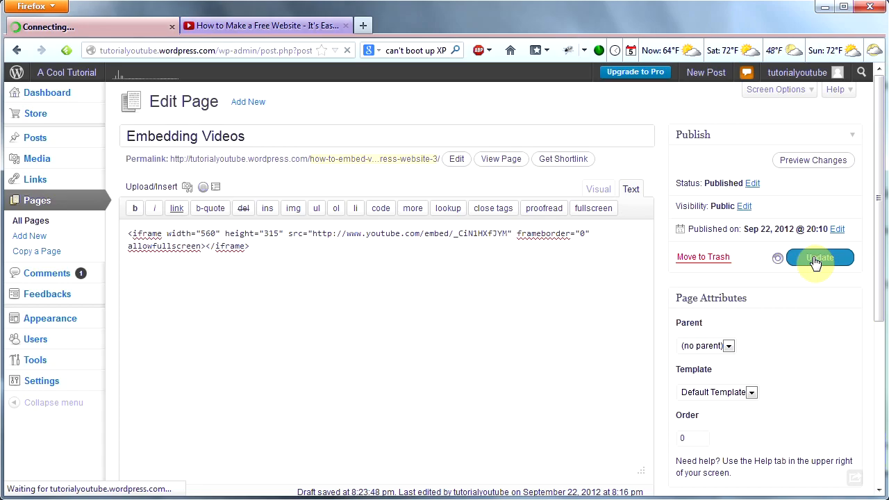
click(819, 257)
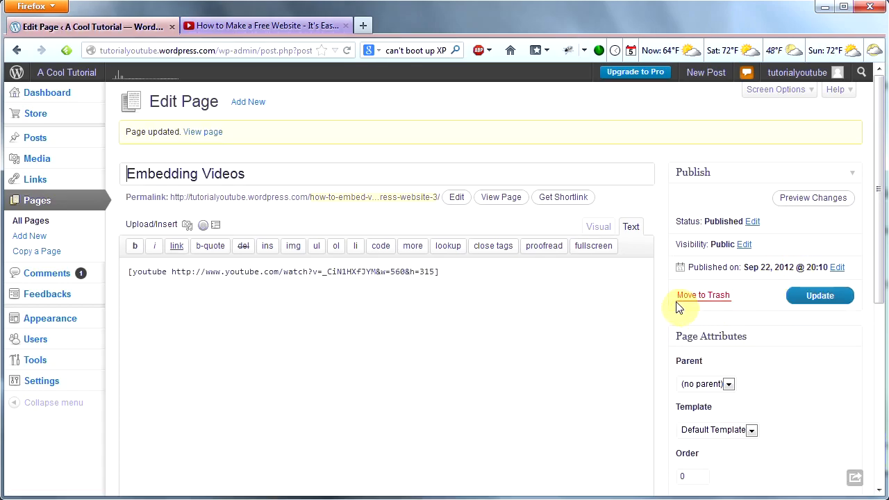
mouse_move(195, 246)
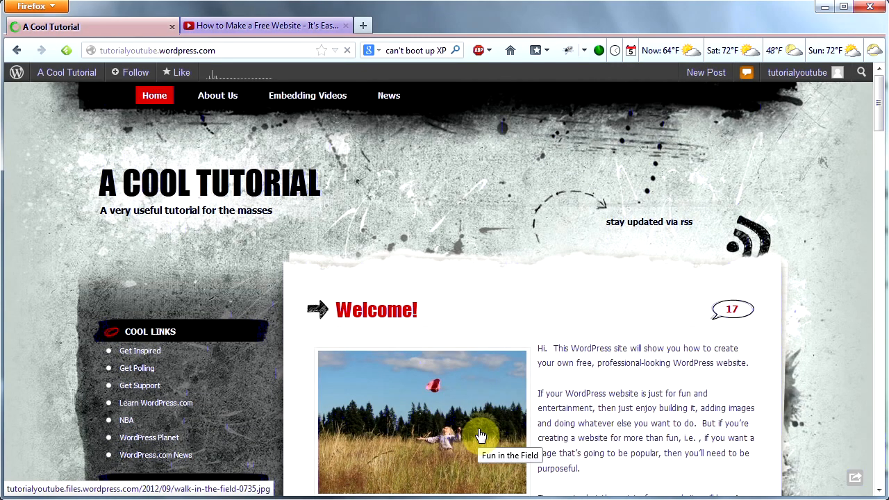
mouse_move(285, 132)
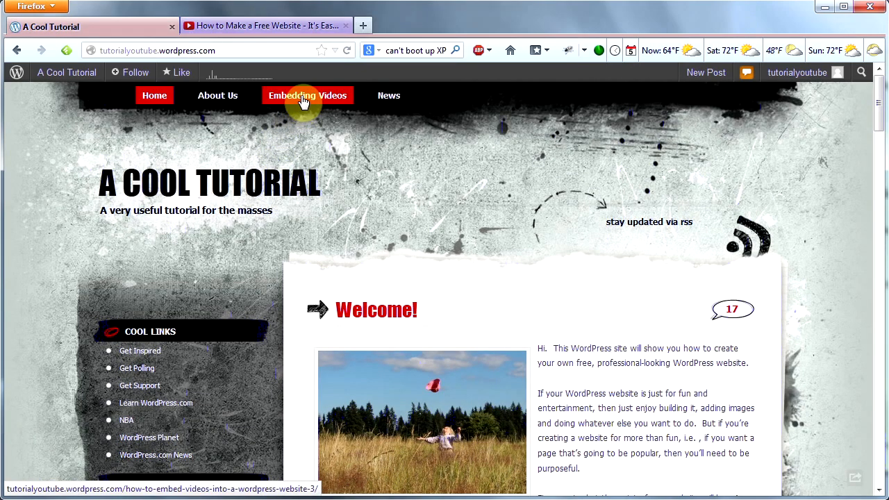
Play and pause the embedded YouTube video on the live Embedding Videos page
click(307, 95)
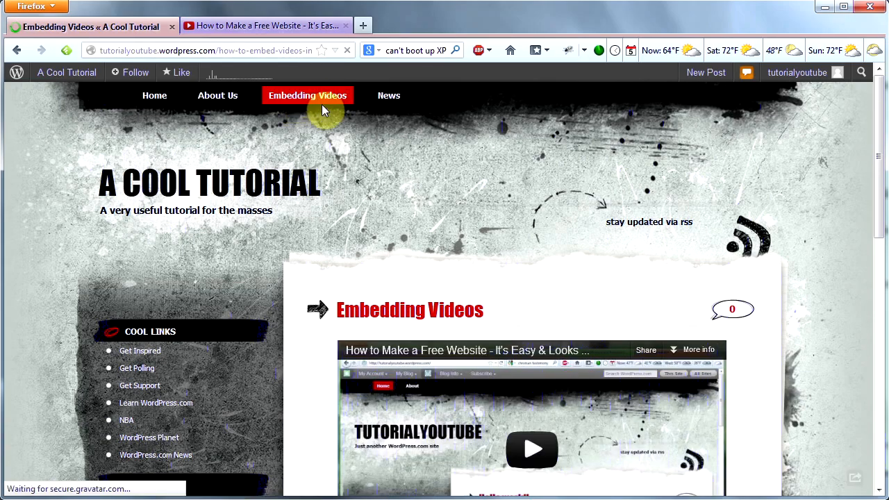
scroll(down, 3)
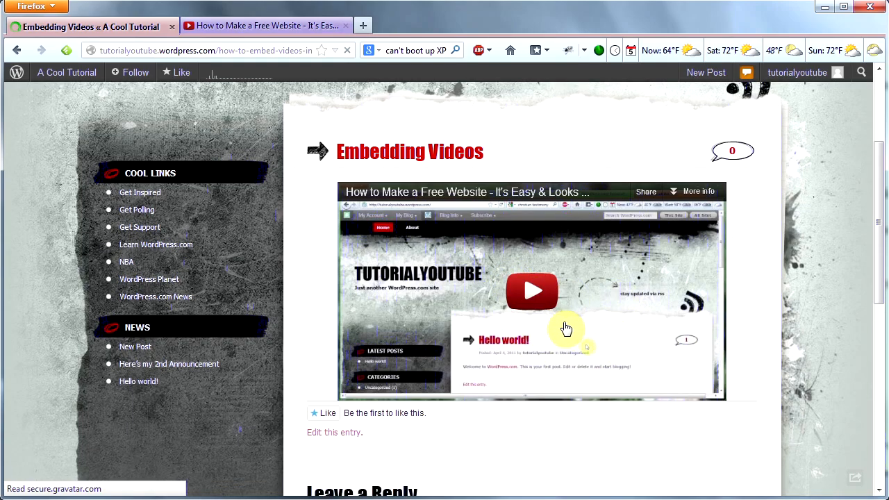
click(530, 291)
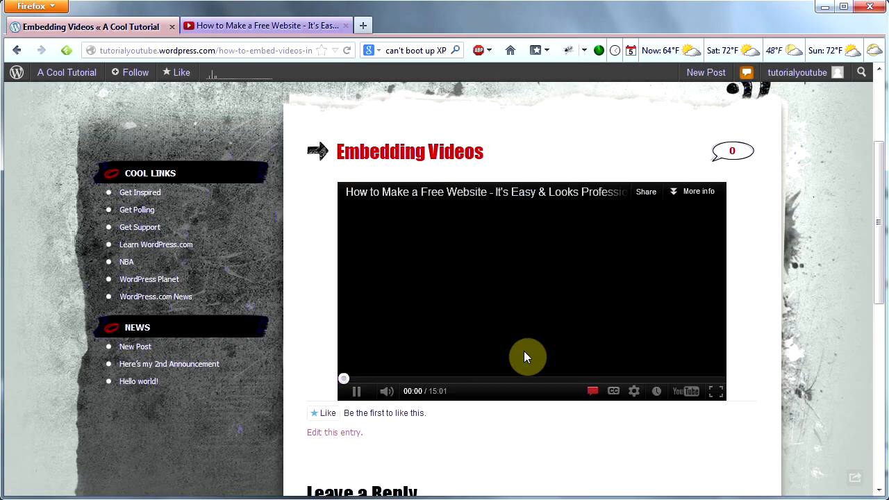
click(528, 356)
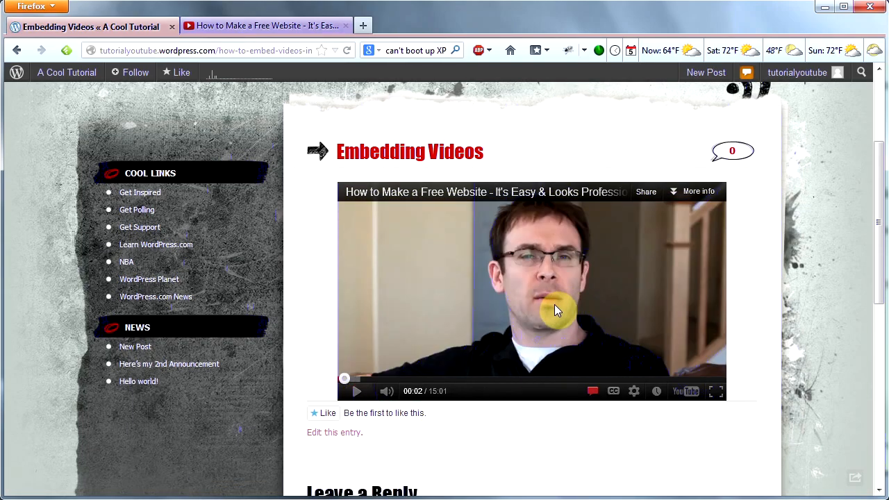
scroll(up, 3)
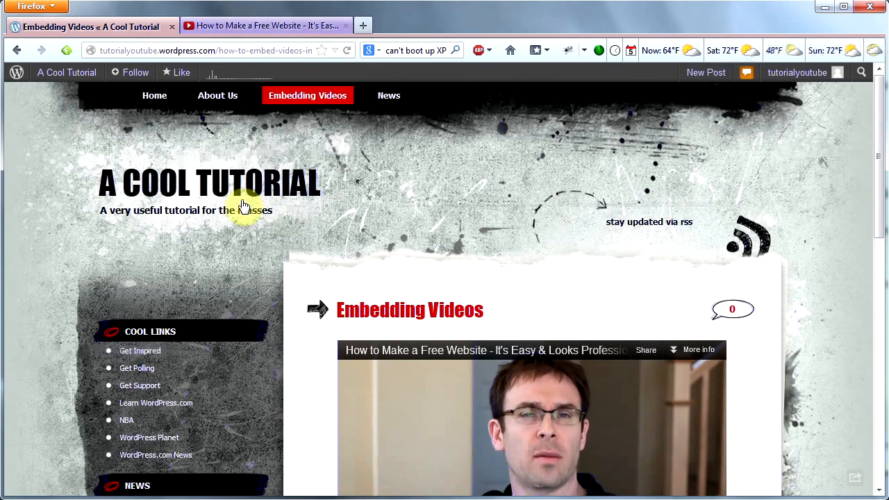
mouse_move(340, 251)
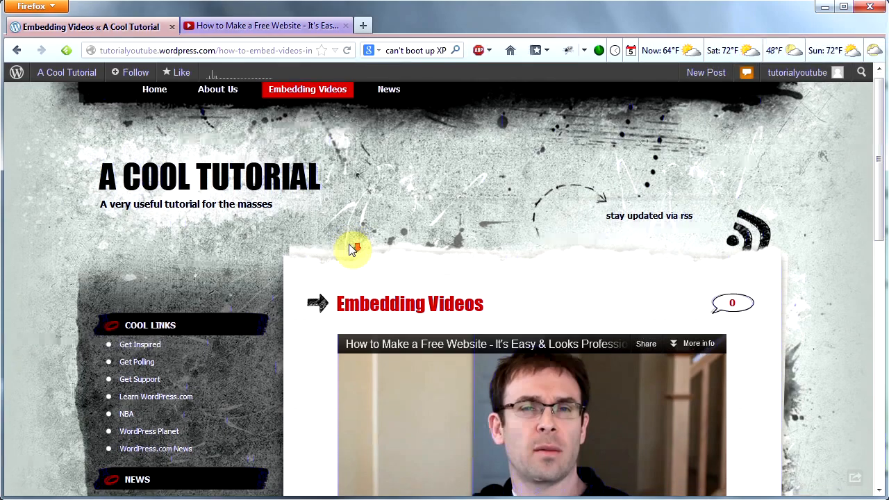
scroll(down, 3)
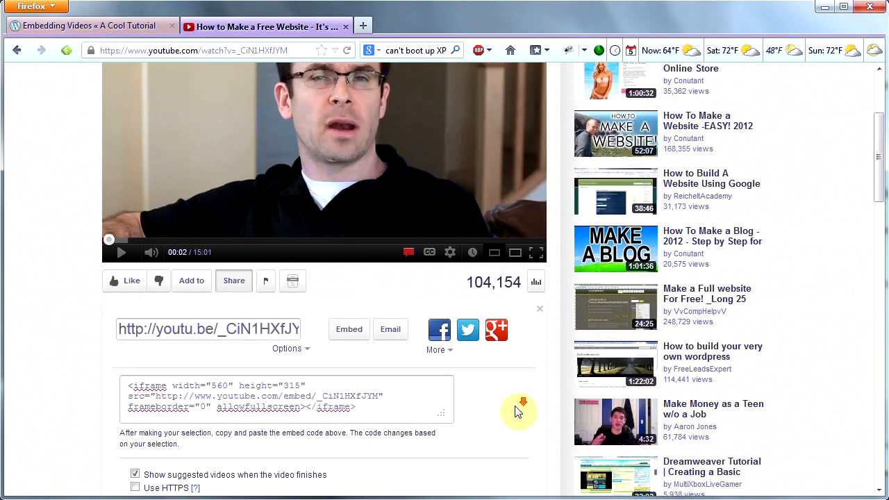
Set the embed code to a custom 700 by 394 size and return to the blog's home page
scroll(down, 3)
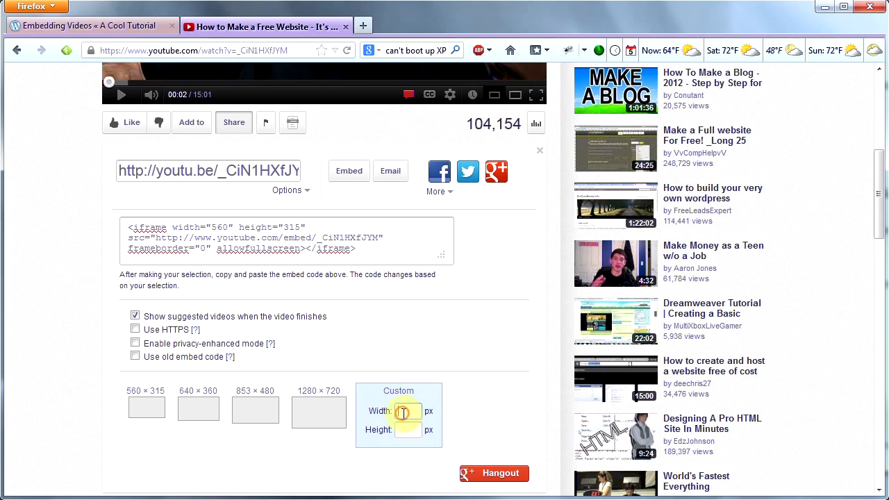
mouse_move(705, 438)
text(700)
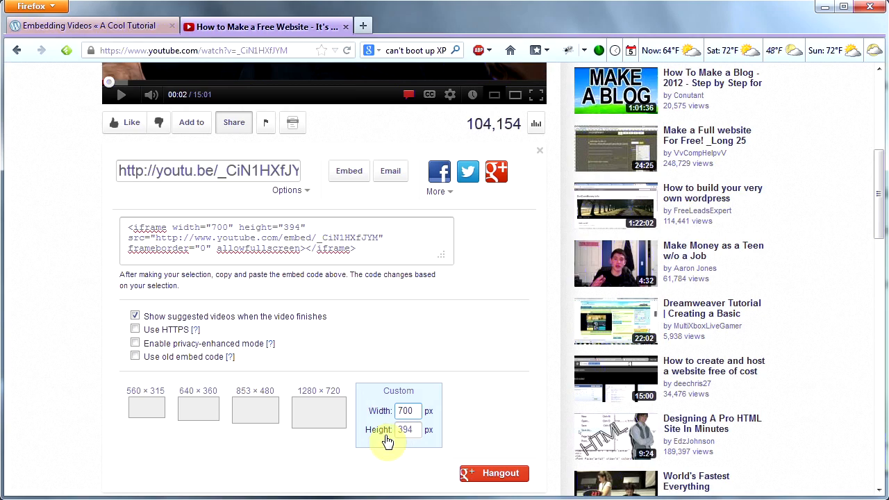
click(90, 25)
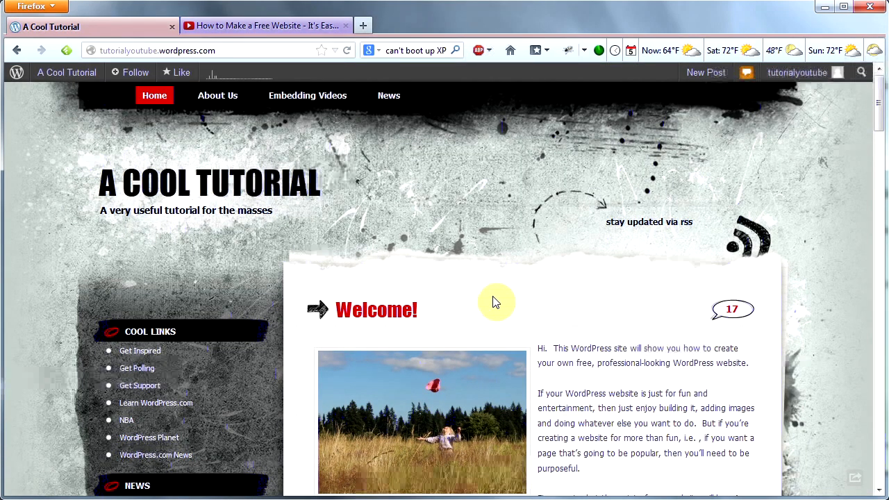
mouse_move(492, 287)
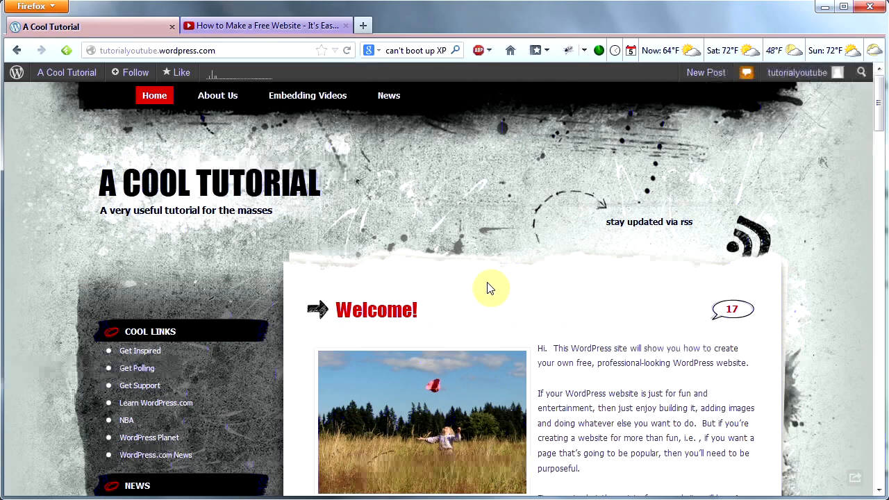
mouse_move(366, 290)
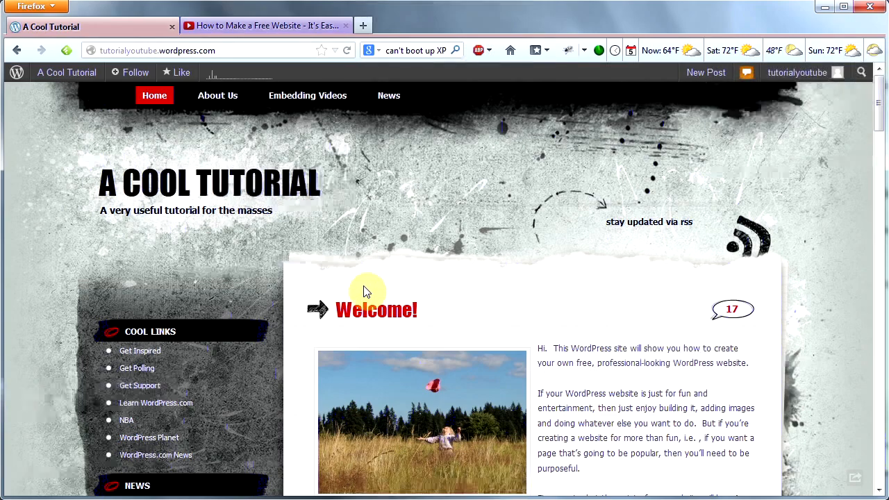
Go from the admin bar to Dashboard, then Appearance > Widgets
click(67, 72)
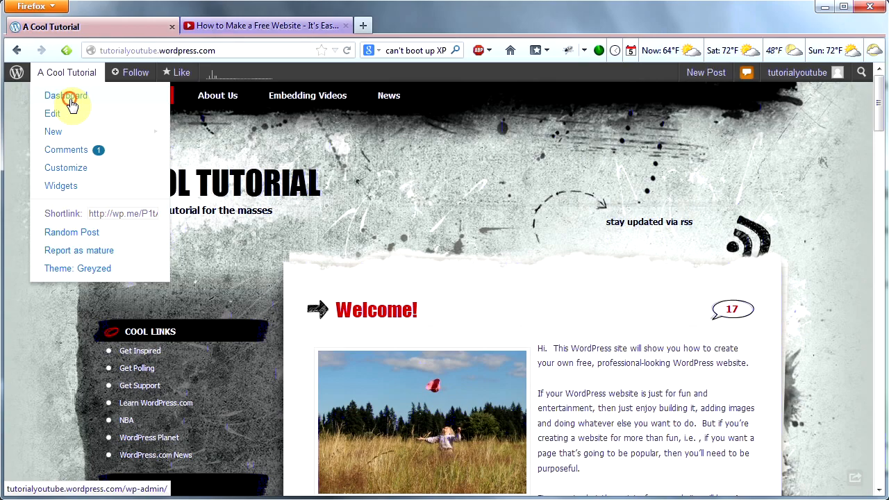
click(67, 95)
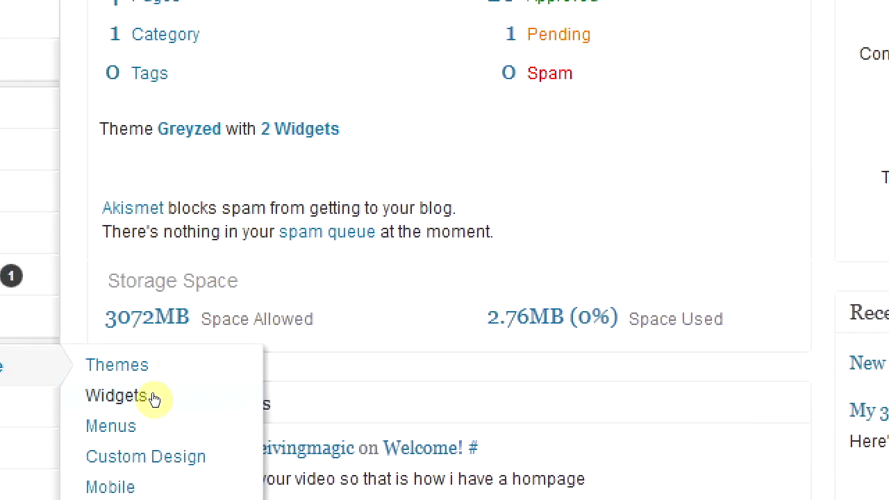
click(117, 394)
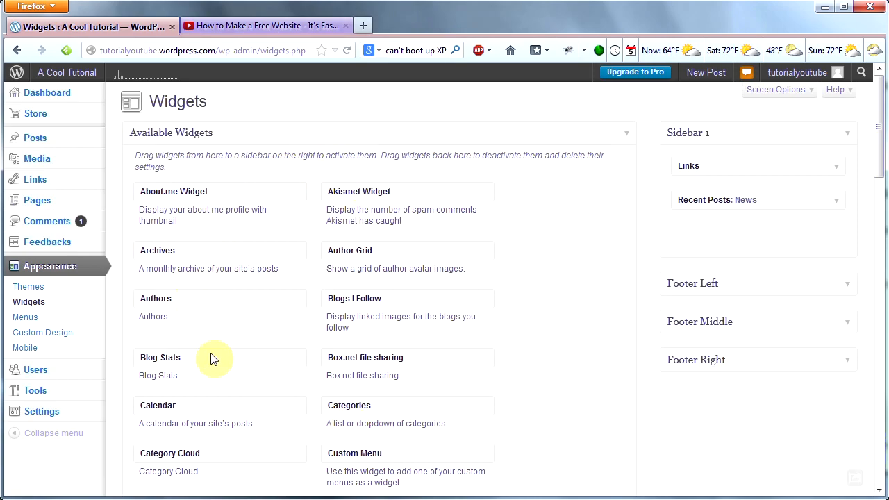
mouse_move(292, 209)
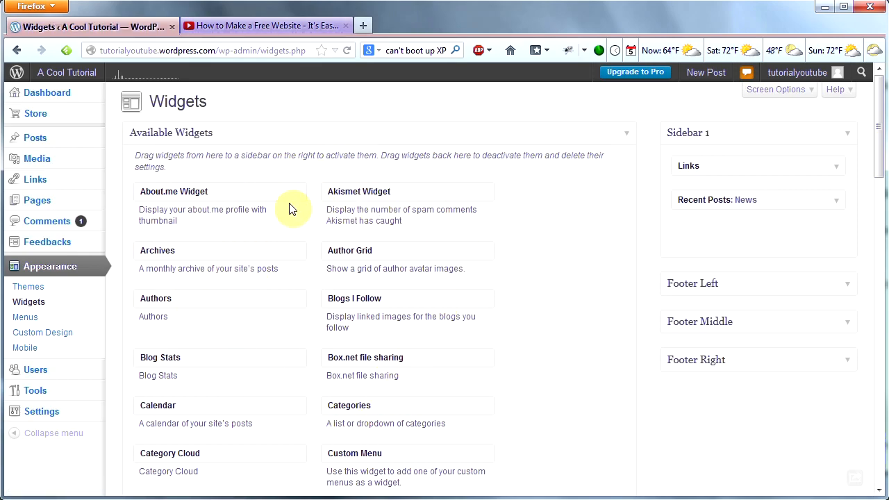
mouse_move(820, 304)
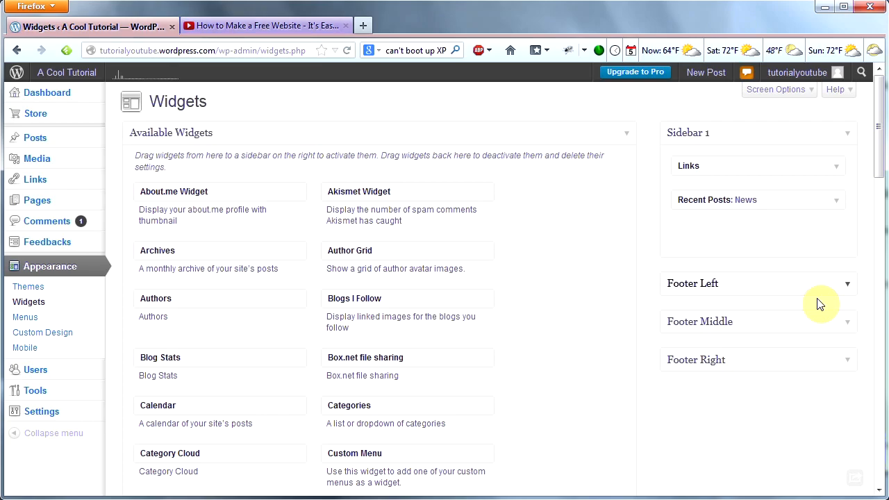
mouse_move(750, 248)
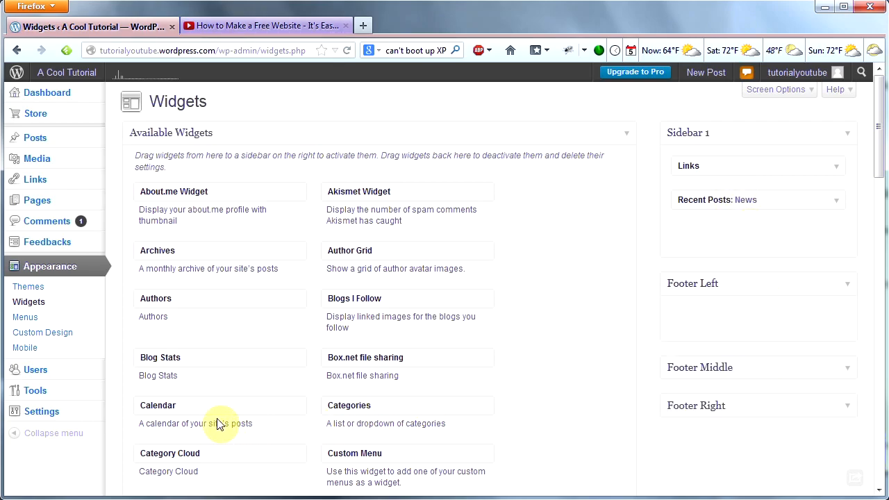
Drag the Calendar widget into Footer Left, title it 'Calendar' and save it
drag(221, 414, 525, 364)
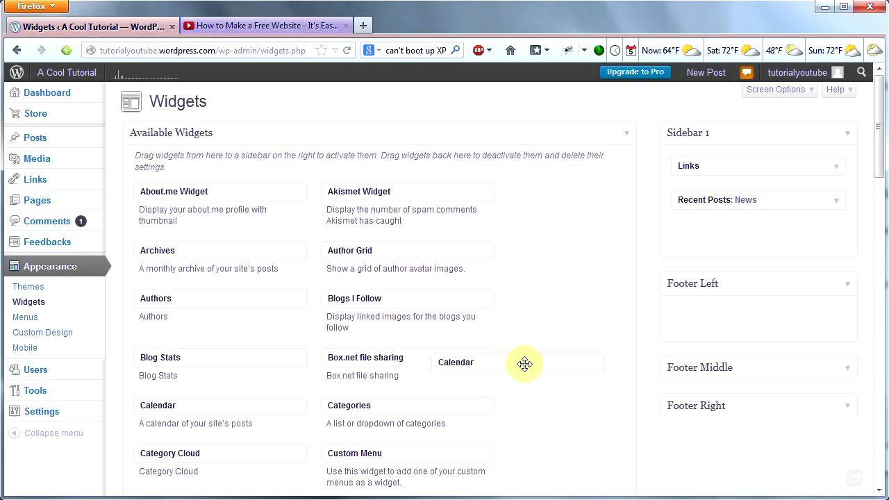
drag(525, 364, 747, 317)
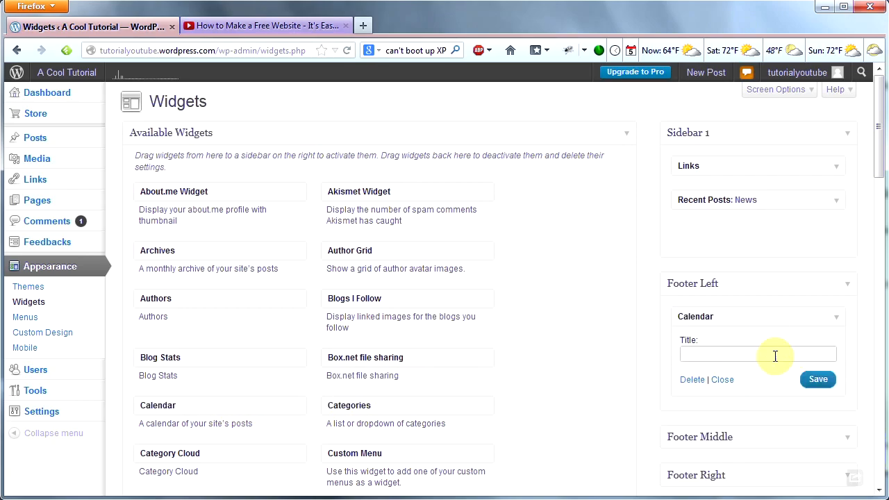
click(757, 354)
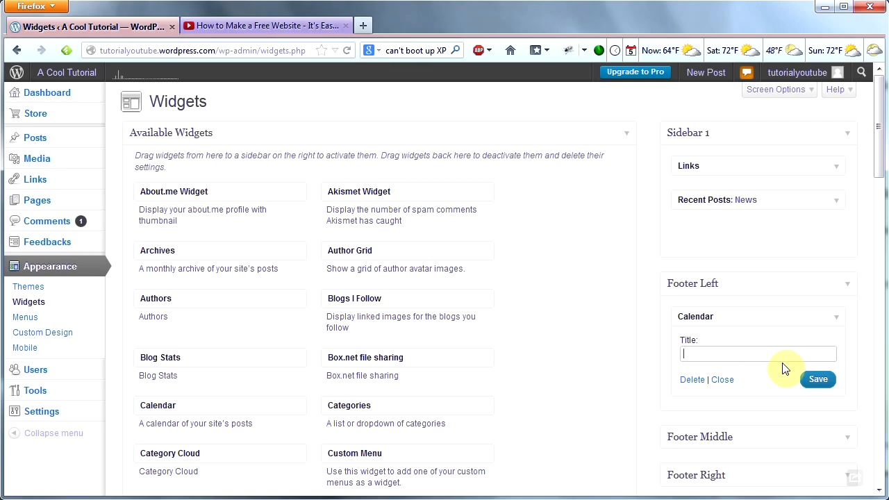
text(Calenda)
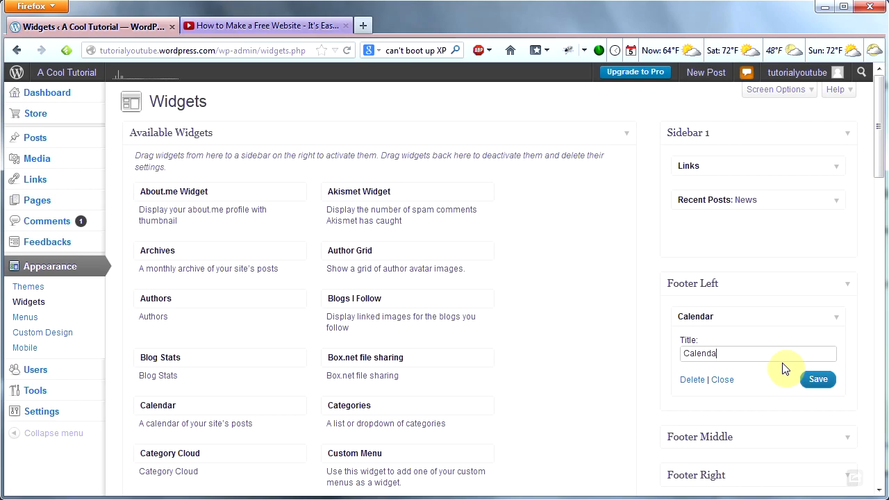
click(817, 378)
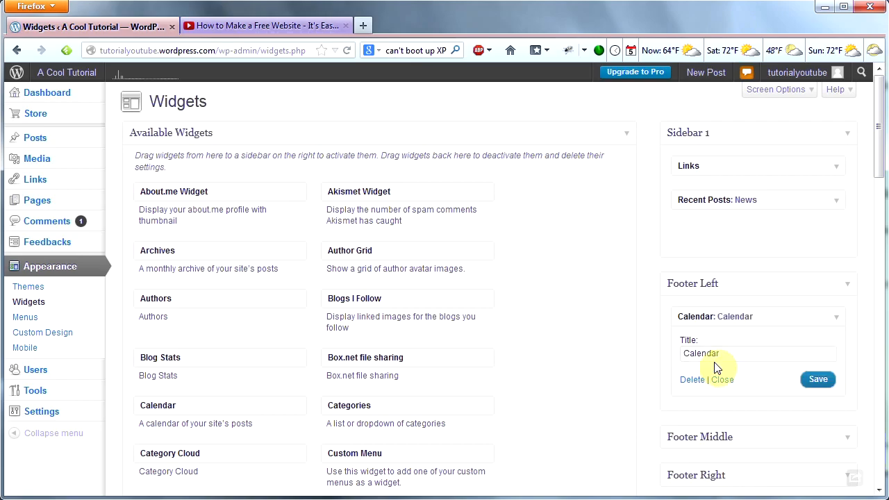
scroll(down, 3)
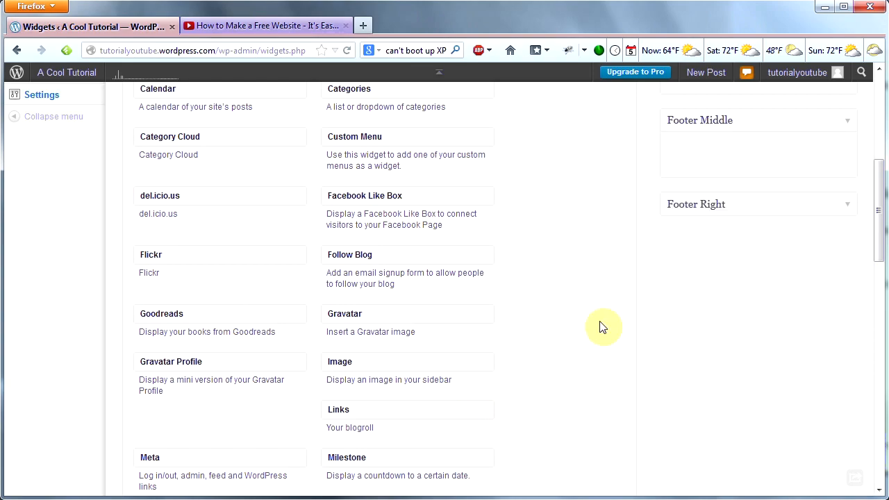
mouse_move(400, 411)
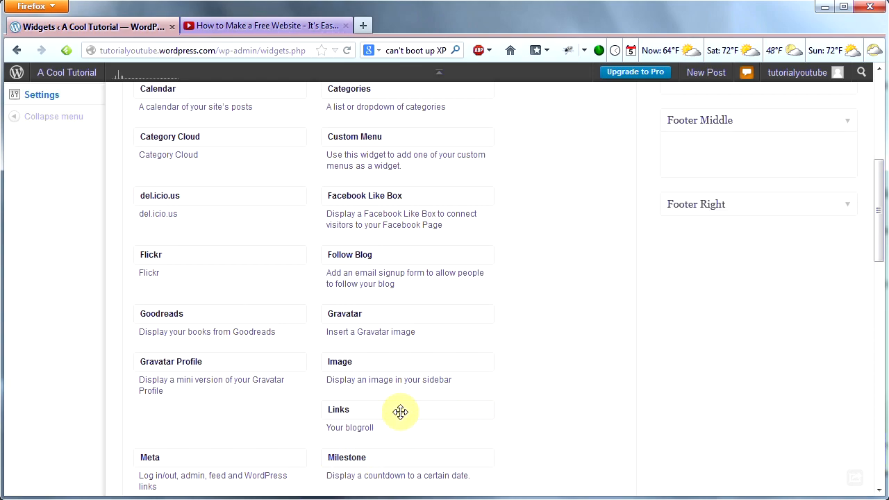
Place Links in Footer Middle and Meta titled 'Admin Stuff' in Footer Right, then save
drag(400, 411, 757, 139)
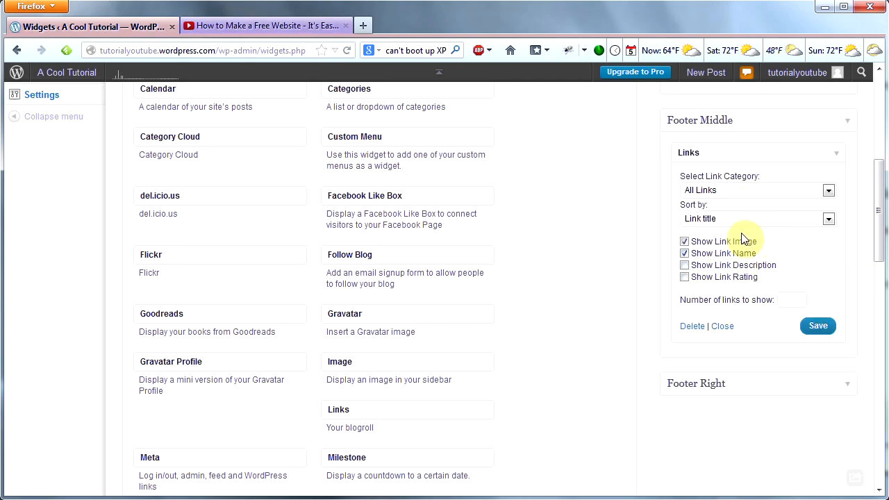
mouse_move(542, 378)
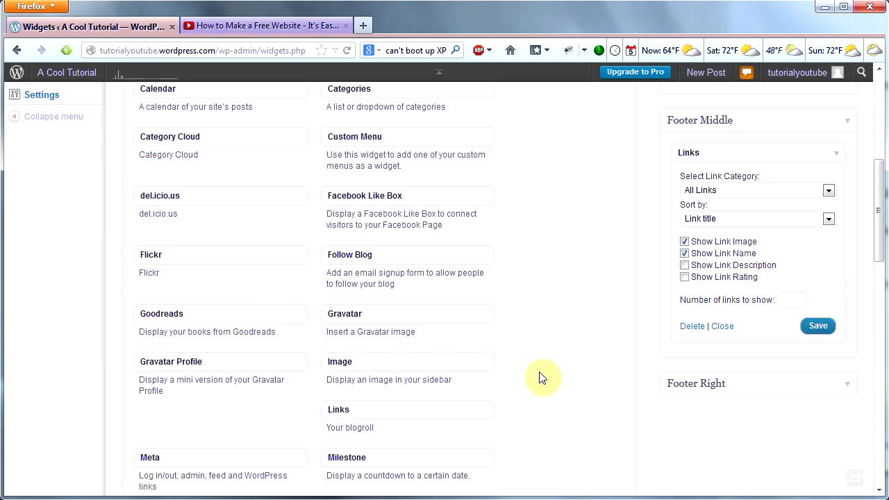
mouse_move(253, 460)
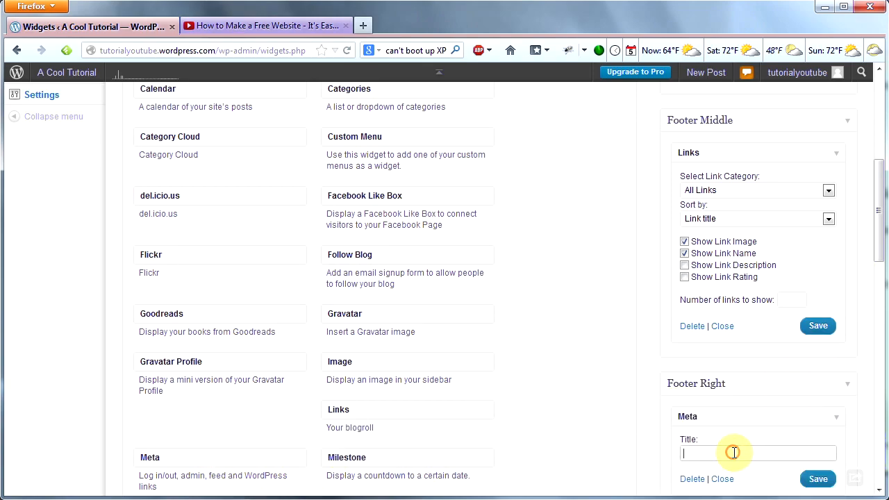
text(Admin)
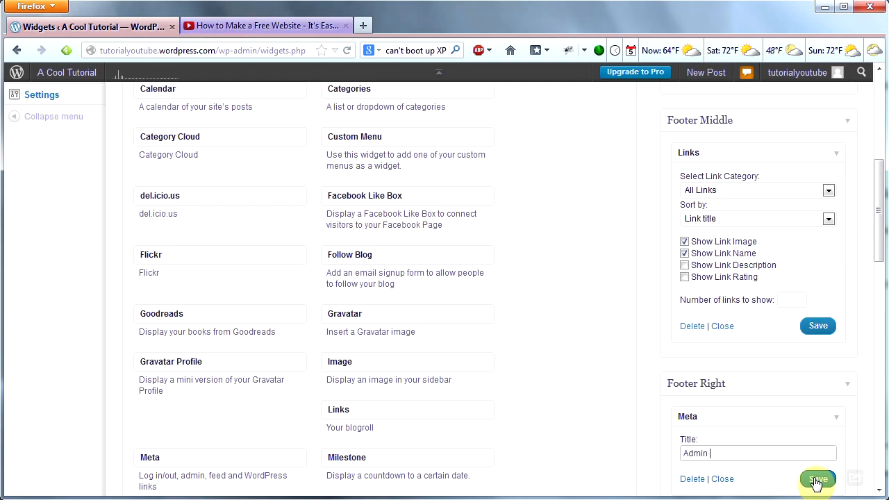
text(Stuff)
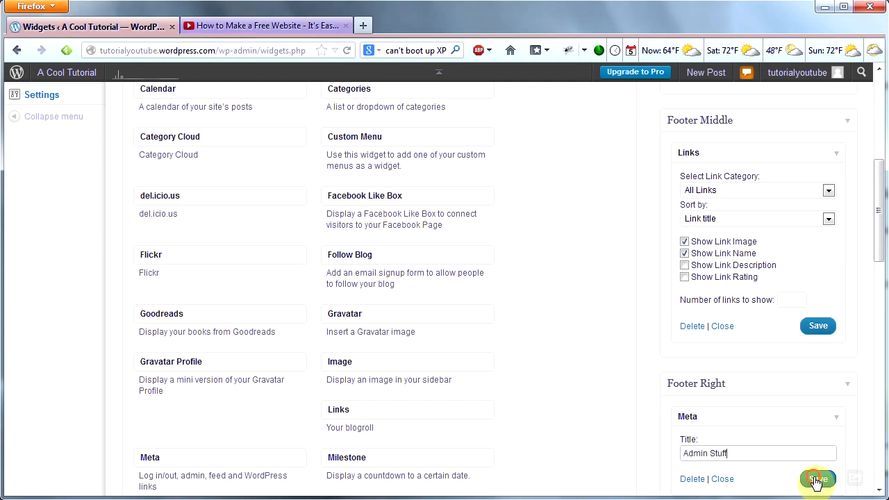
click(817, 480)
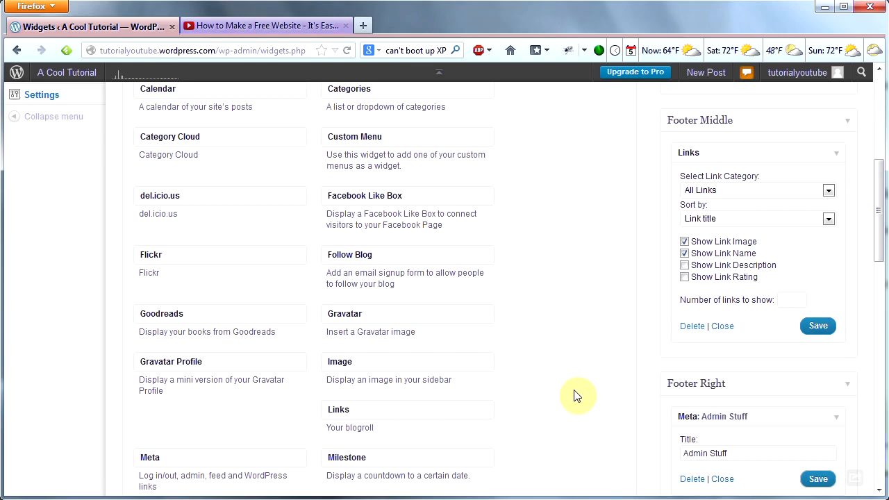
mouse_move(591, 401)
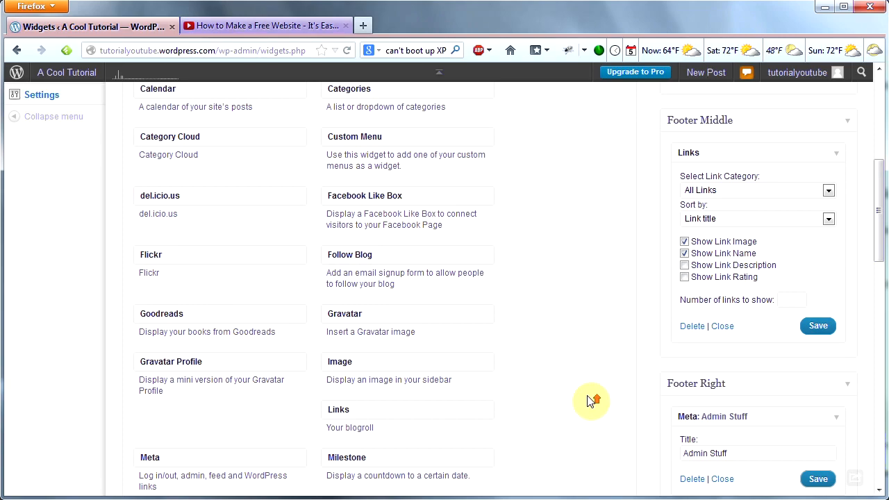
scroll(up, 3)
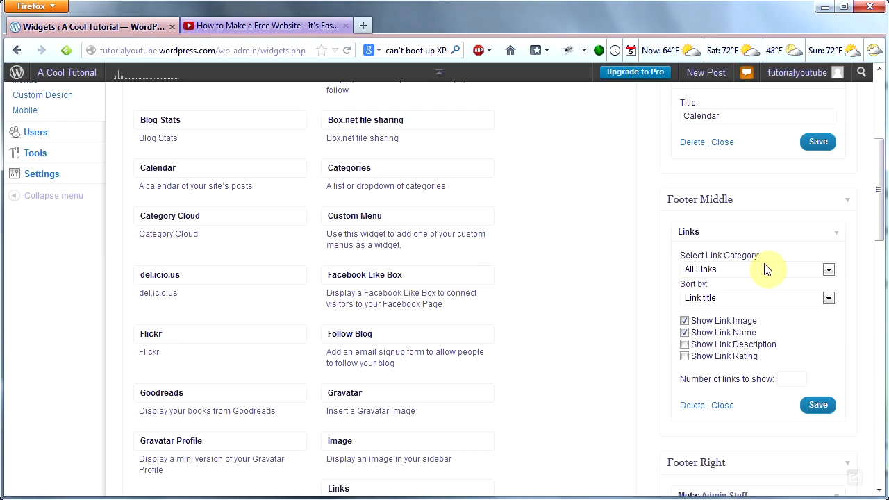
scroll(up, 3)
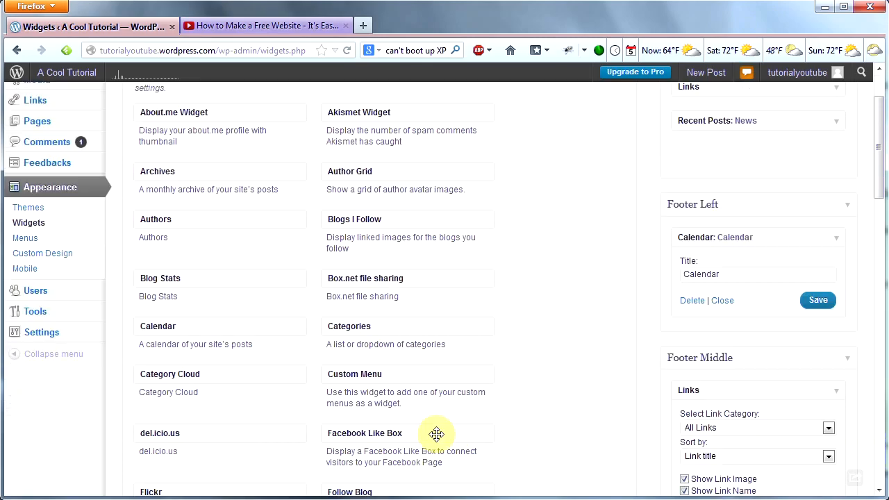
drag(436, 433, 757, 154)
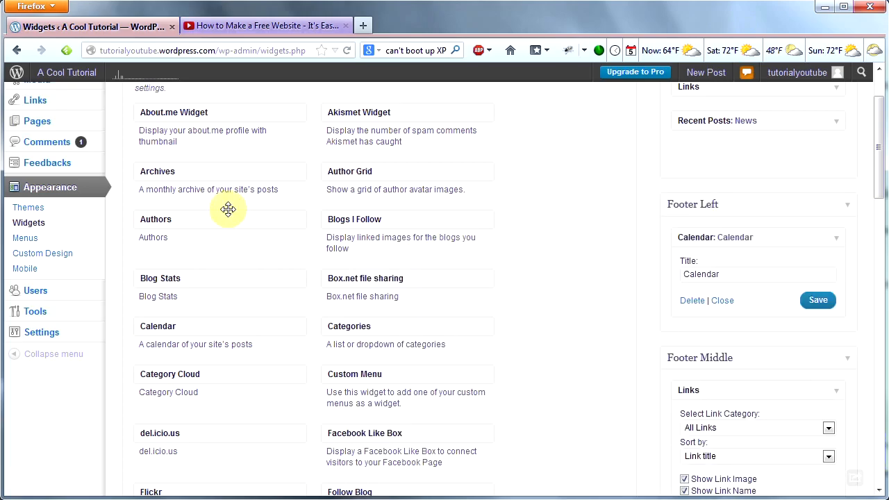
mouse_move(577, 287)
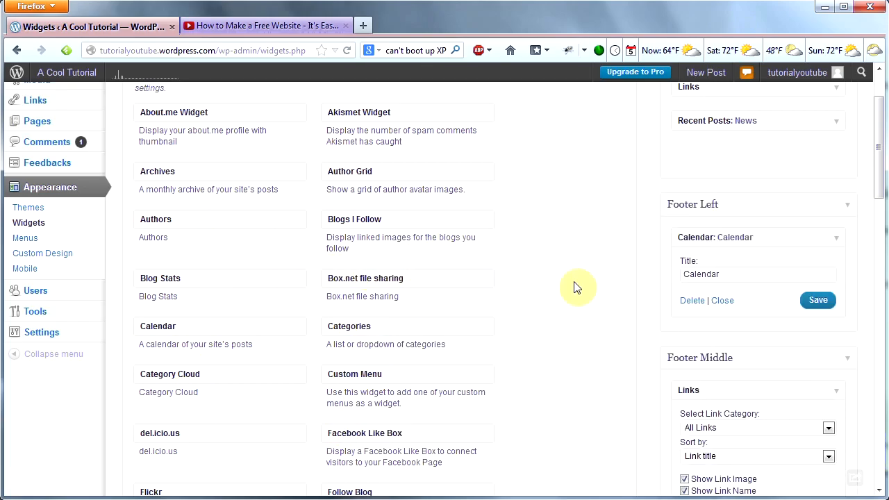
mouse_move(409, 319)
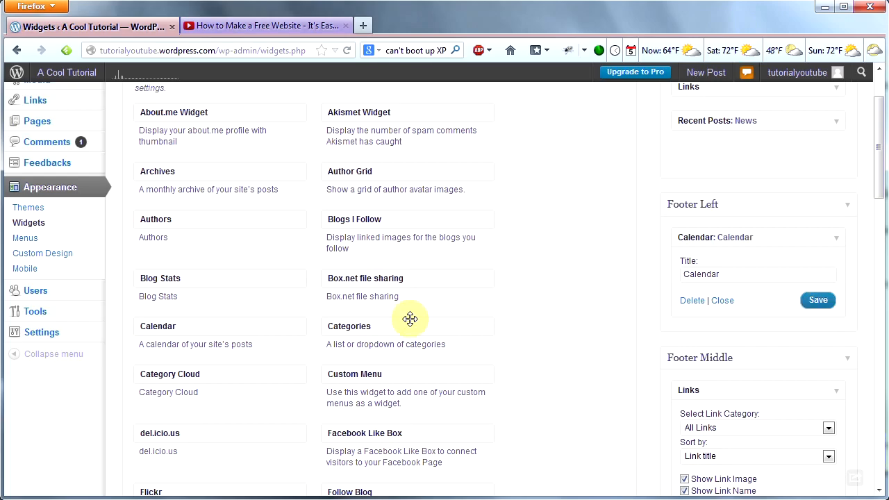
click(66, 73)
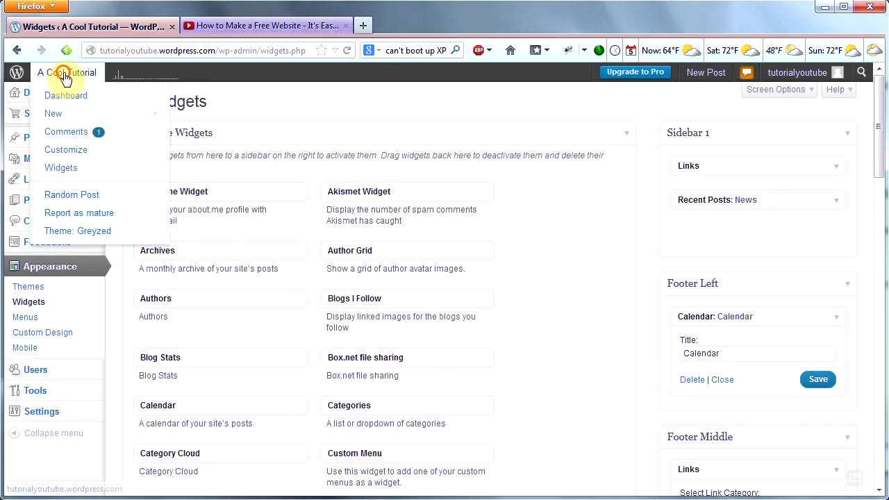
Visit the live site, view the 2nd Announcement post and return to the Welcome! home page
click(66, 73)
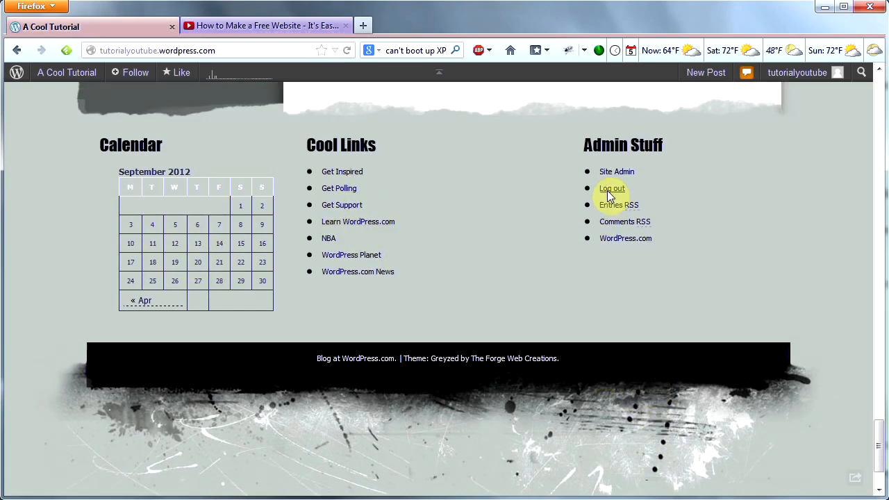
mouse_move(711, 318)
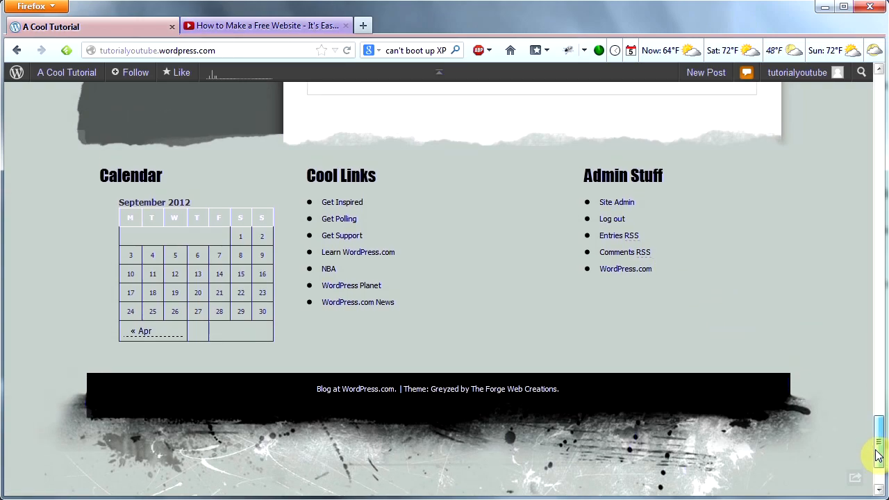
scroll(up, 3)
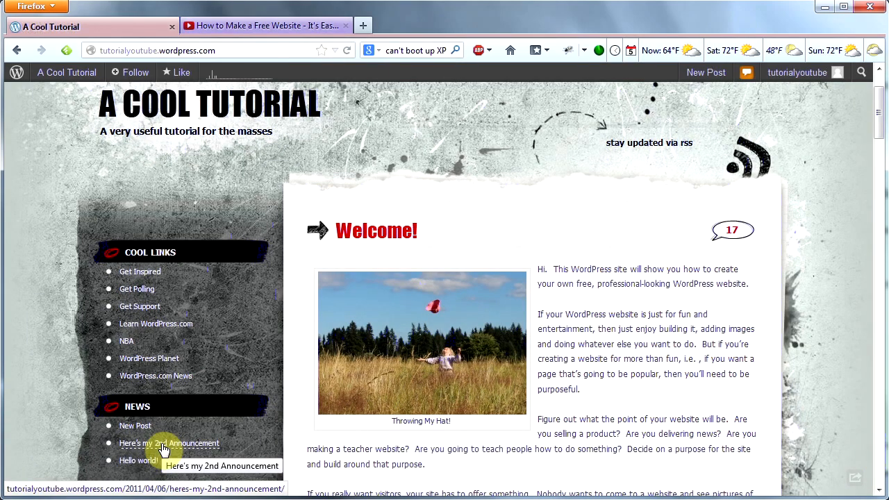
click(170, 443)
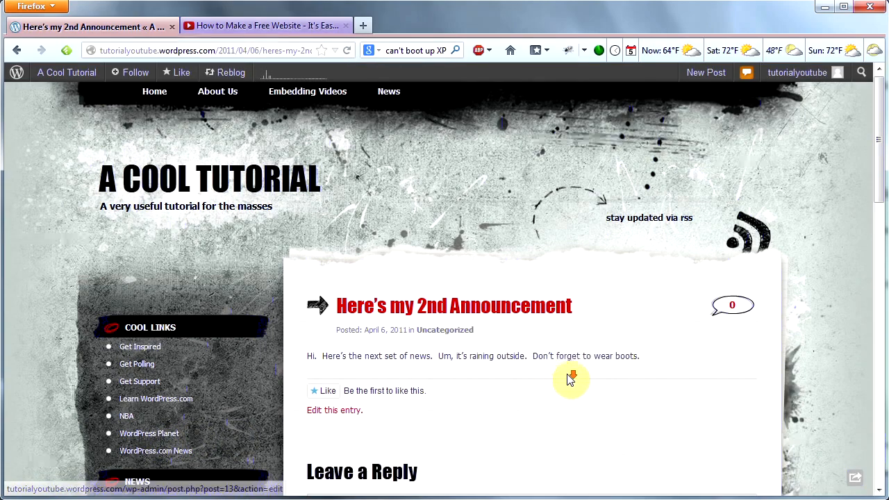
click(154, 92)
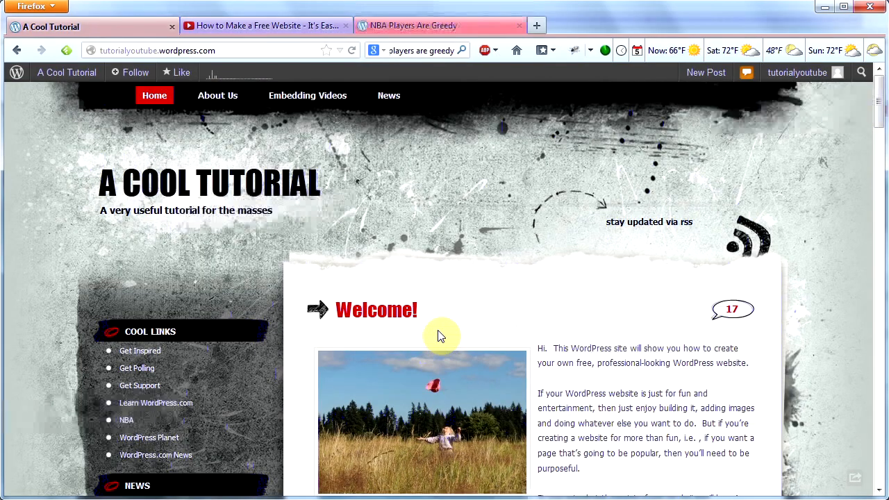
mouse_move(466, 286)
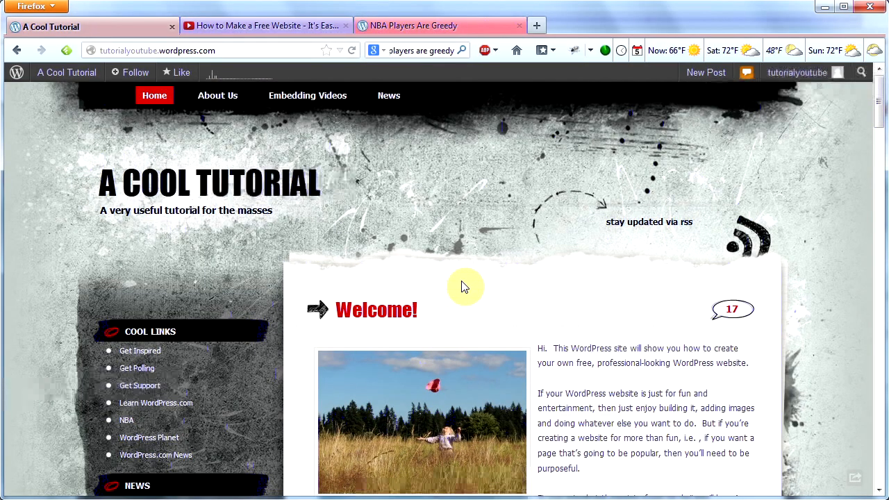
mouse_move(64, 154)
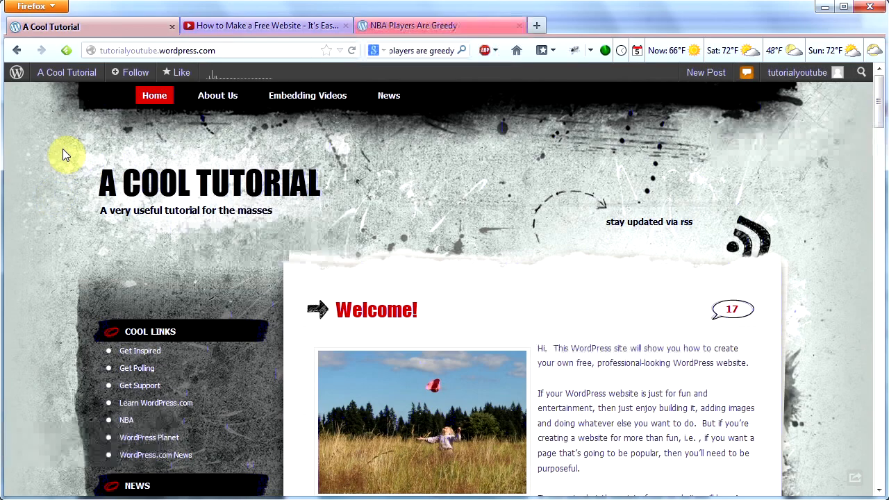
Go from the admin bar to Dashboard, then Appearance > Themes
click(66, 73)
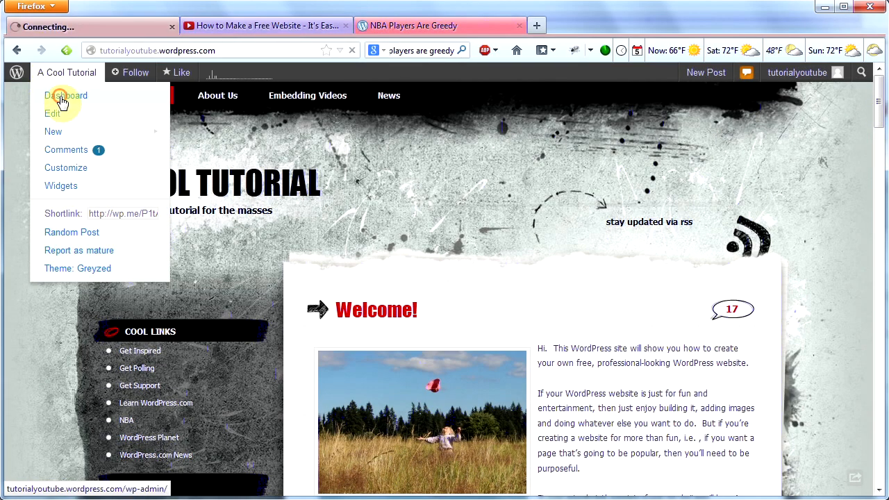
click(66, 95)
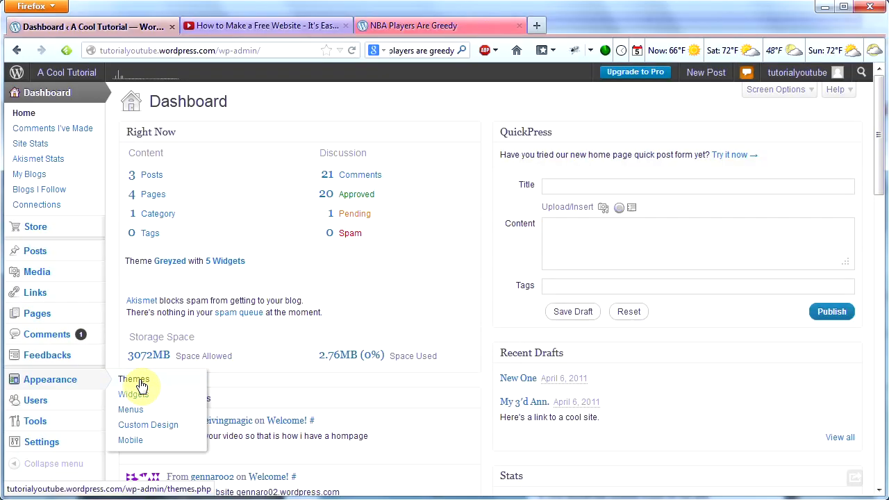
click(133, 379)
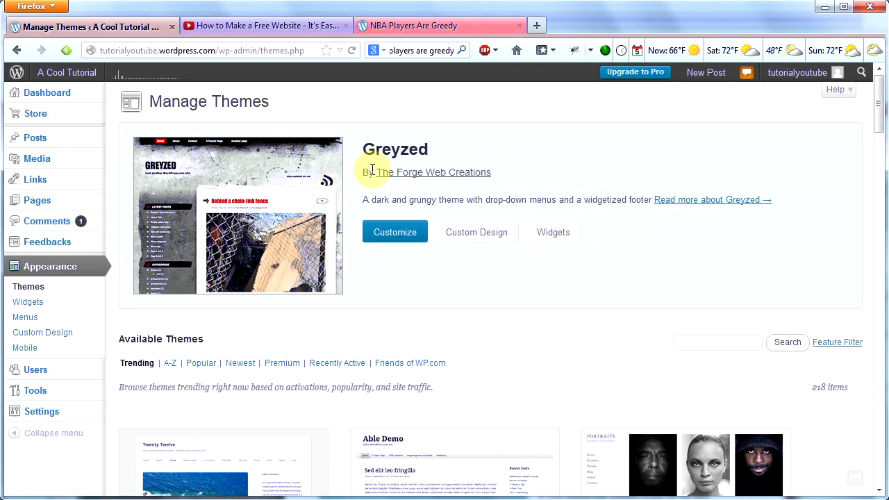
mouse_move(586, 375)
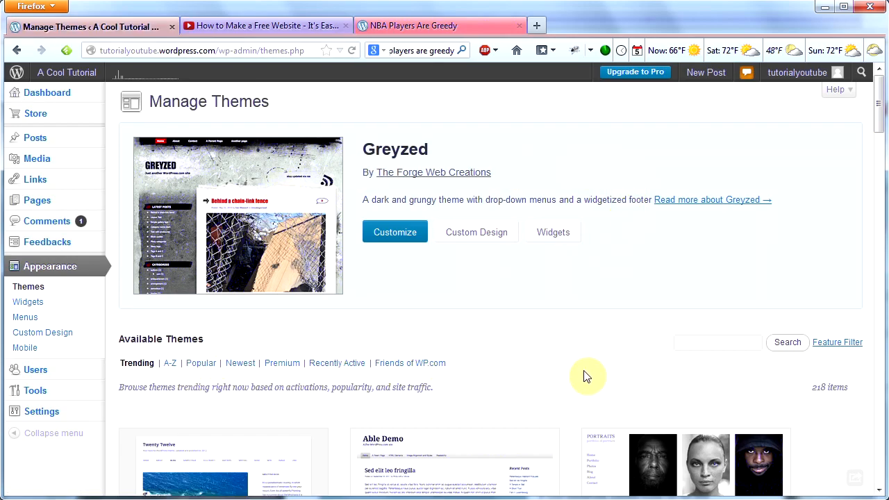
Scroll the theme list to Bold Life and activate it
scroll(down, 3)
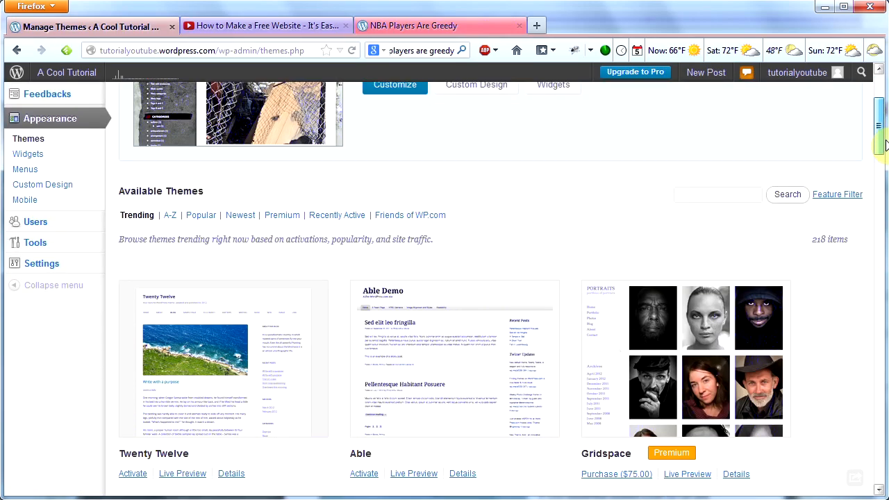
scroll(down, 3)
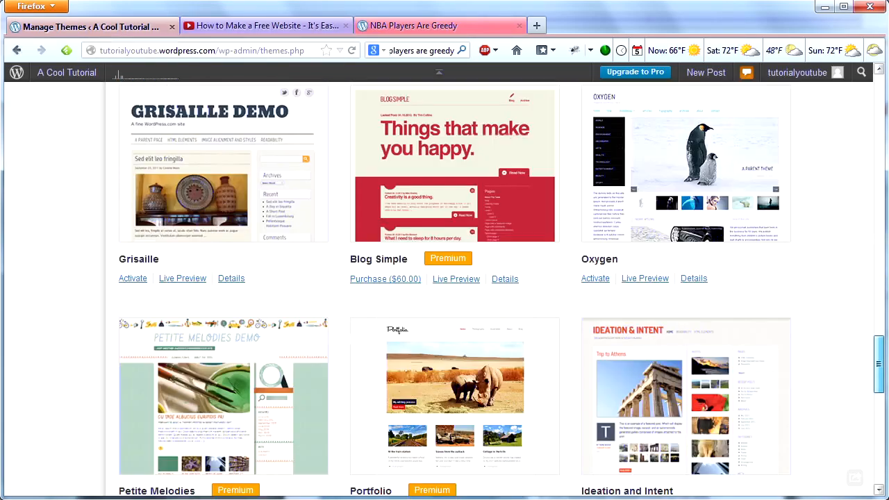
scroll(up, 3)
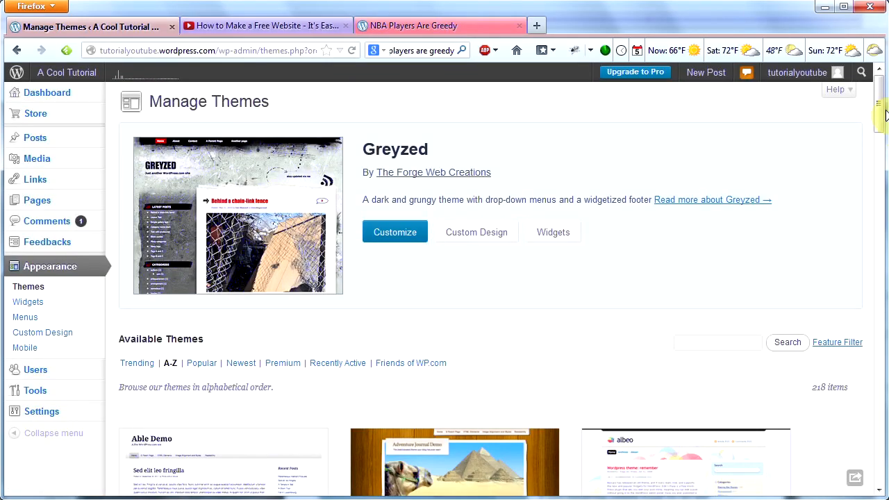
scroll(down, 3)
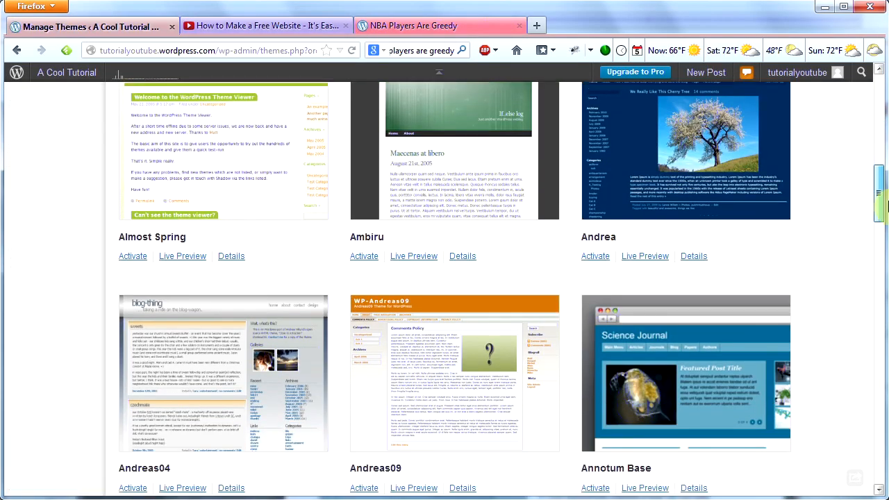
scroll(down, 3)
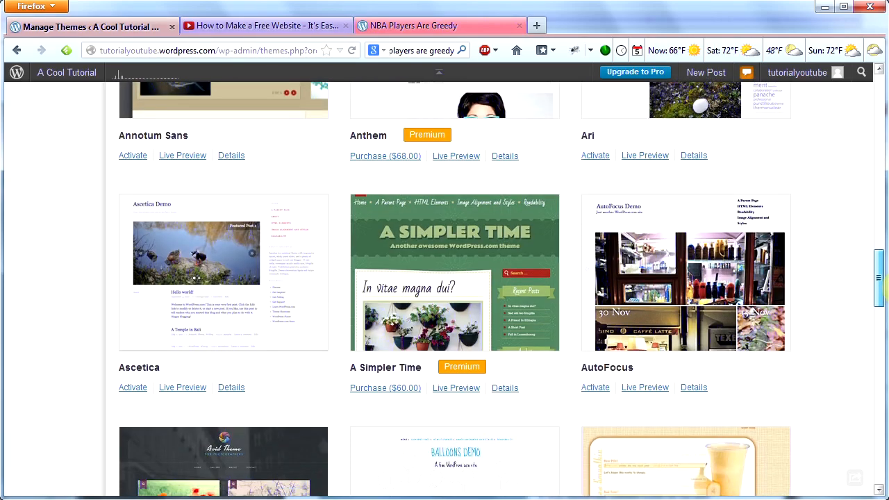
scroll(down, 3)
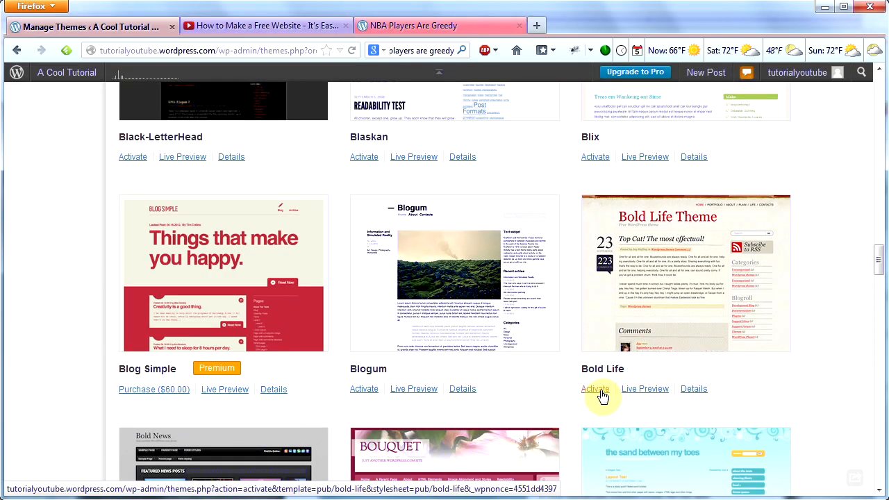
mouse_move(595, 389)
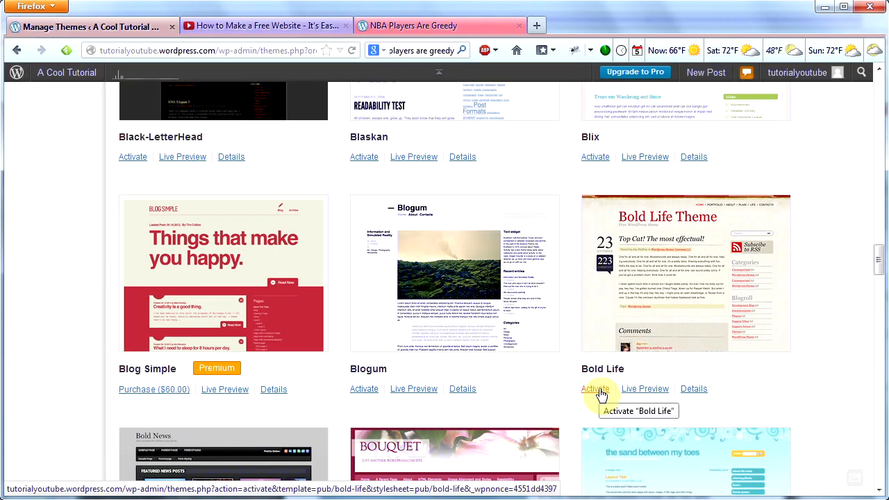
click(595, 389)
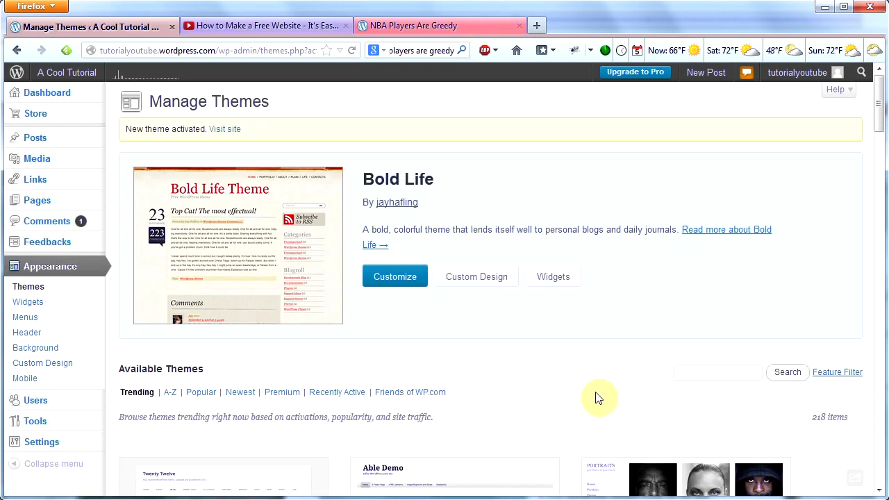
mouse_move(67, 92)
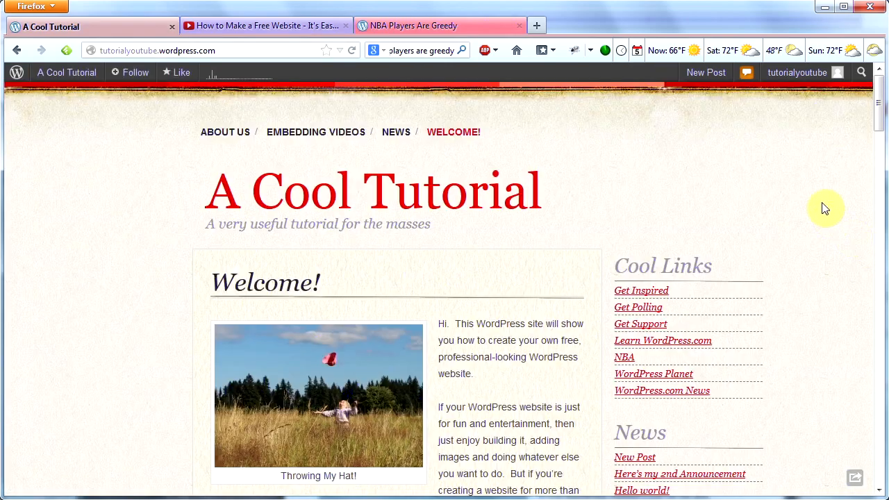
Scroll the live Bold Life home page and open the A Cool Tutorial admin shortcut menu
scroll(down, 3)
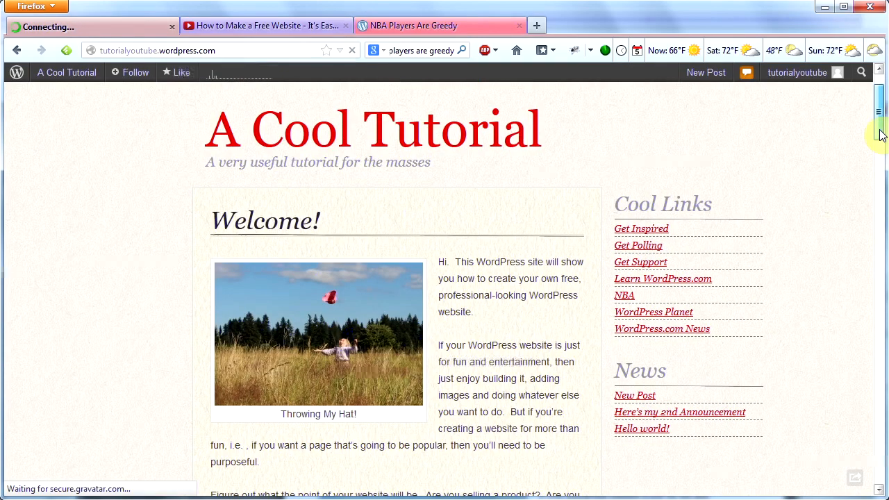
scroll(down, 3)
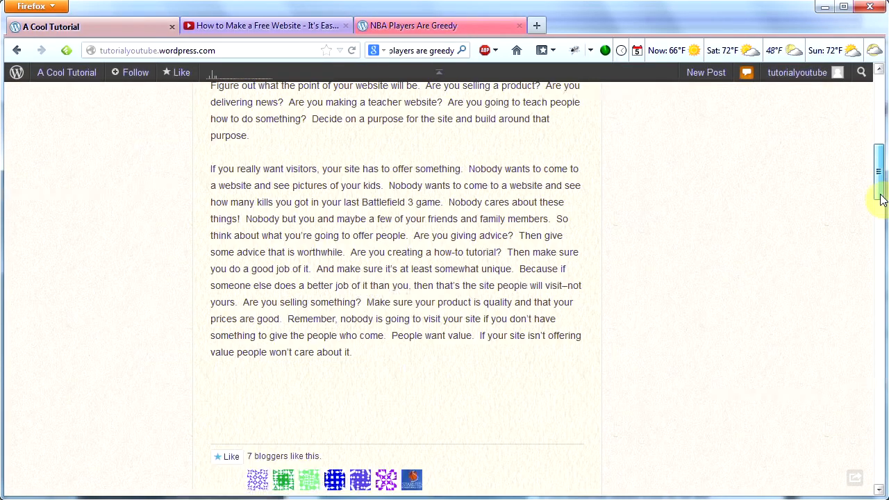
scroll(down, 3)
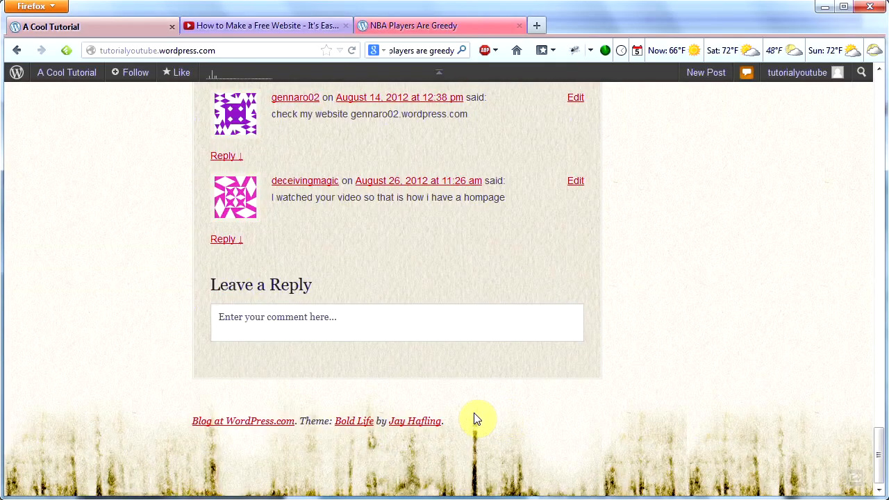
mouse_move(776, 423)
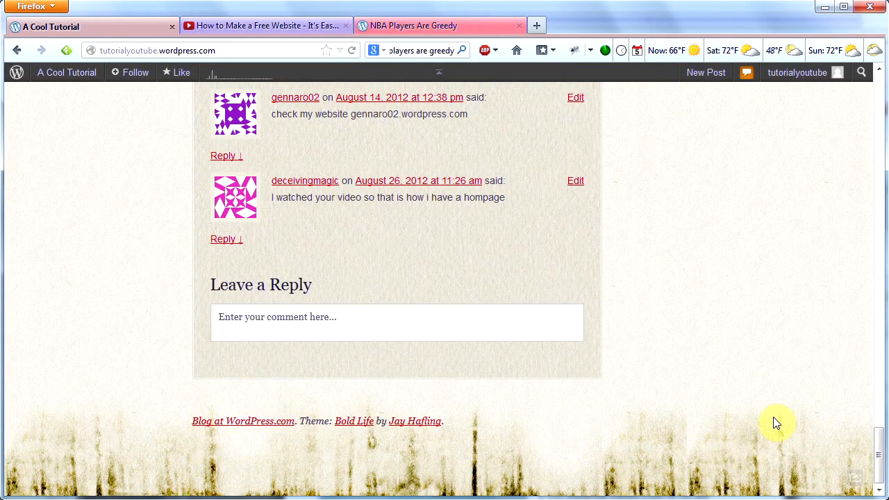
mouse_move(844, 455)
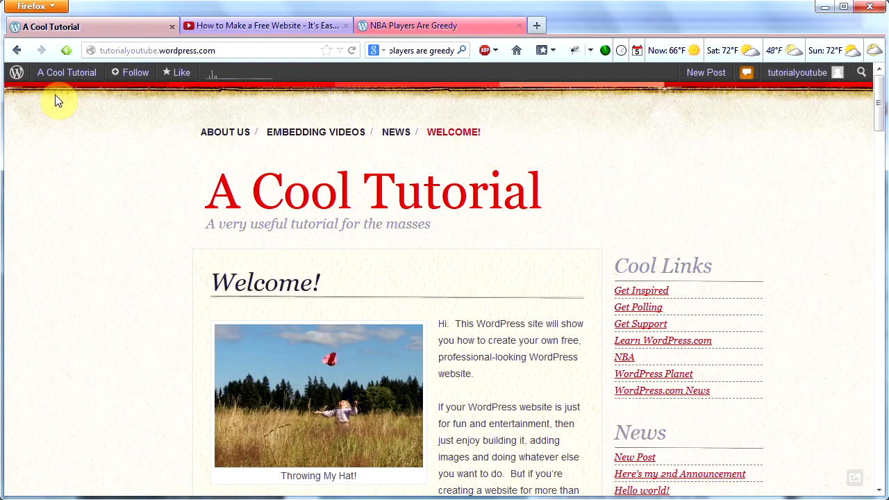
mouse_move(104, 192)
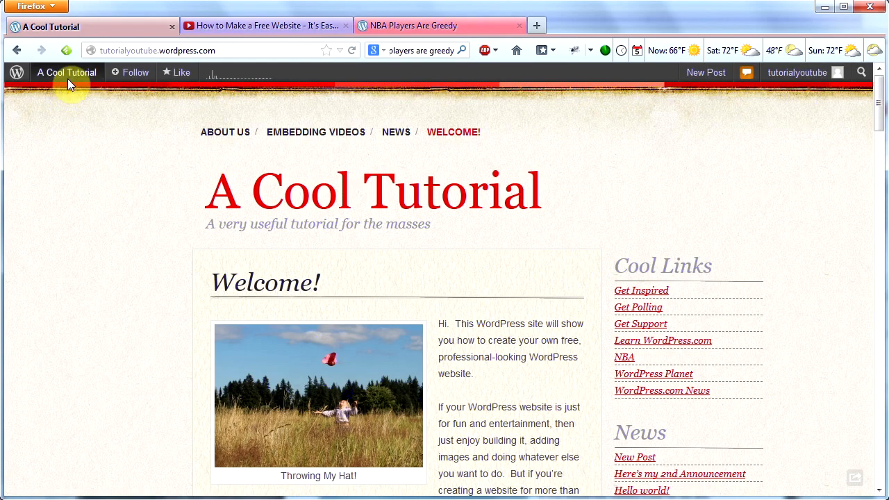
click(66, 72)
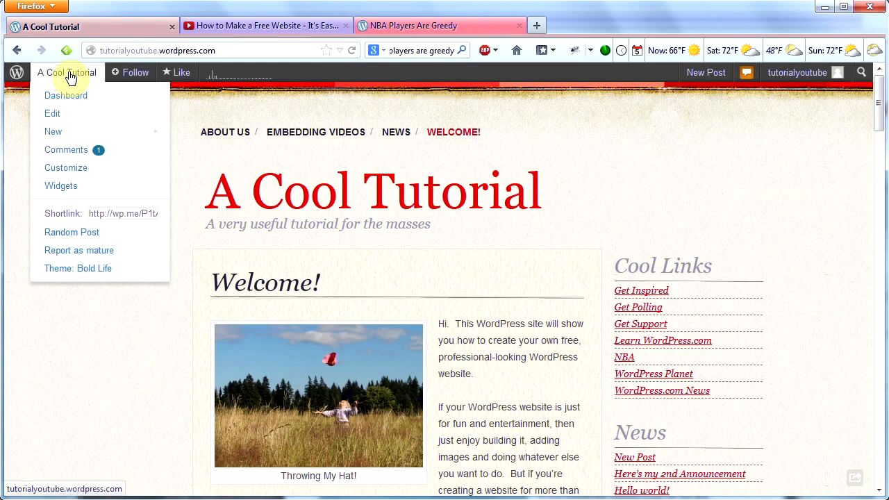
Go to the dashboard's Appearance > Widgets screen and review the Bold Life sidebar widgets
click(67, 96)
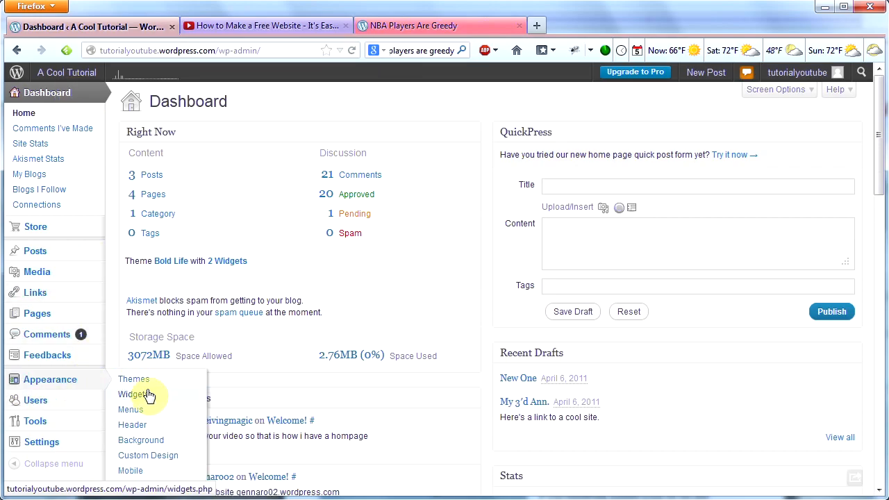
click(134, 395)
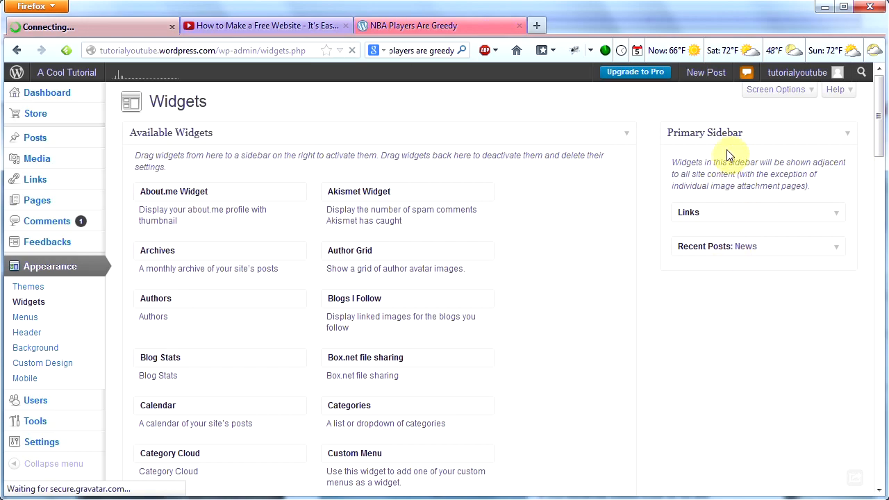
mouse_move(709, 139)
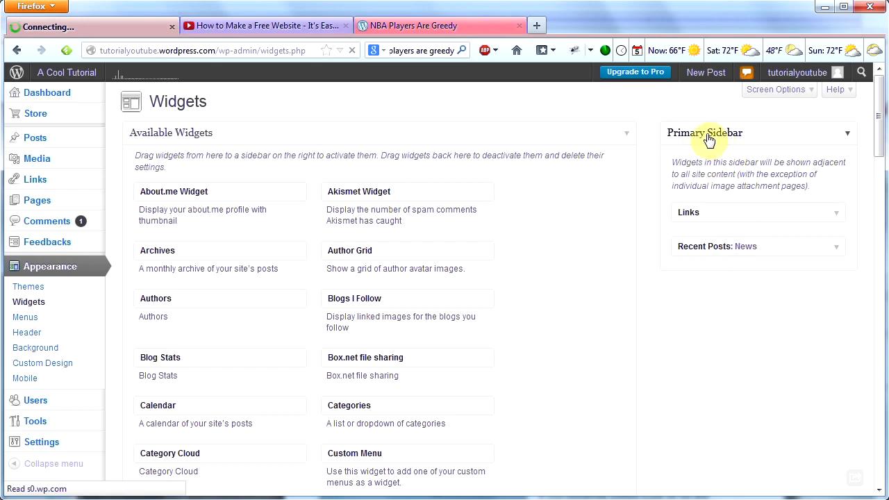
scroll(down, 3)
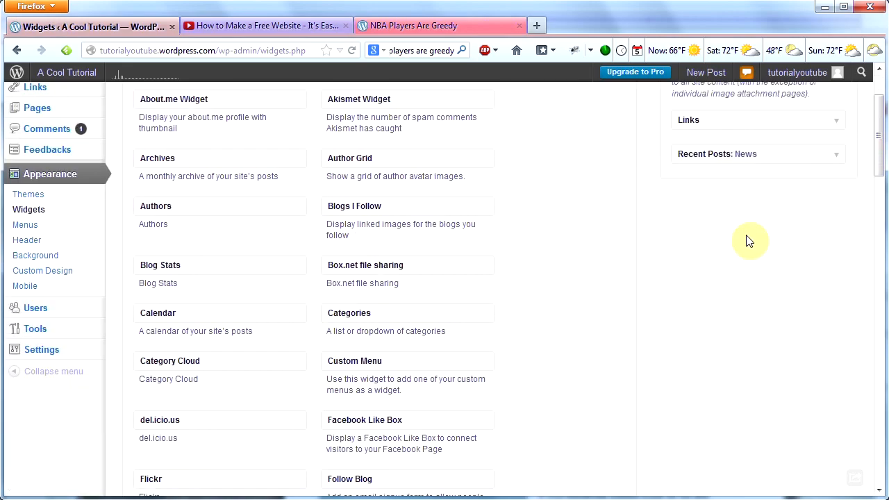
scroll(up, 3)
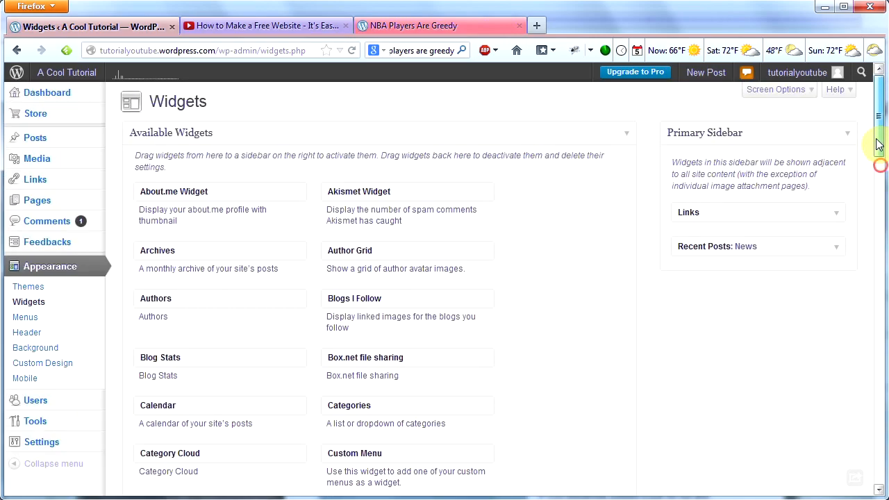
mouse_move(840, 160)
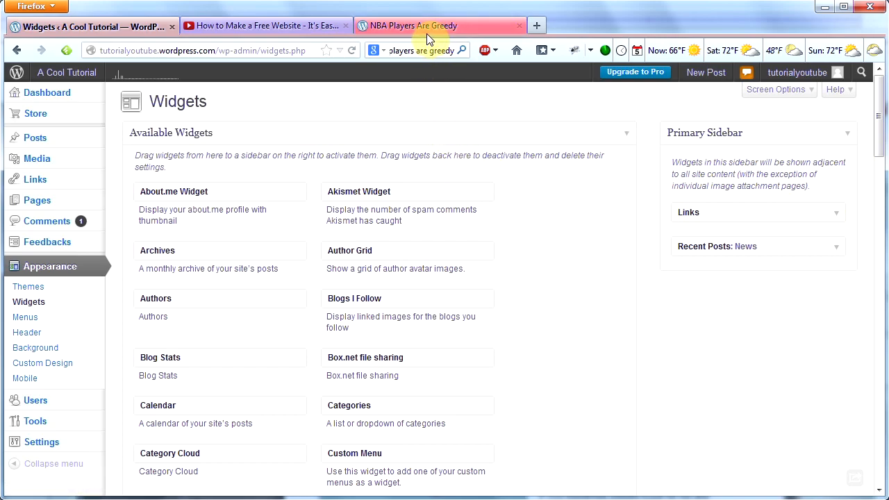
mouse_move(430, 39)
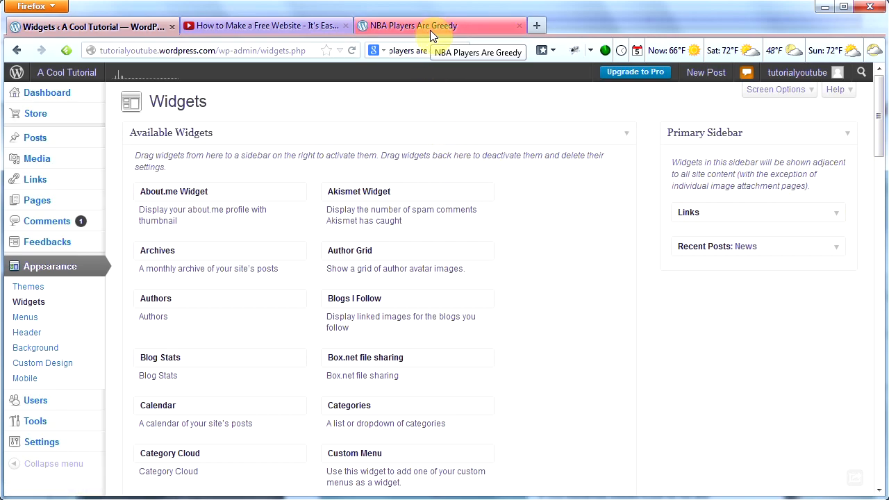
click(417, 25)
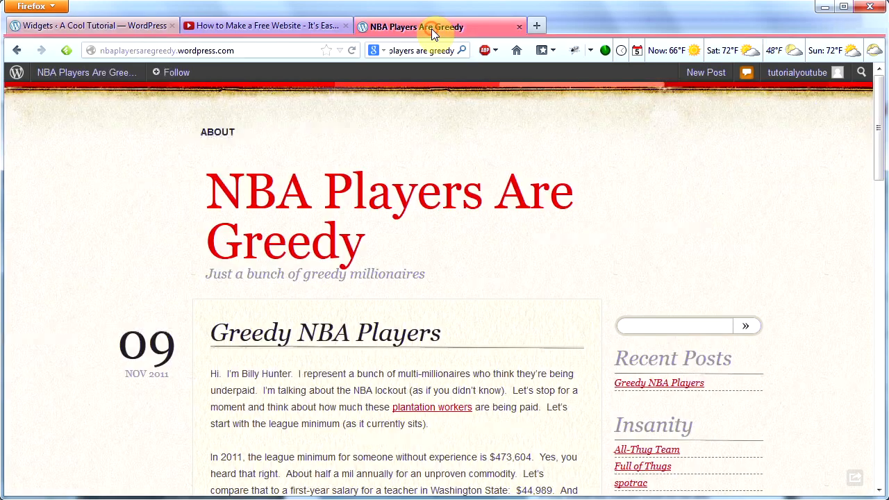
mouse_move(567, 260)
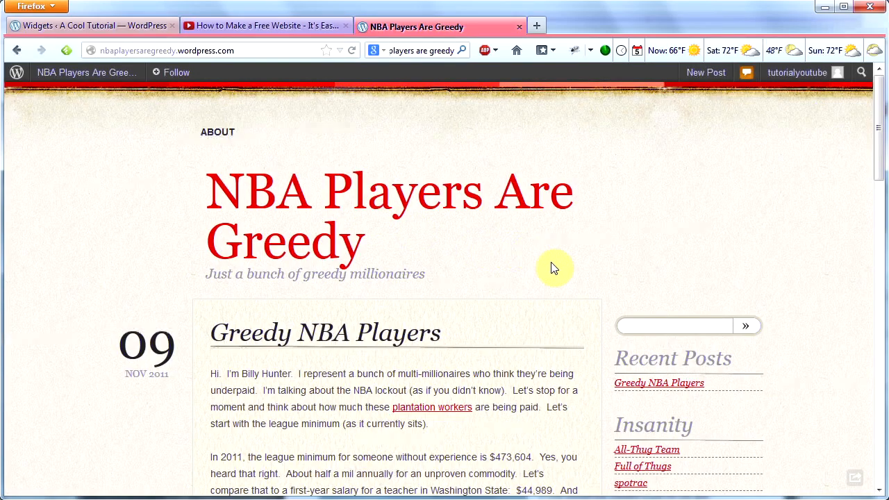
scroll(down, 3)
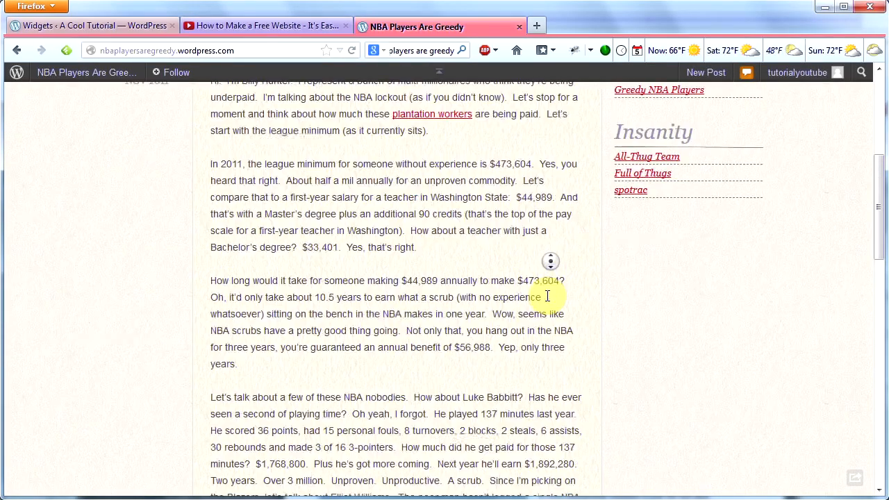
scroll(down, 3)
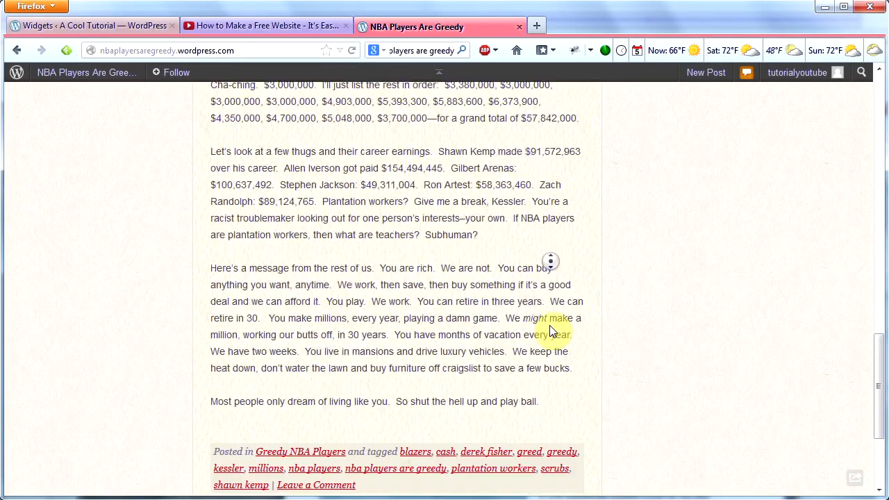
scroll(up, 3)
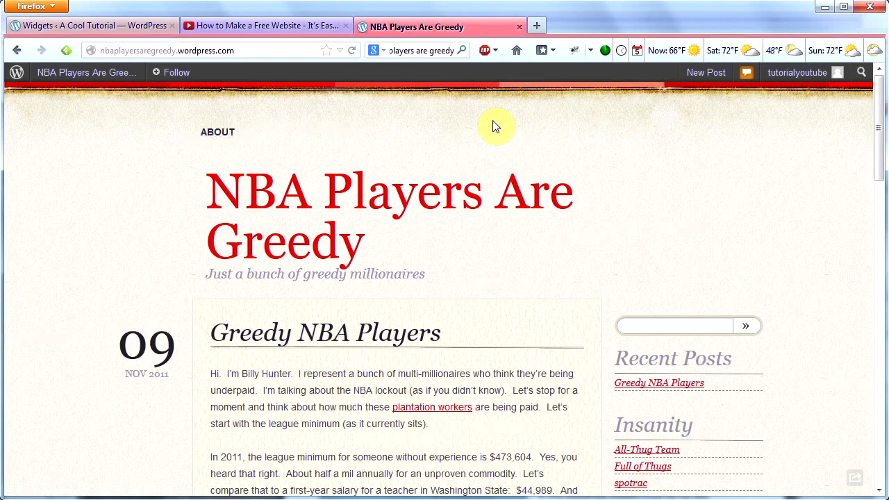
click(90, 25)
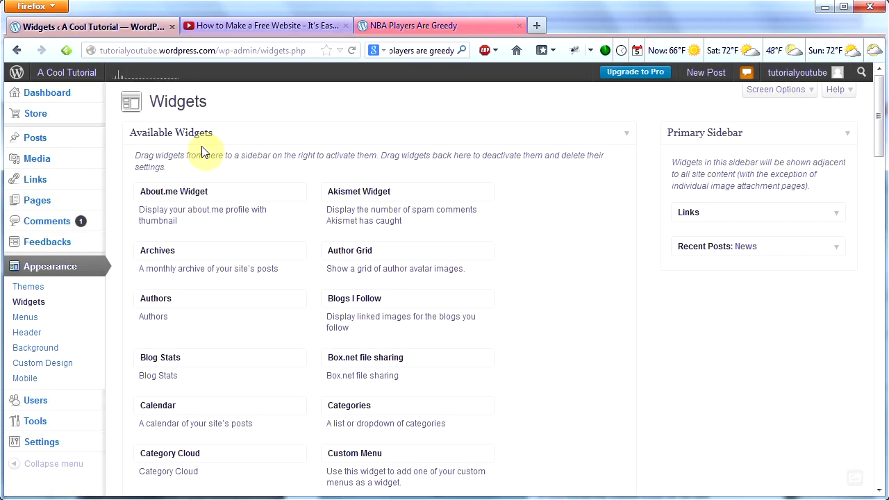
Return to the A Cool Tutorial site dashboard via the admin bar
click(66, 72)
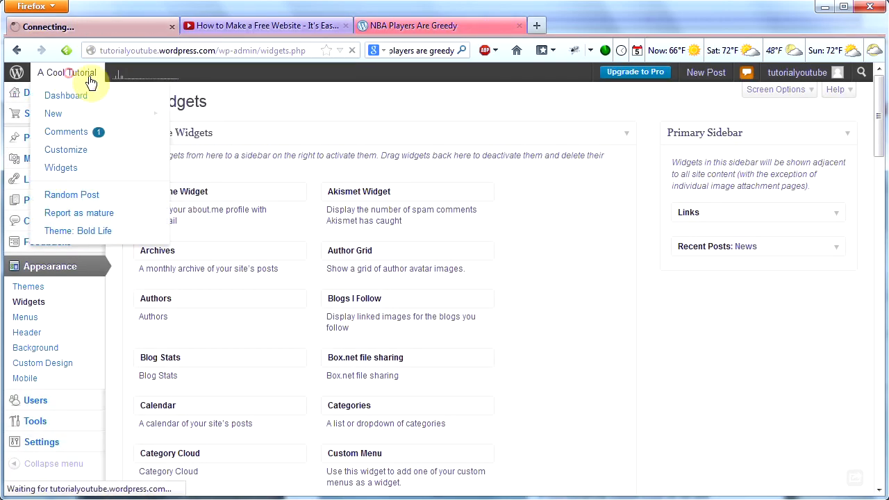
click(67, 72)
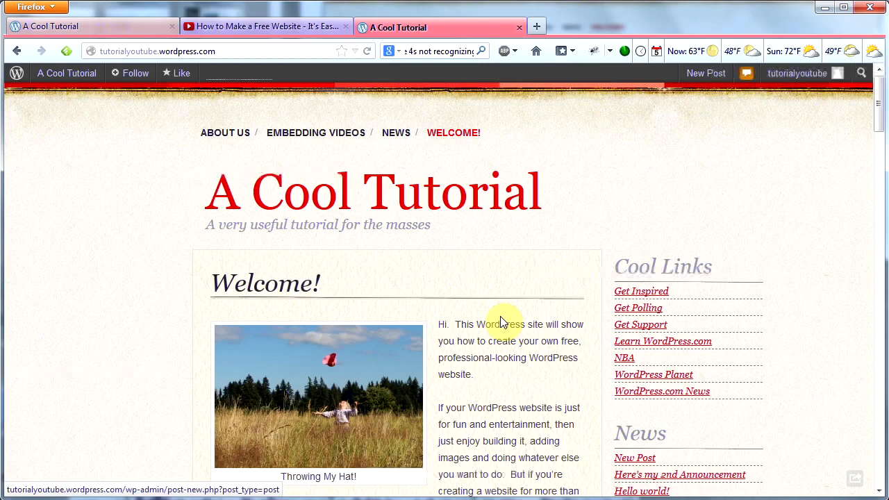
mouse_move(285, 212)
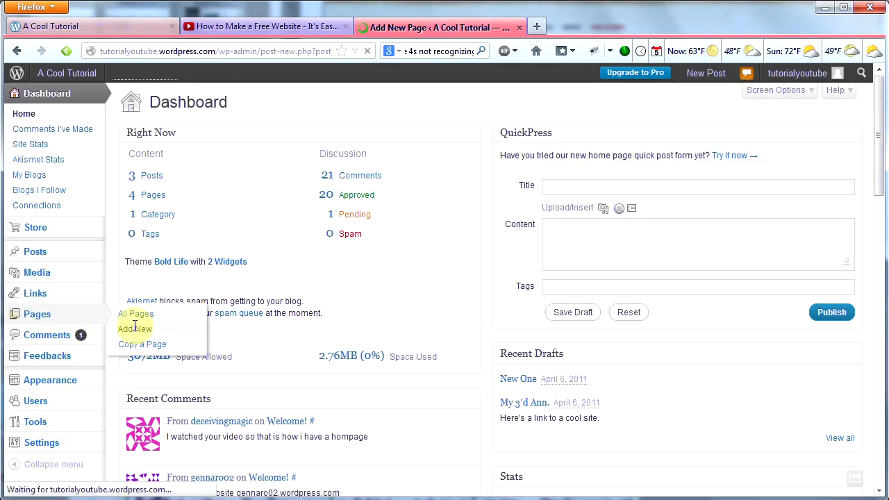
Create a 'Contact' page with the default contact form, publish it and view the live site
click(136, 327)
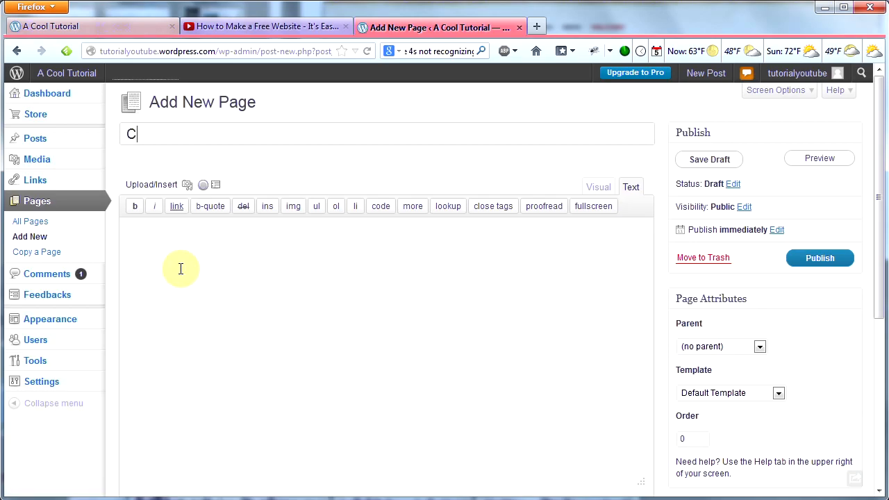
text(ontact)
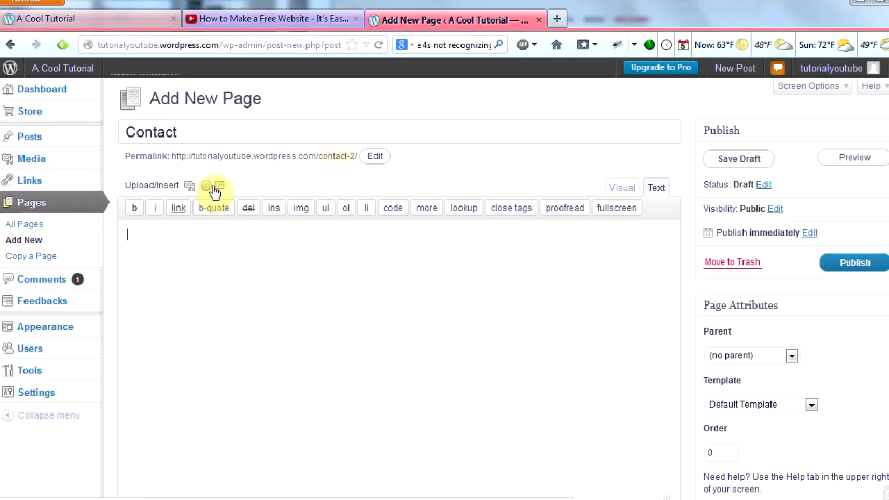
click(217, 187)
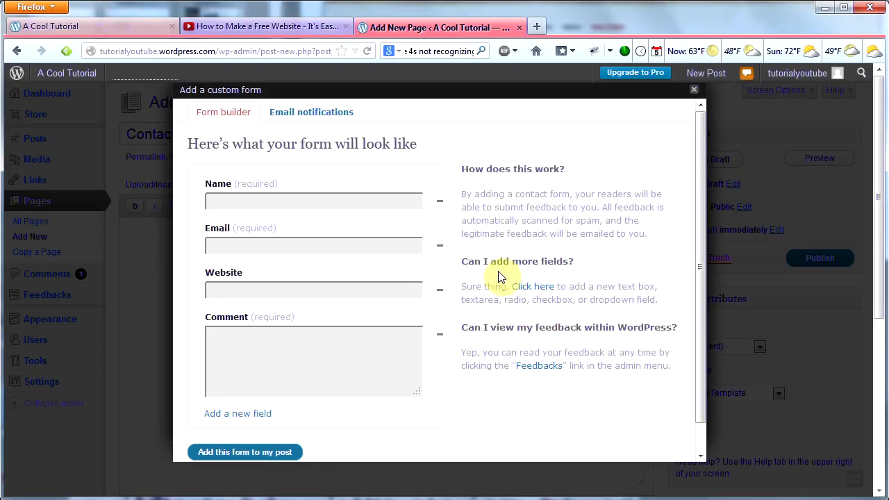
mouse_move(509, 203)
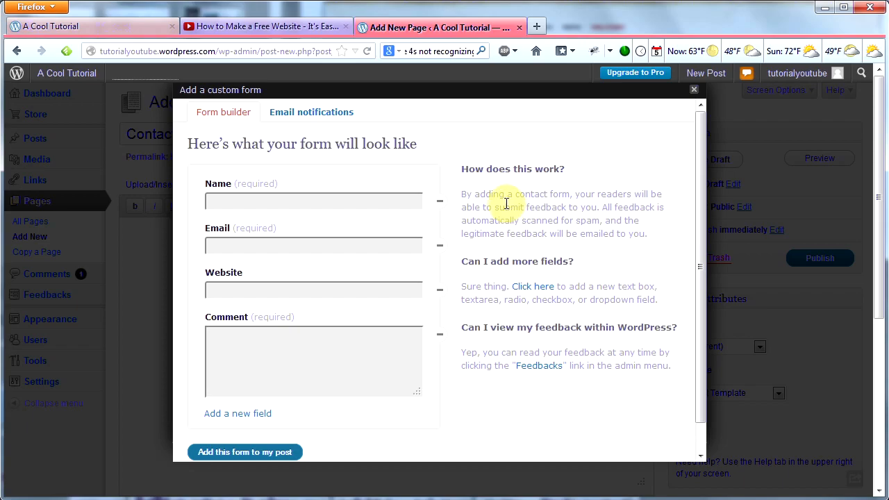
click(244, 453)
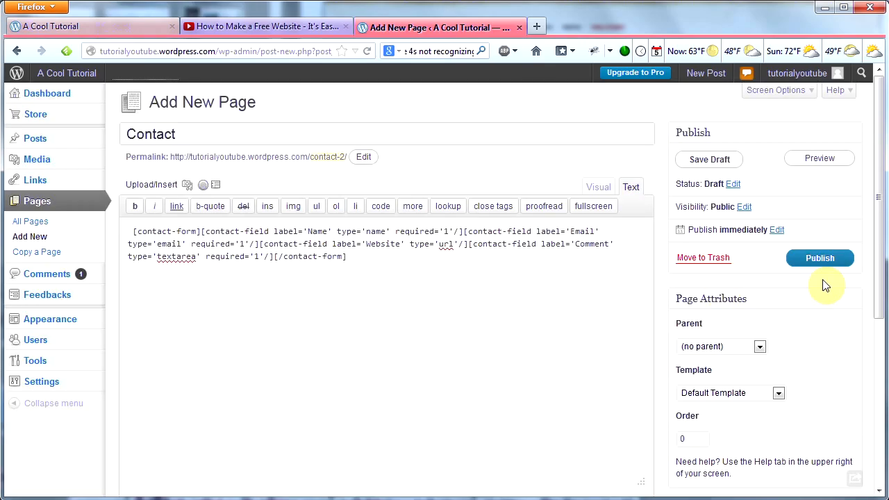
click(820, 256)
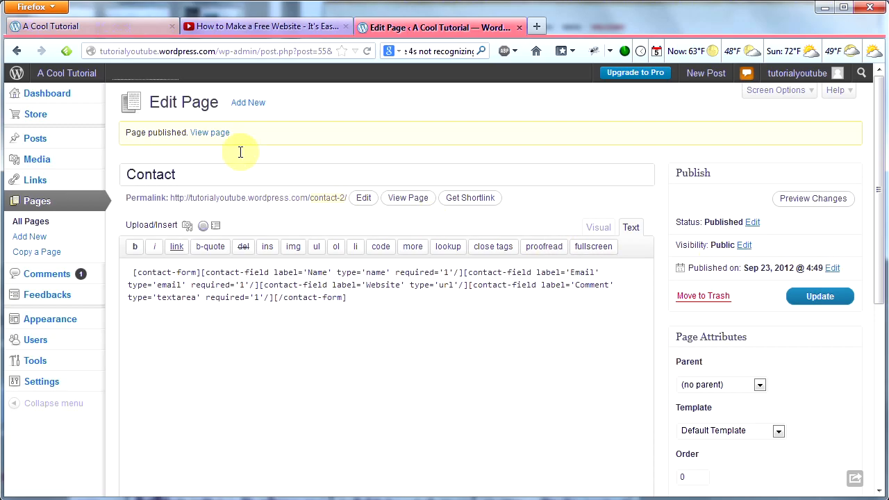
click(66, 72)
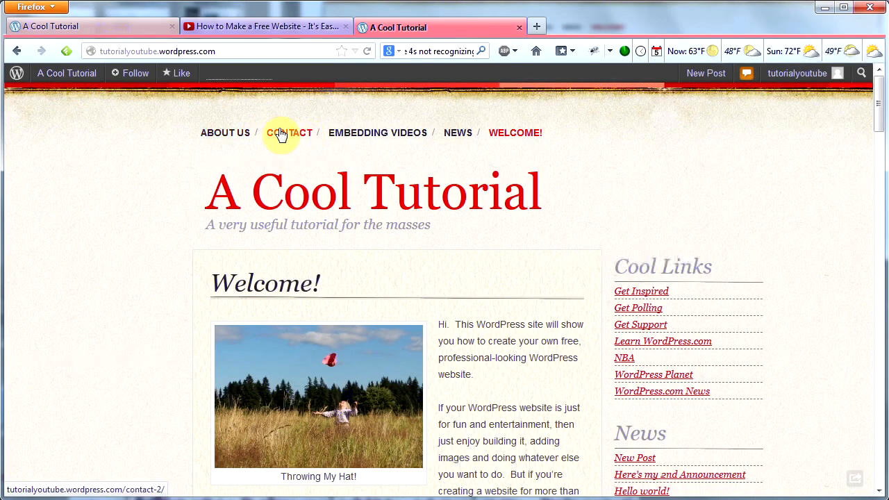
Open the Contact page from the live site's top navigation
click(289, 133)
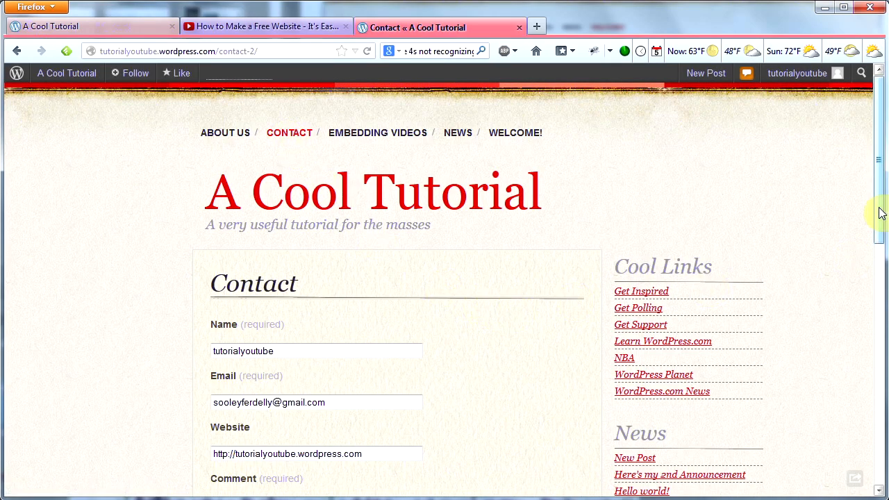
mouse_move(853, 212)
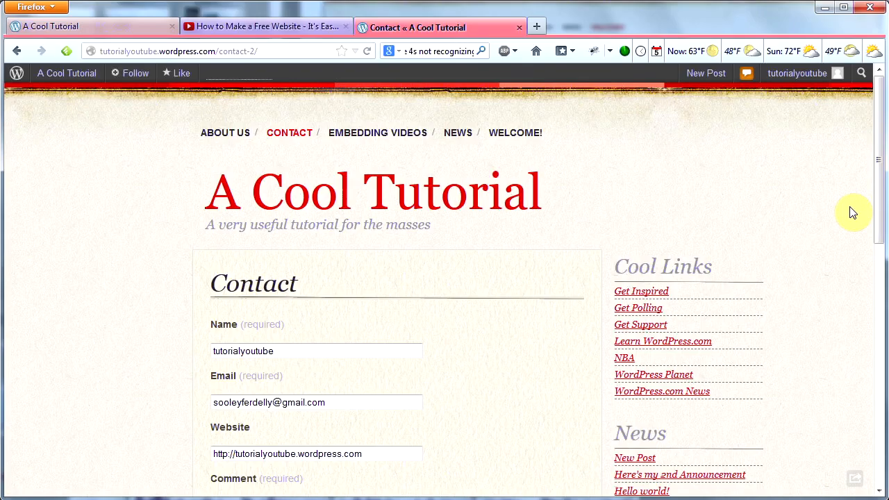
mouse_move(856, 207)
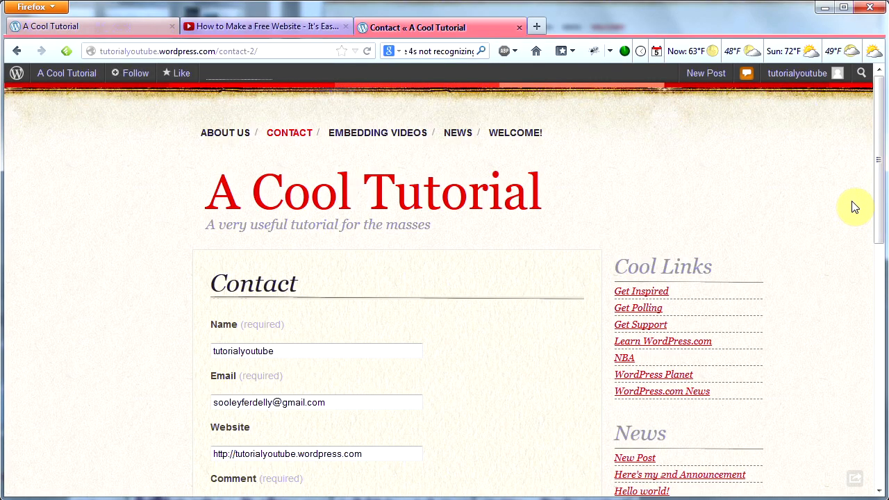